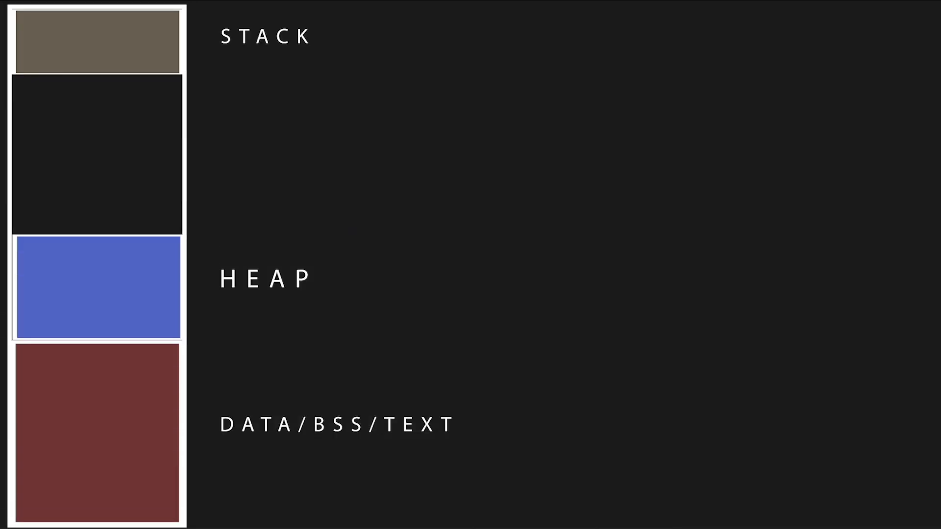
pyautogui.moveTo(194, 488)
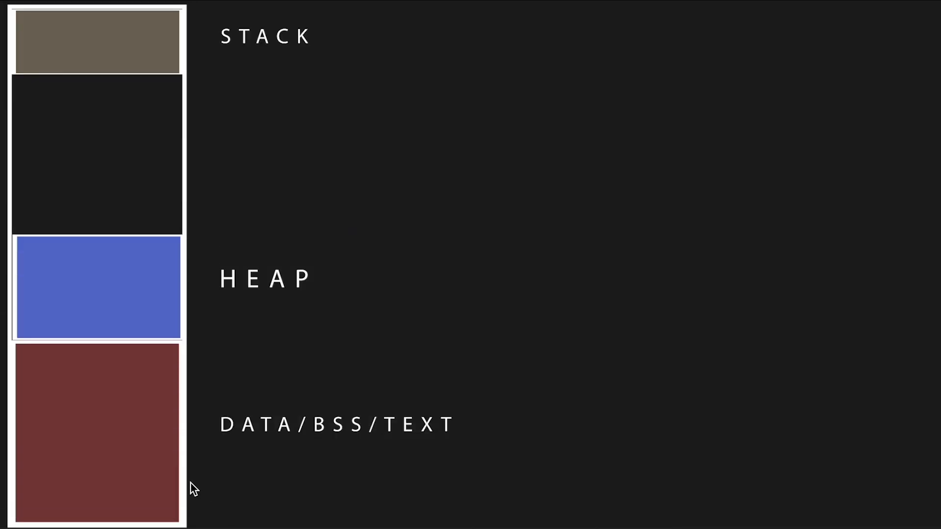
pyautogui.moveTo(283, 518)
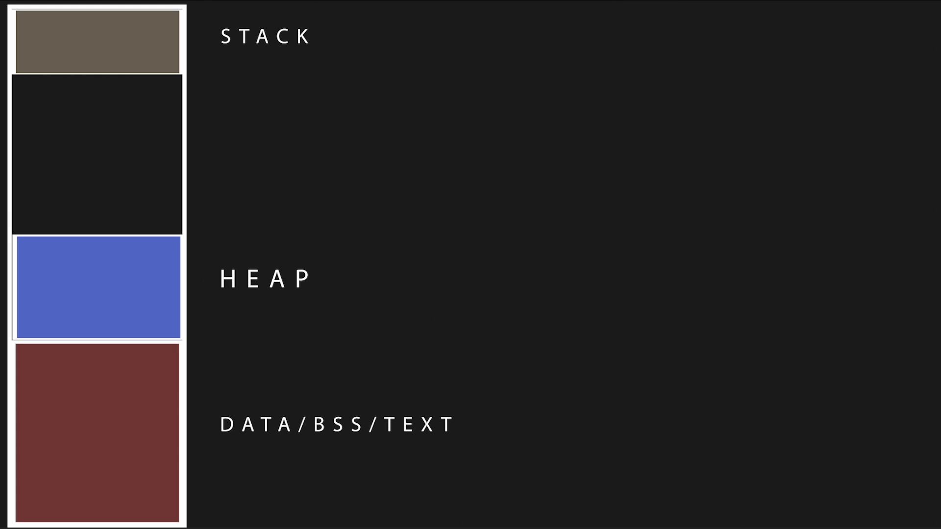
pyautogui.moveTo(219, 73)
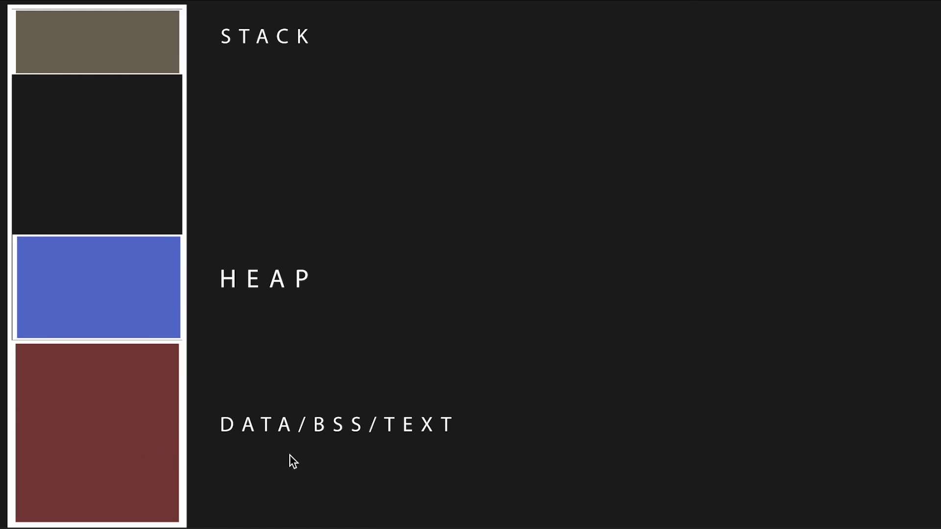
pyautogui.moveTo(265, 451)
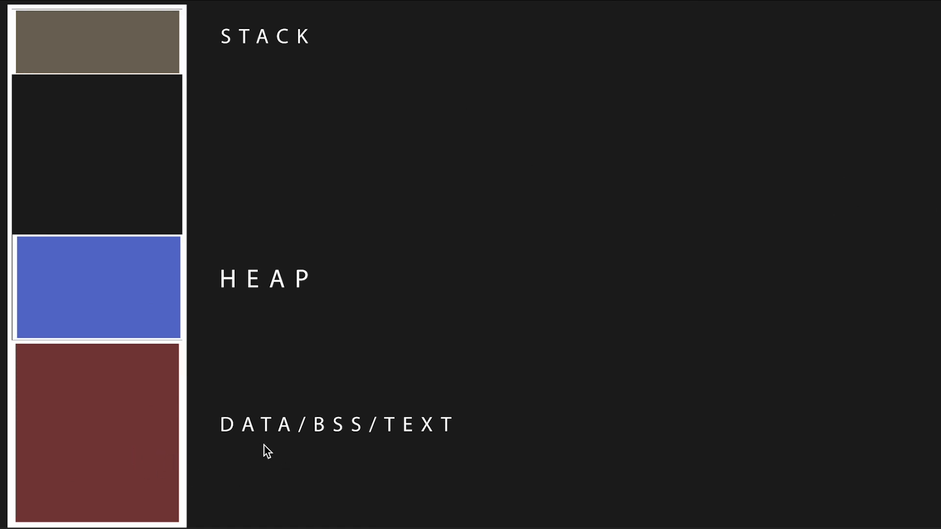
pyautogui.moveTo(370, 458)
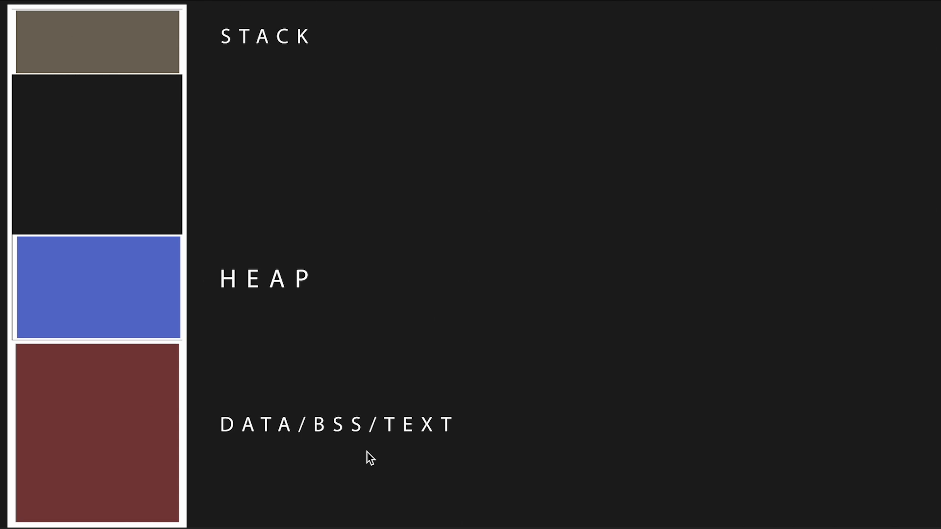
pyautogui.moveTo(323, 453)
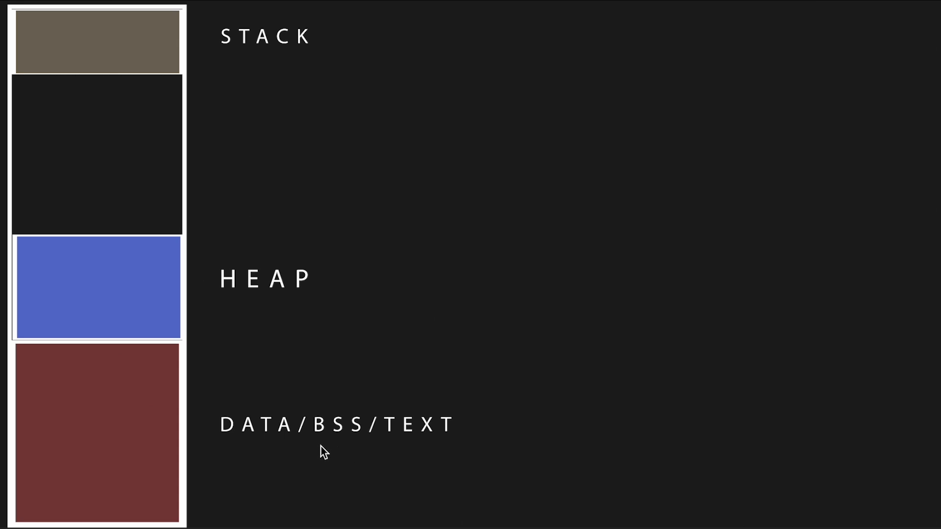
pyautogui.moveTo(296, 439)
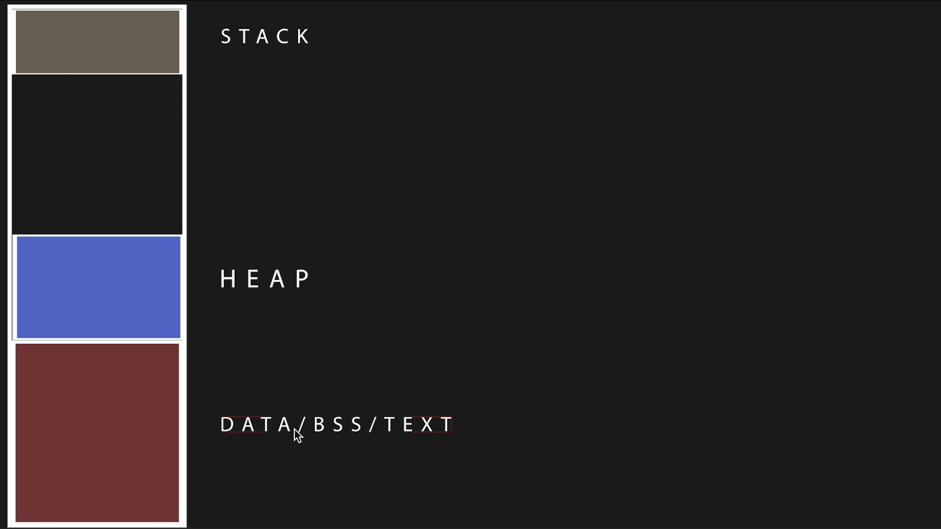
pyautogui.moveTo(291, 434)
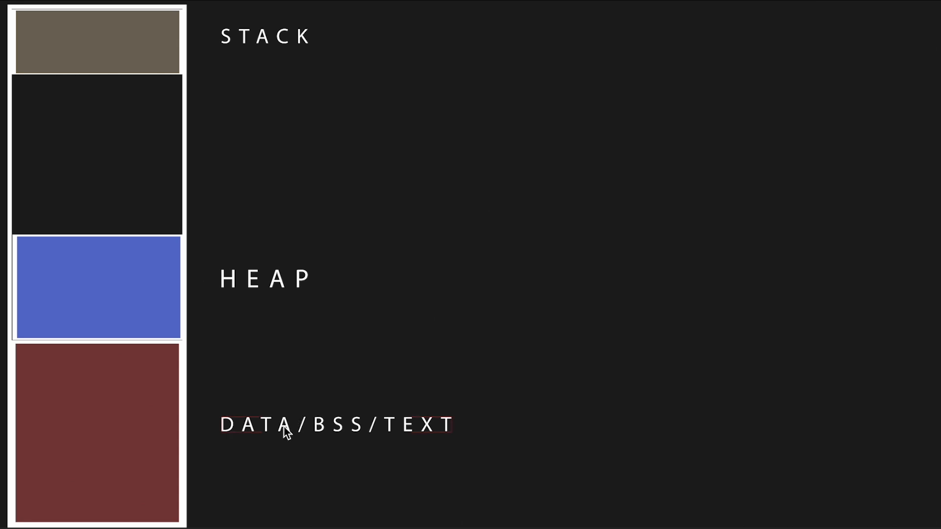
pyautogui.moveTo(436, 454)
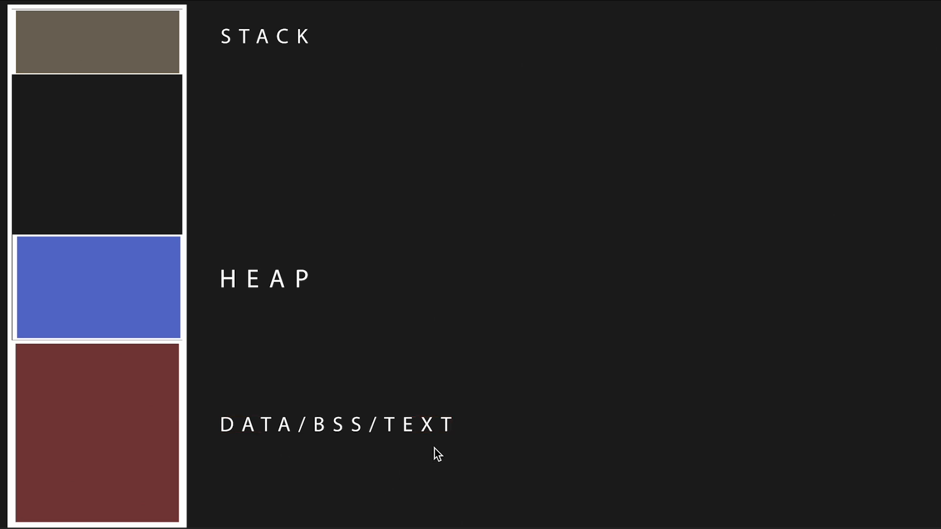
pyautogui.moveTo(493, 433)
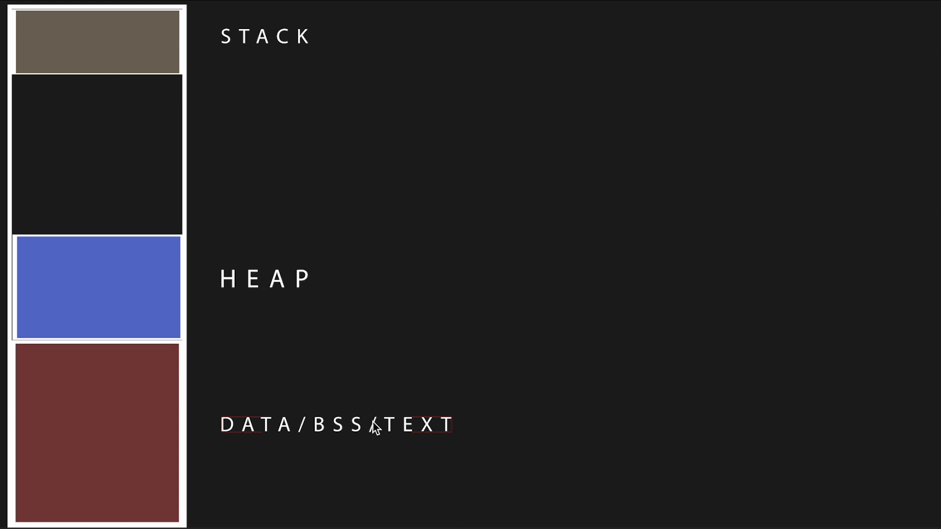
pyautogui.moveTo(156, 407)
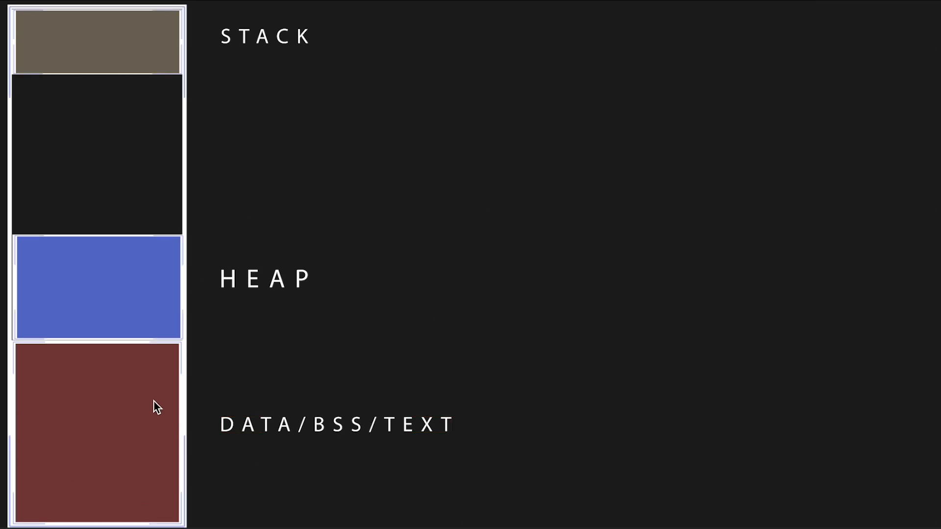
pyautogui.moveTo(35, 239)
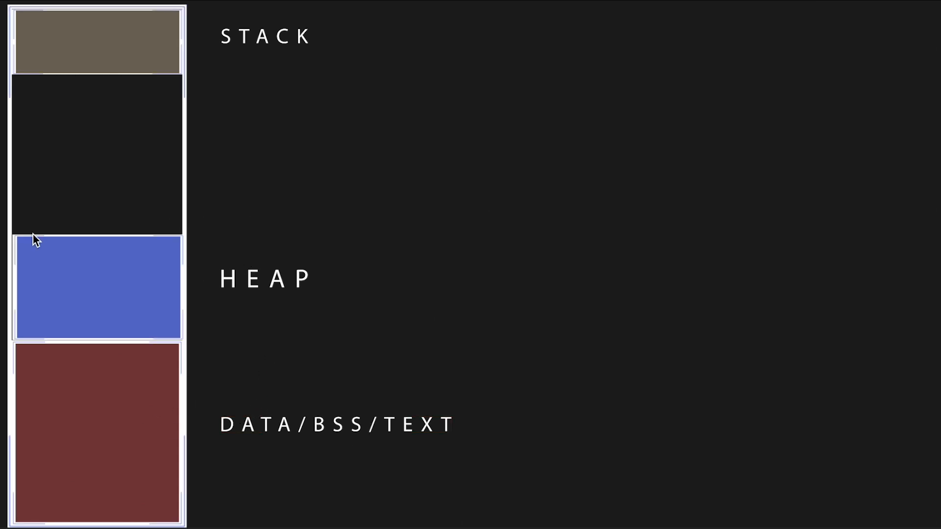
pyautogui.moveTo(81, 235)
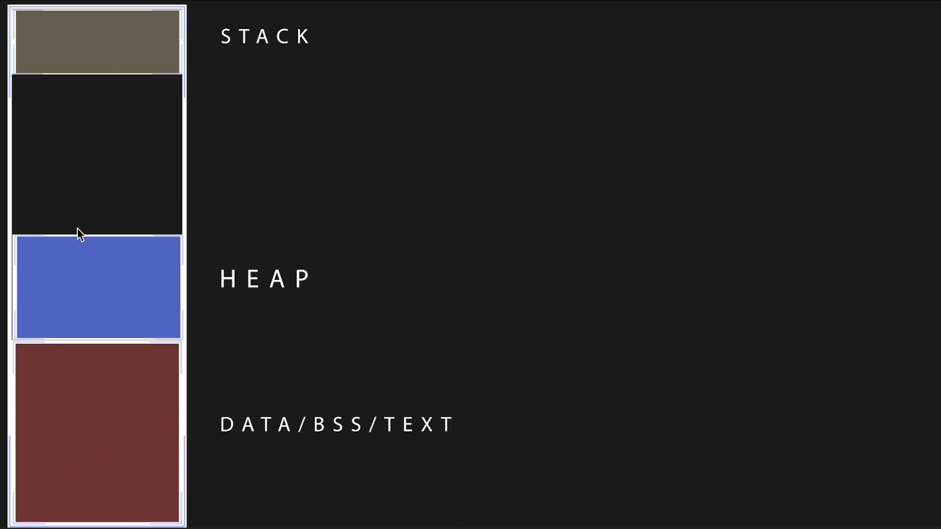
pyautogui.moveTo(174, 397)
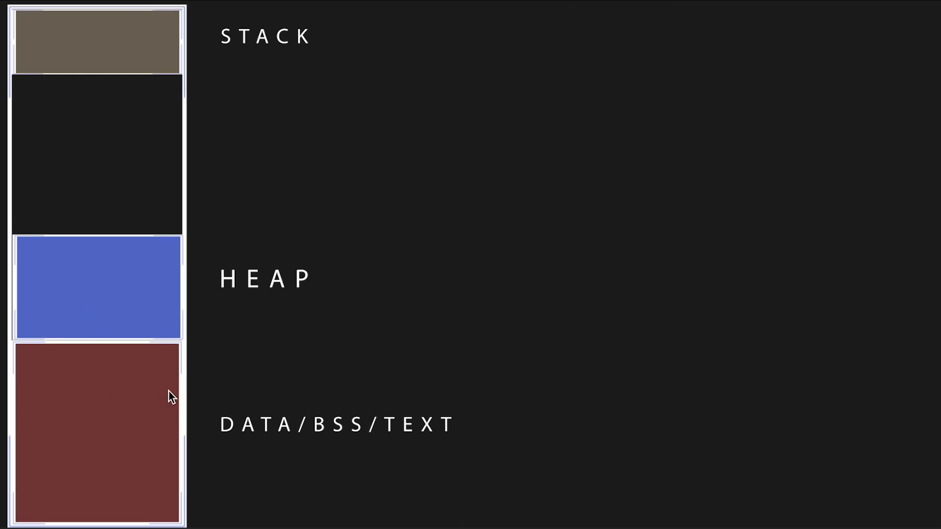
pyautogui.moveTo(169, 384)
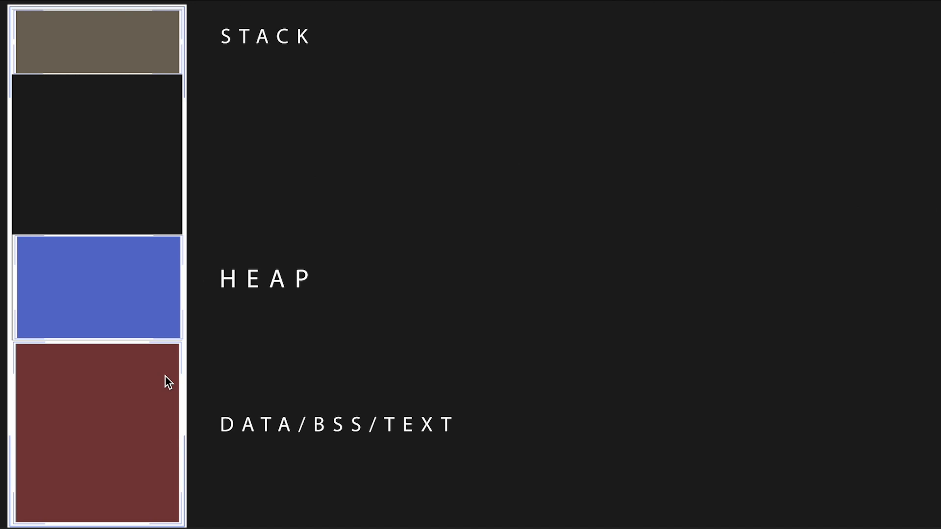
pyautogui.moveTo(132, 333)
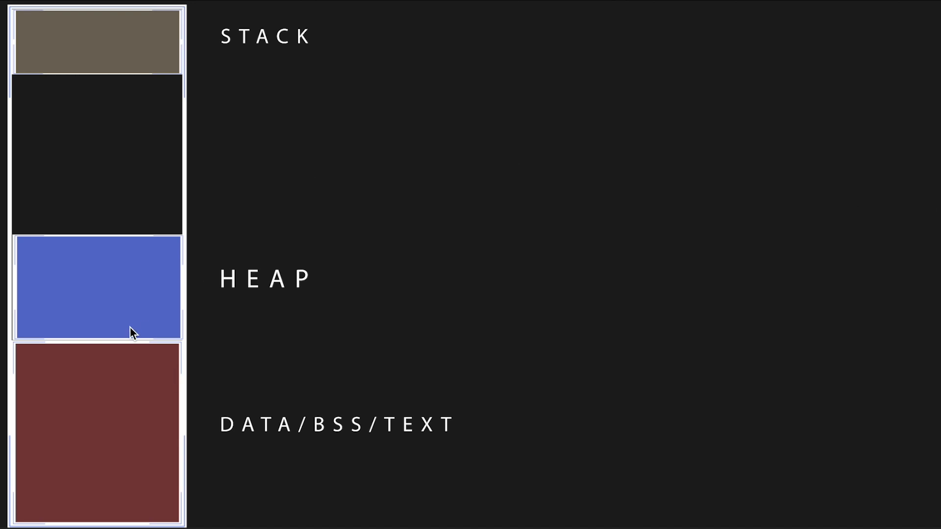
pyautogui.moveTo(38, 43)
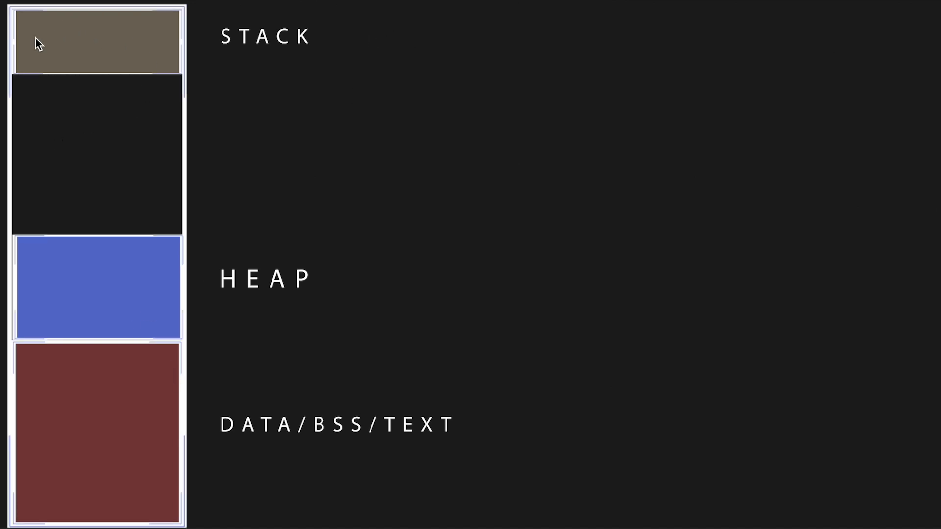
pyautogui.moveTo(154, 83)
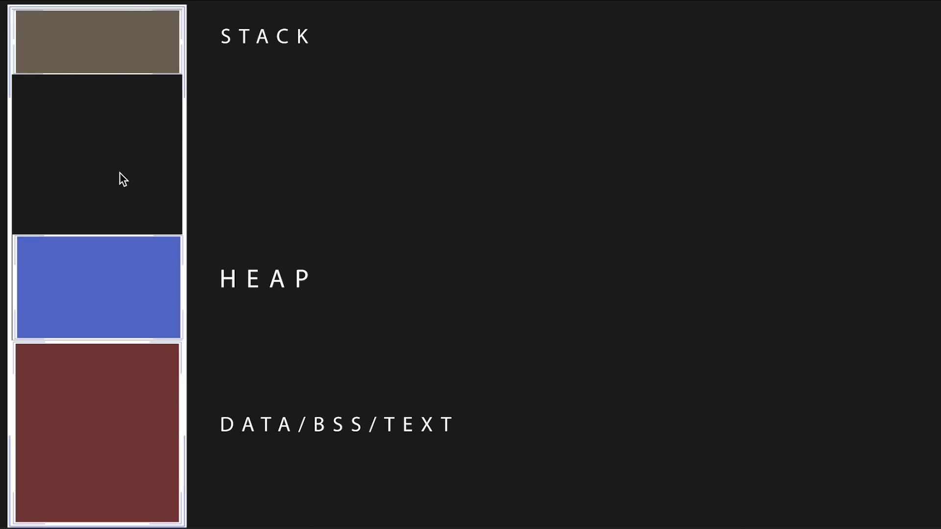
pyautogui.moveTo(131, 290)
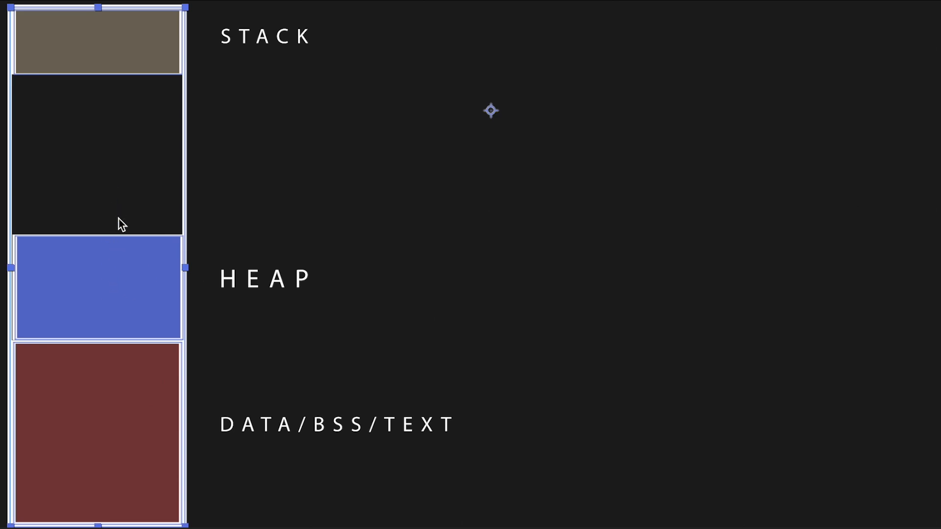
pyautogui.moveTo(142, 156)
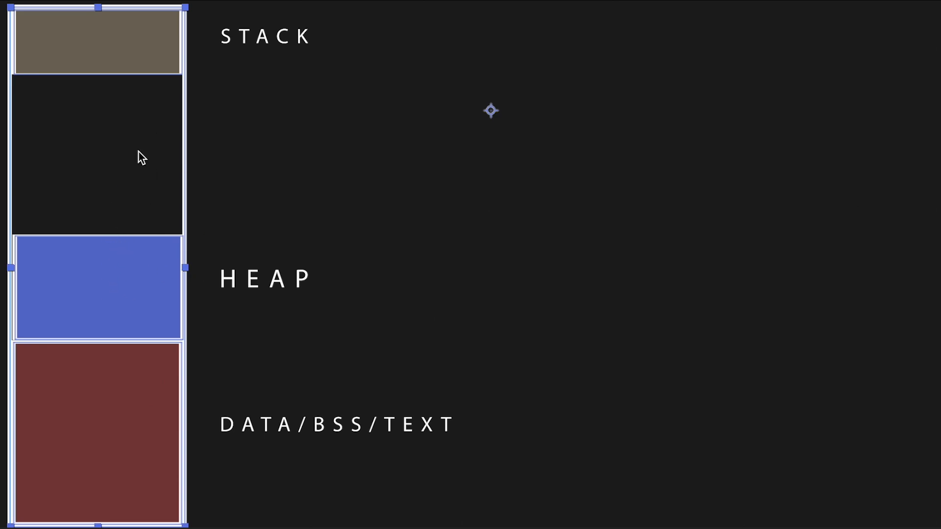
pyautogui.moveTo(160, 215)
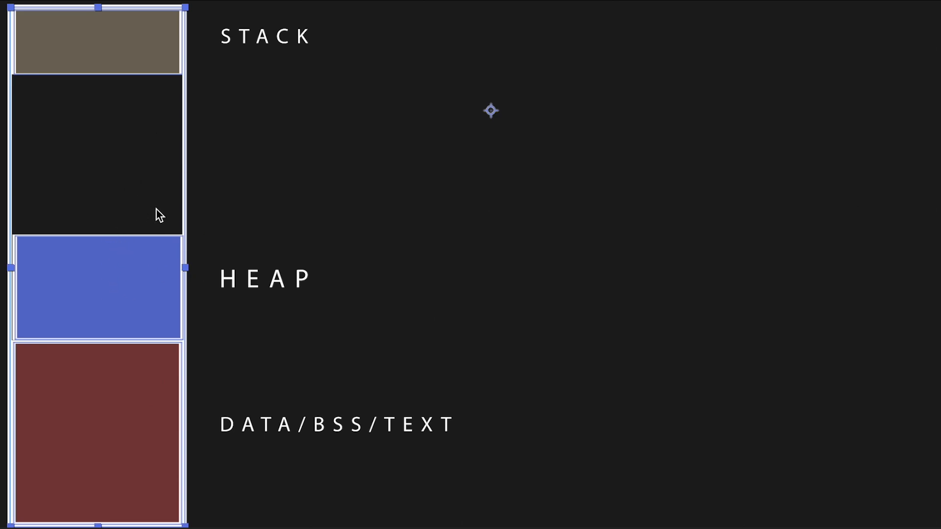
pyautogui.moveTo(105, 175)
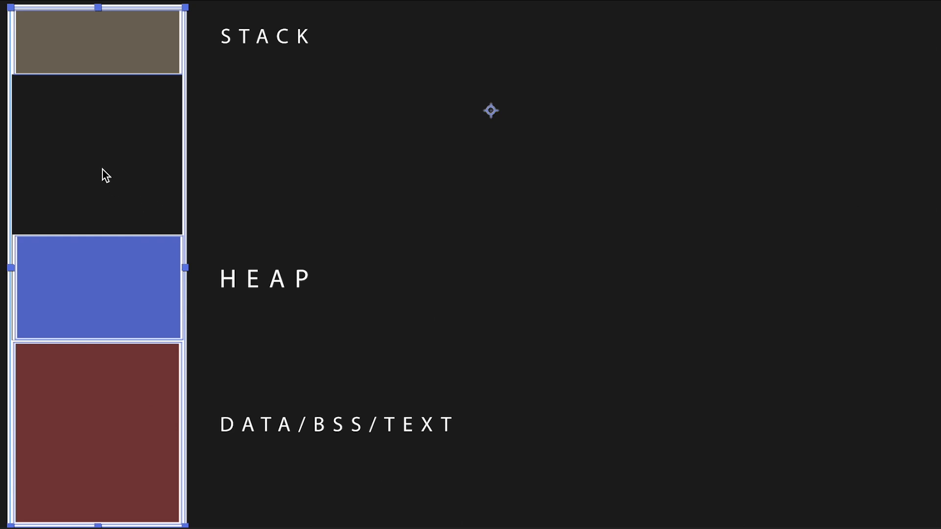
pyautogui.moveTo(125, 169)
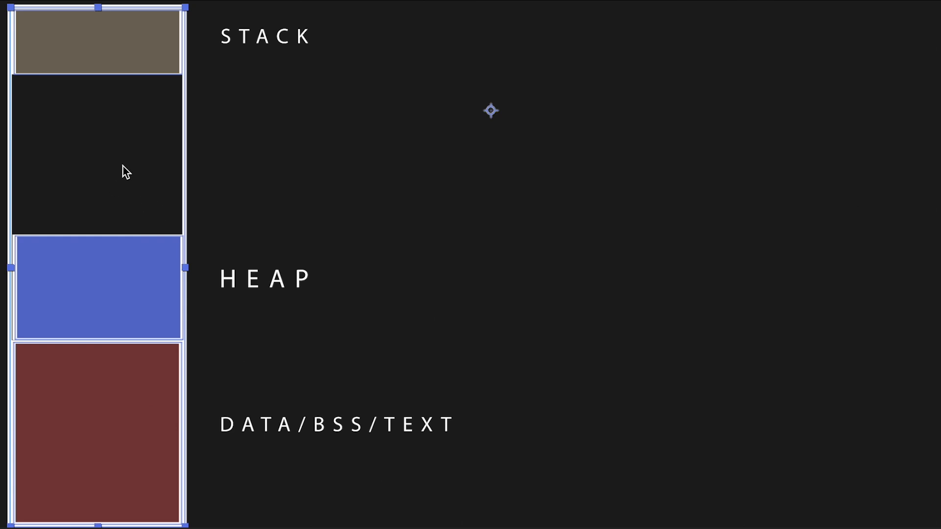
pyautogui.moveTo(126, 166)
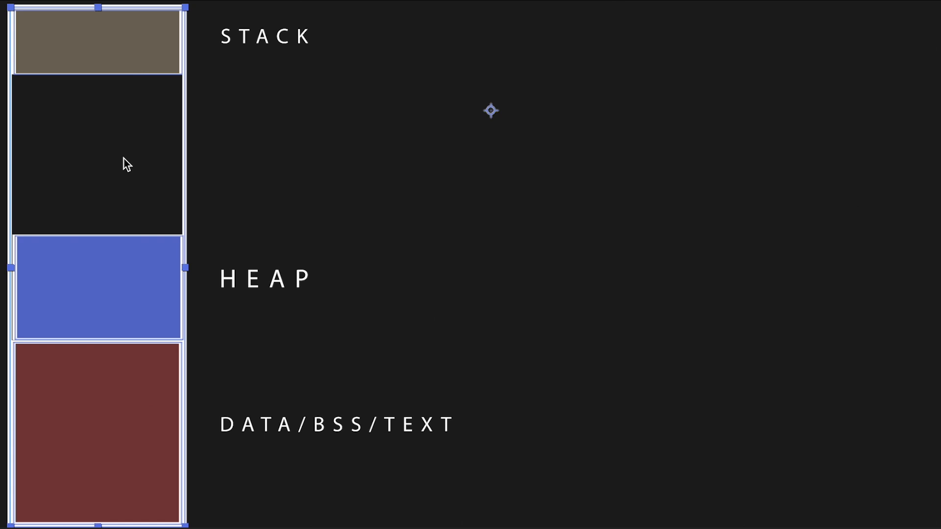
pyautogui.moveTo(210, 86)
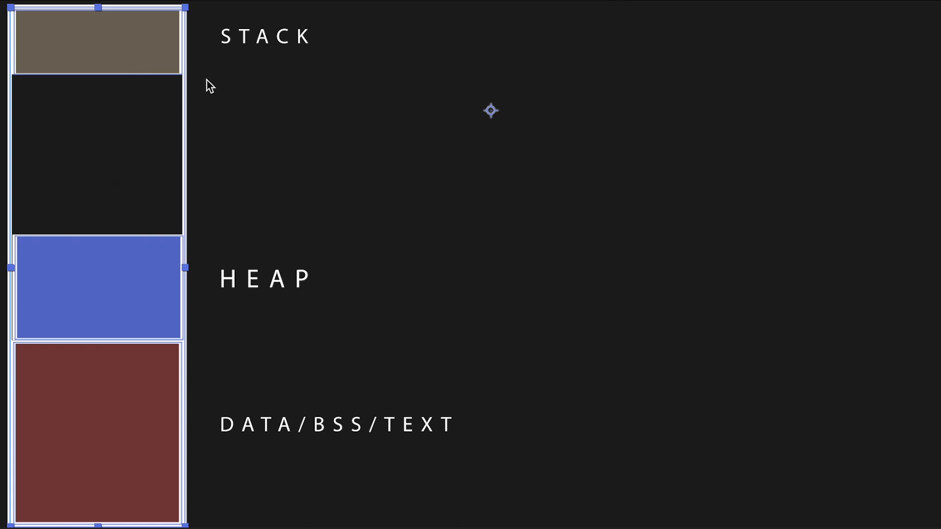
pyautogui.moveTo(123, 255)
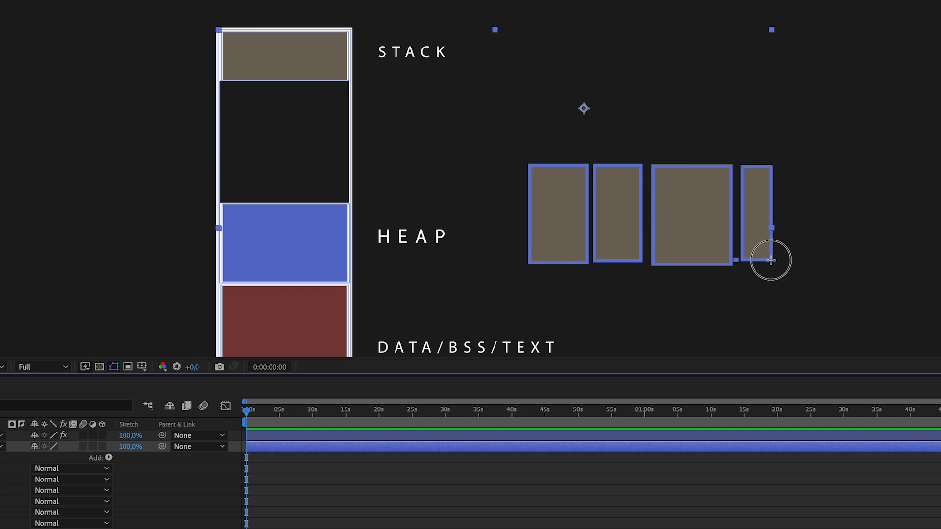
pyautogui.moveTo(456, 186)
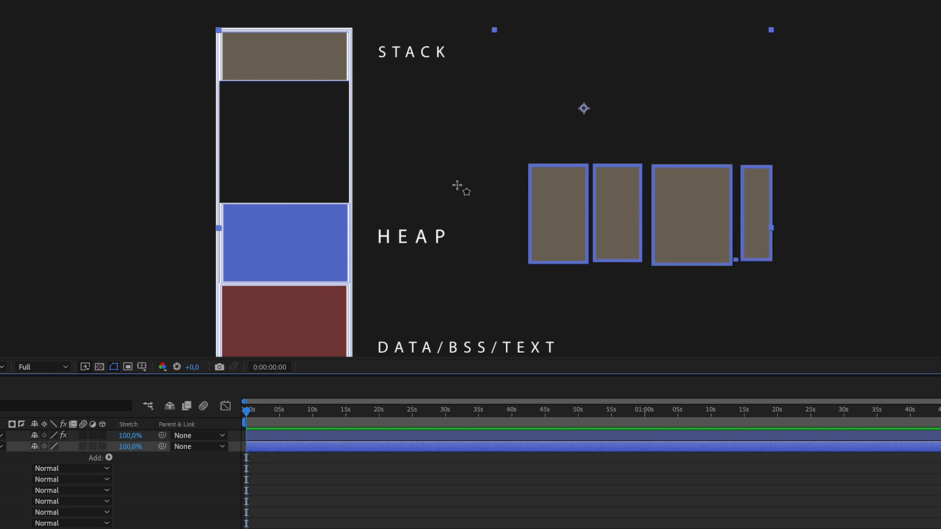
pyautogui.moveTo(659, 288)
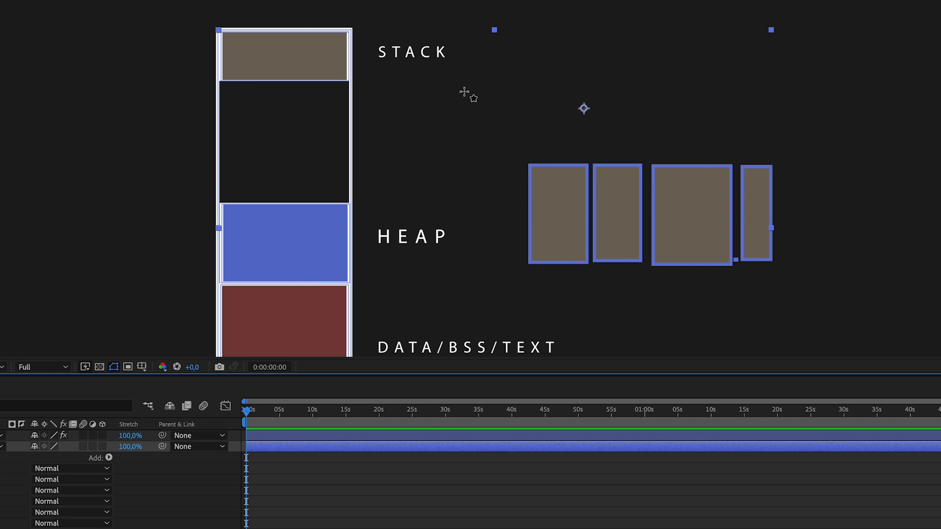
pyautogui.moveTo(172, 217)
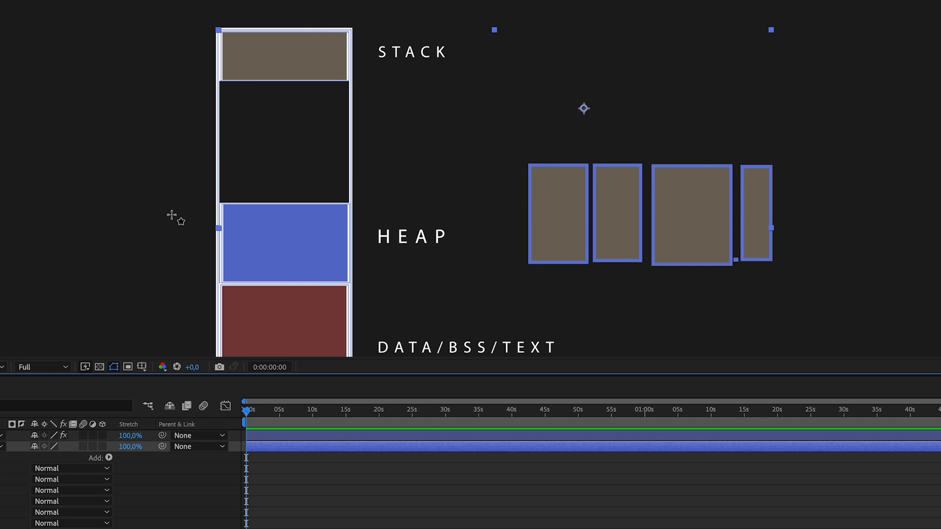
pyautogui.moveTo(300, 234)
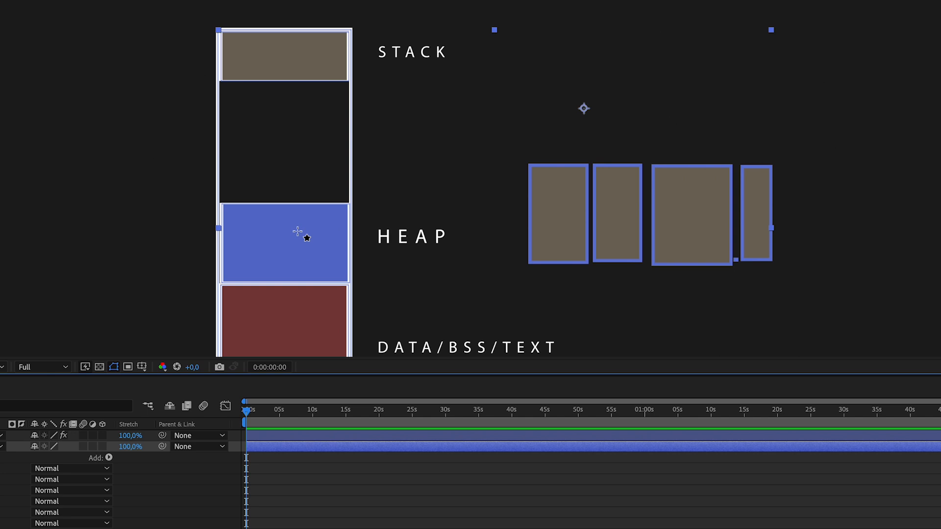
pyautogui.moveTo(291, 181)
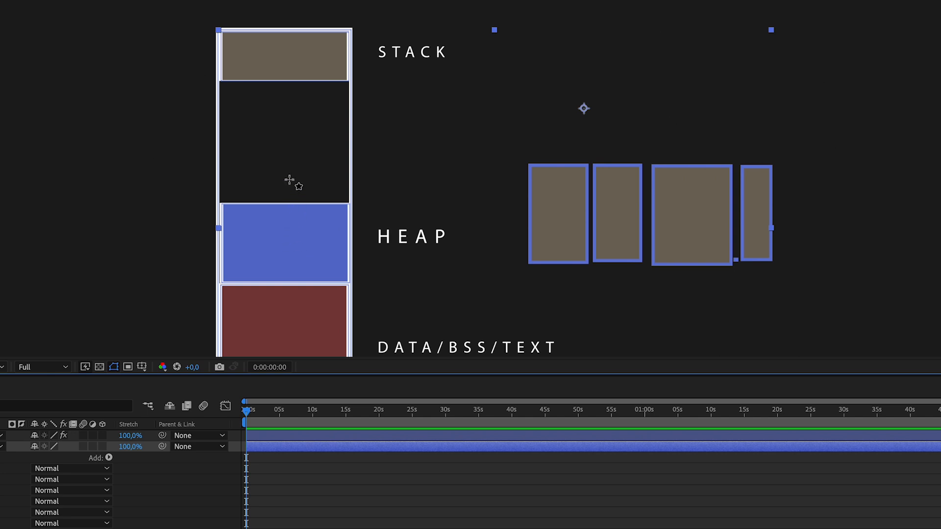
pyautogui.moveTo(643, 239)
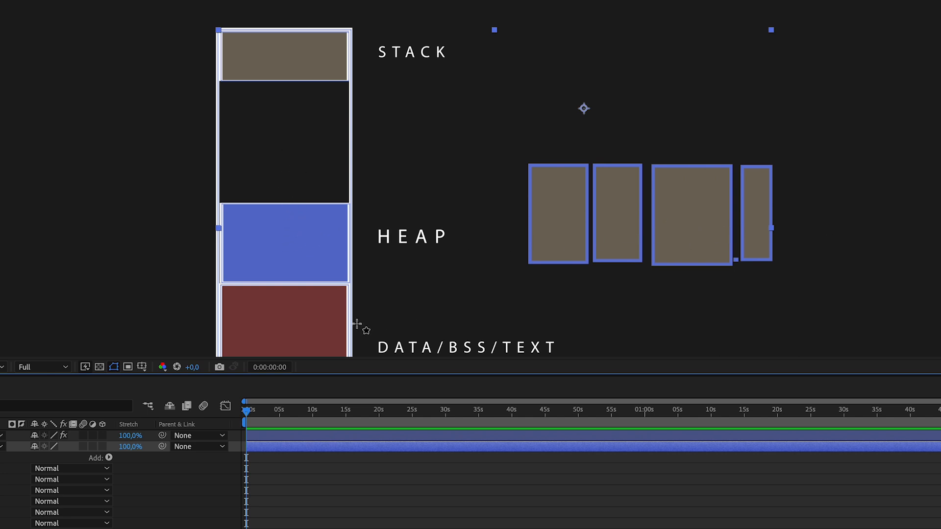
pyautogui.moveTo(131, 396)
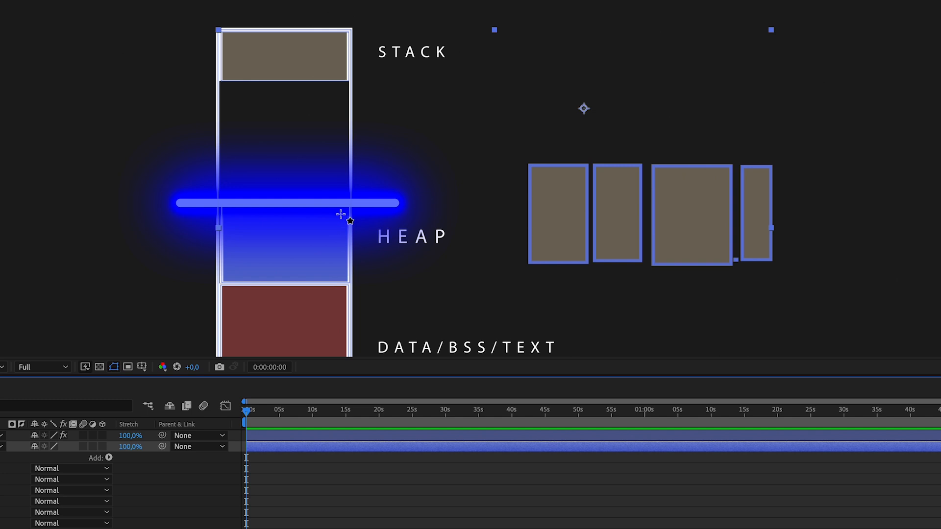
pyautogui.moveTo(364, 213)
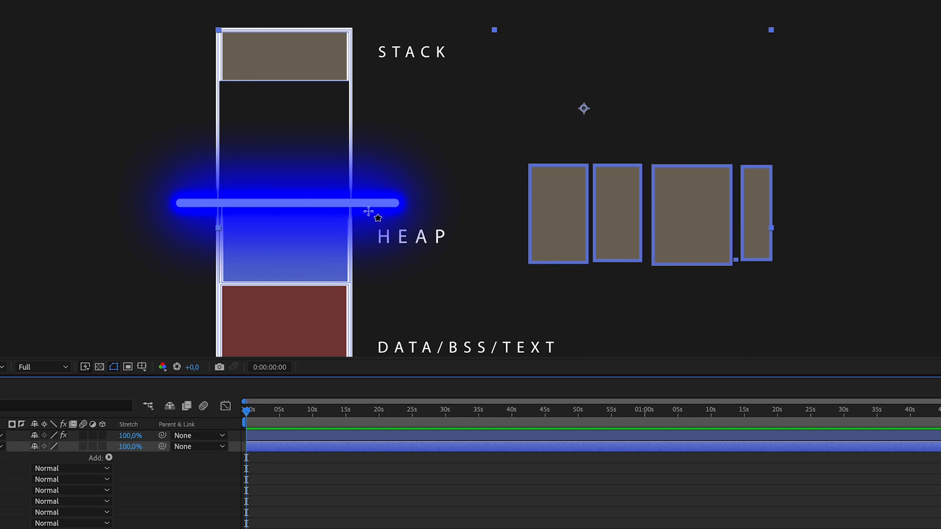
pyautogui.moveTo(329, 228)
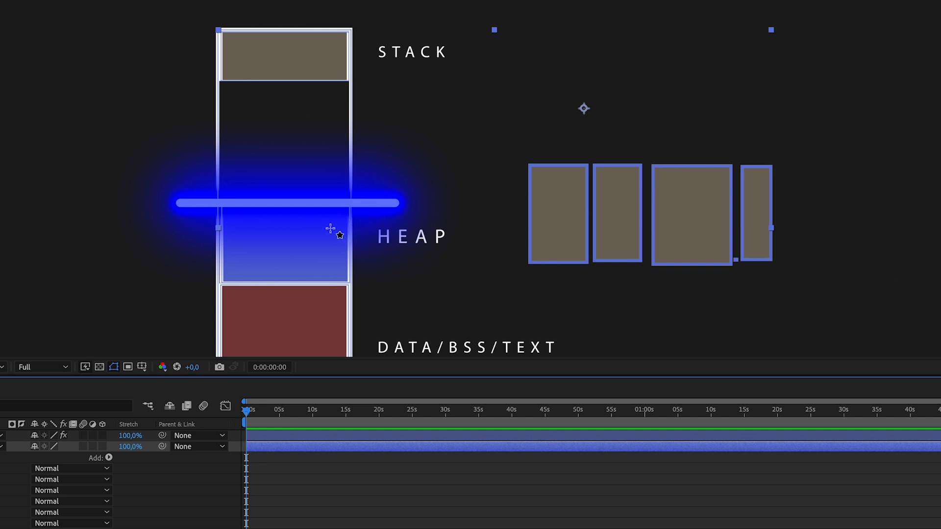
pyautogui.moveTo(264, 218)
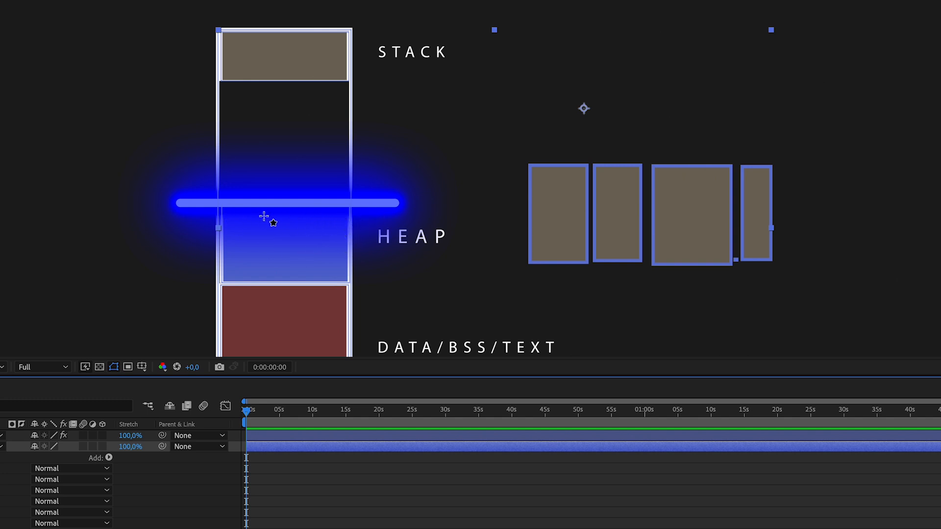
pyautogui.moveTo(279, 217)
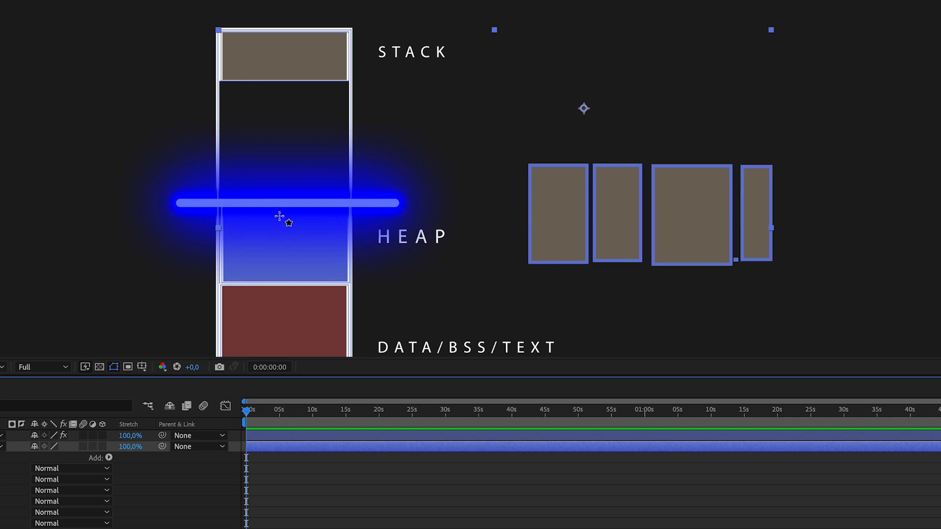
pyautogui.moveTo(319, 175)
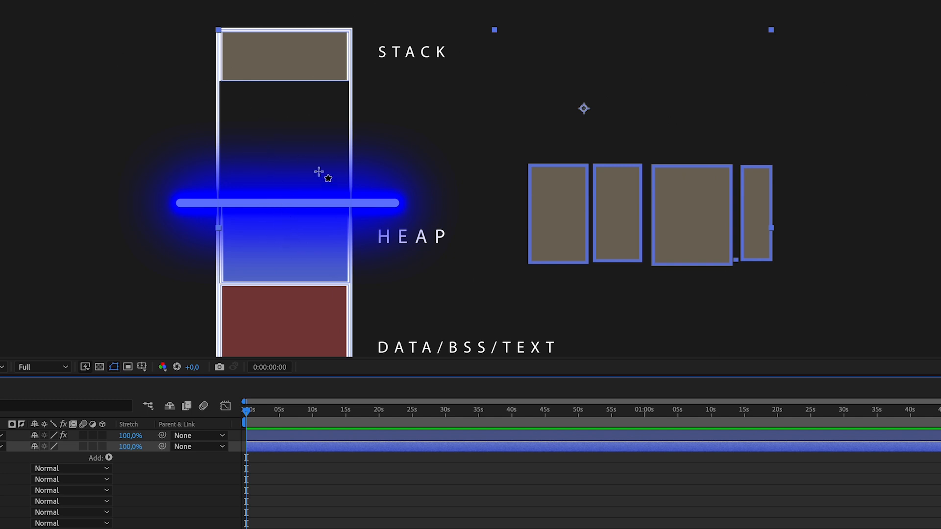
pyautogui.moveTo(311, 165)
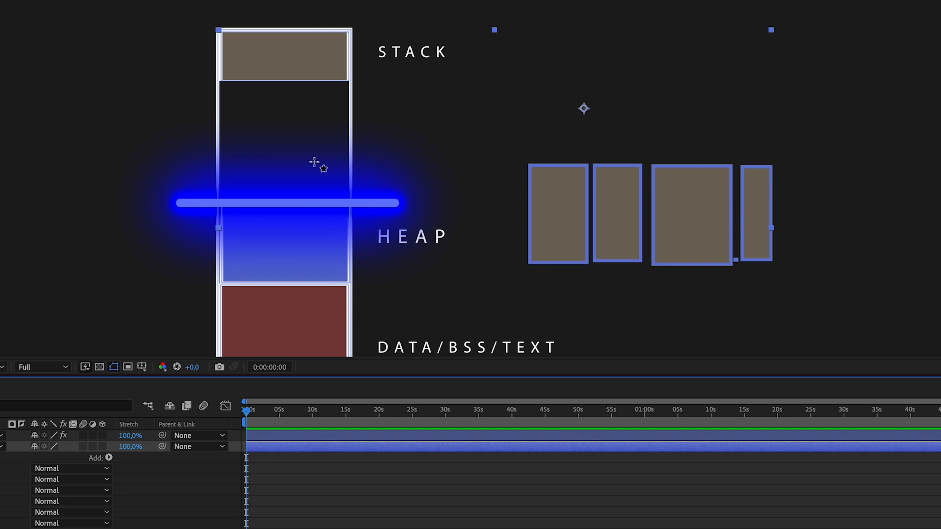
pyautogui.moveTo(320, 214)
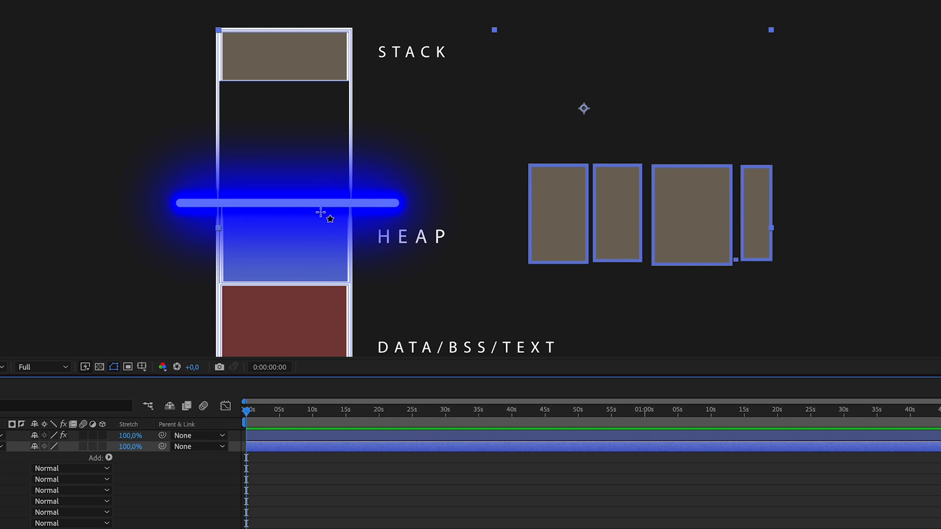
pyautogui.moveTo(293, 187)
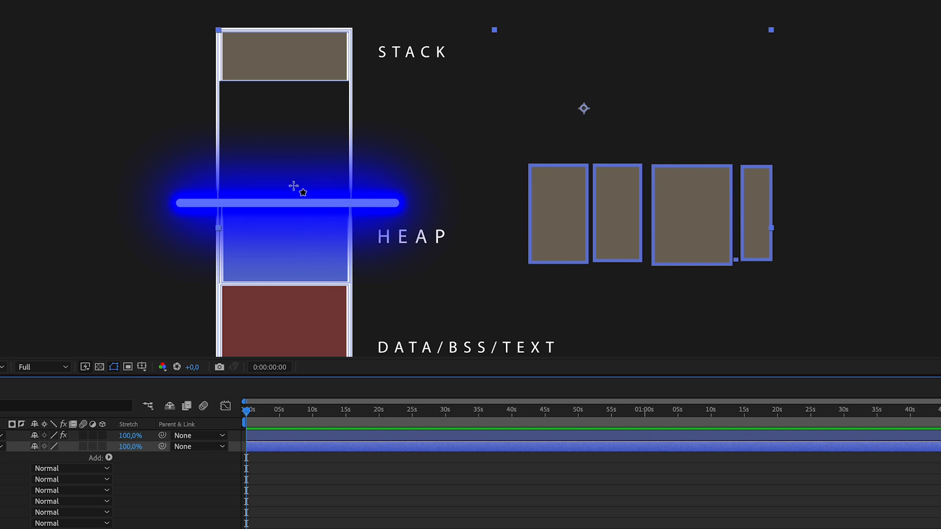
pyautogui.moveTo(294, 169)
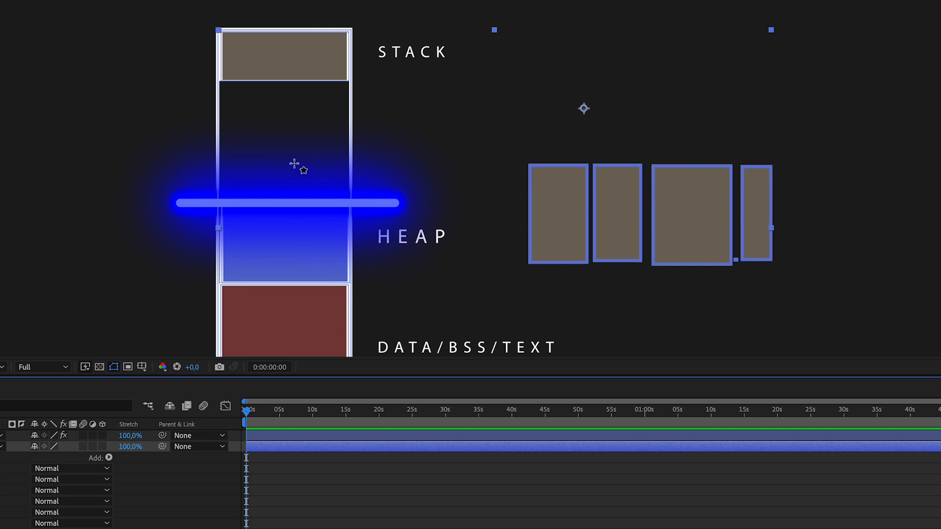
pyautogui.moveTo(48, 361)
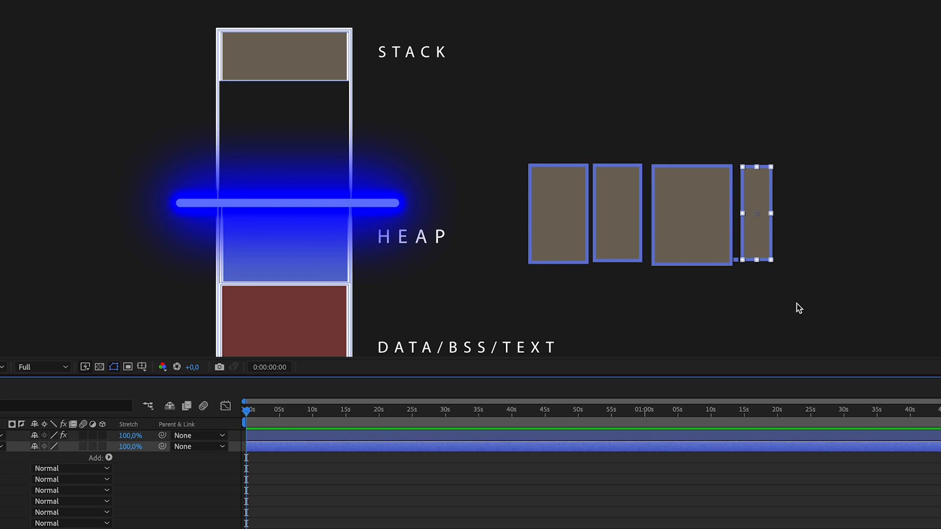
pyautogui.moveTo(760, 253)
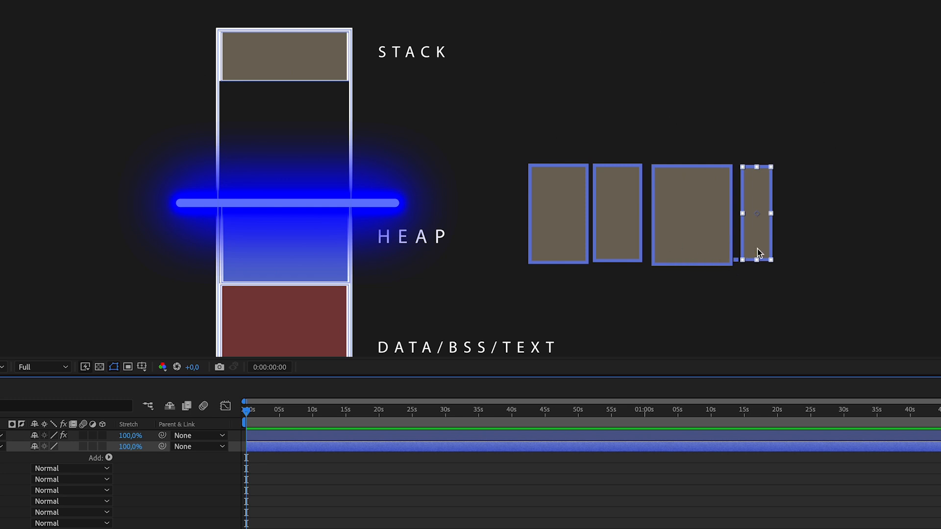
pyautogui.moveTo(766, 232)
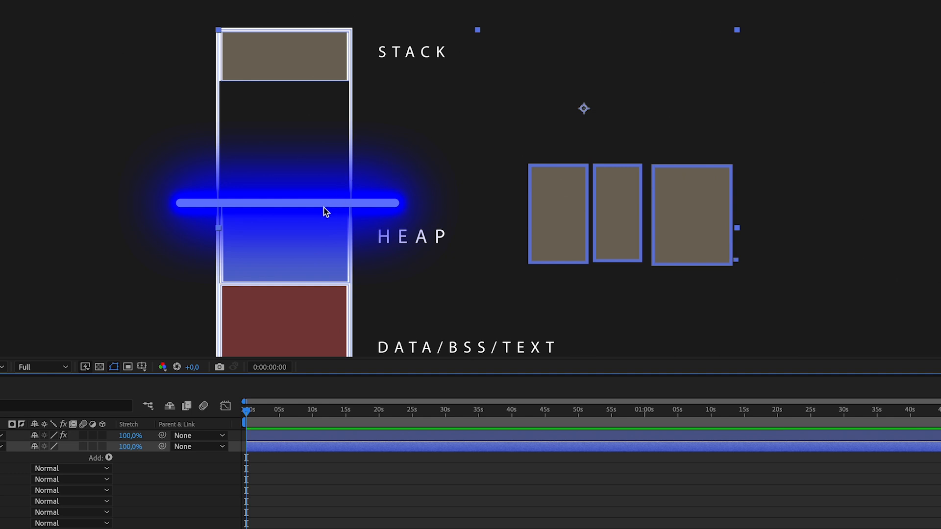
pyautogui.moveTo(317, 245)
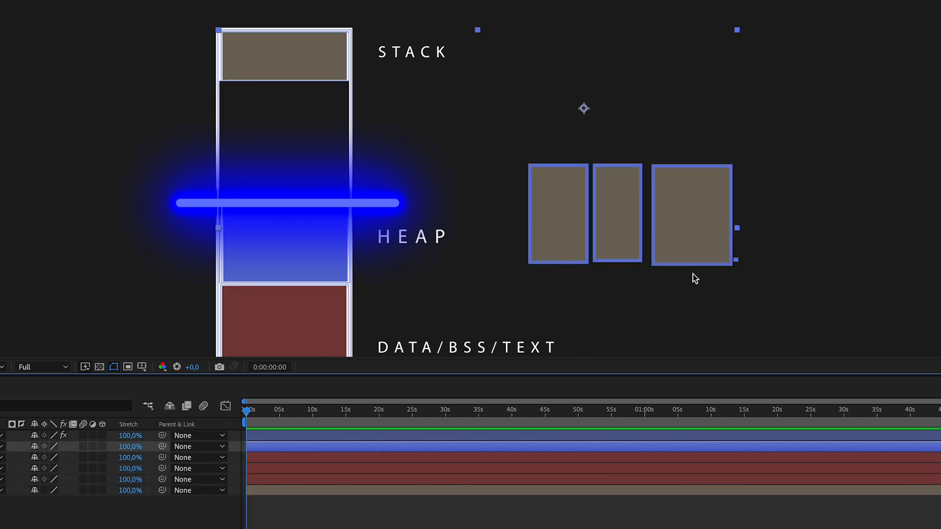
pyautogui.moveTo(782, 266)
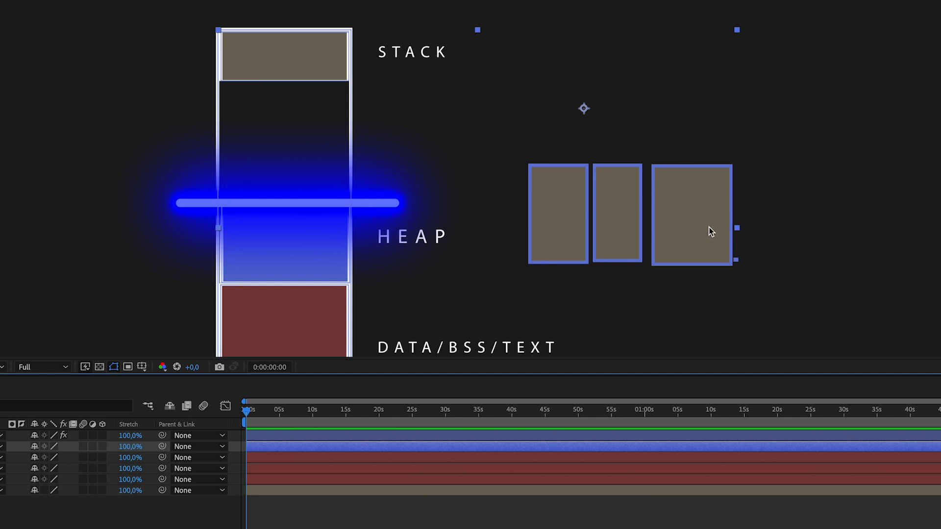
pyautogui.moveTo(337, 183)
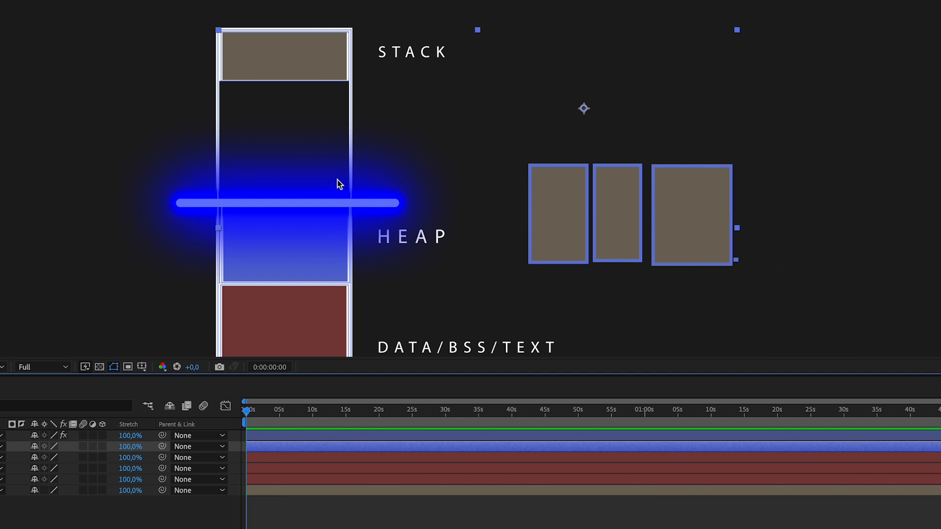
pyautogui.moveTo(327, 233)
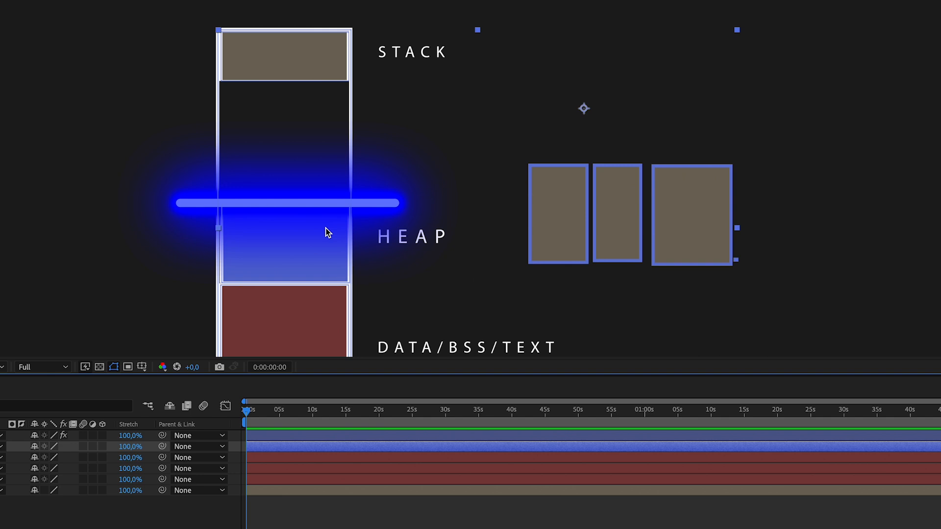
pyautogui.moveTo(756, 227)
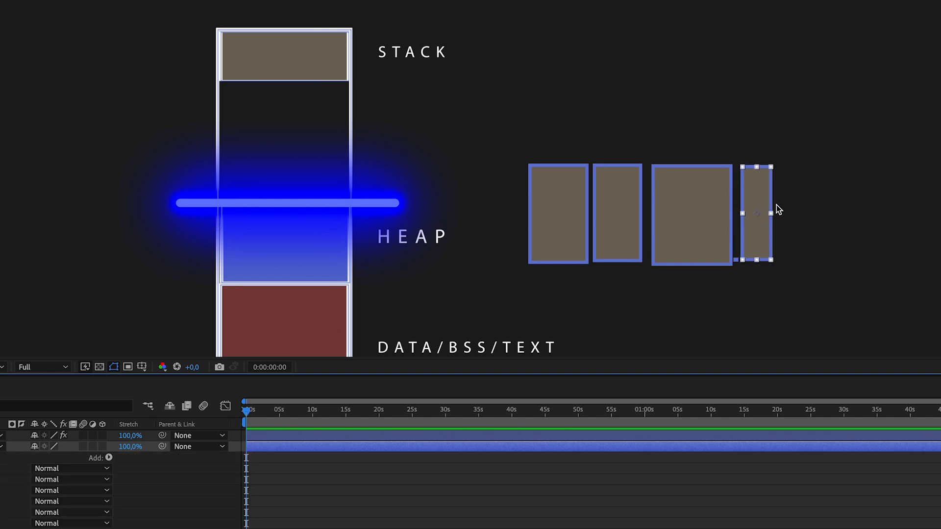
pyautogui.moveTo(741, 217)
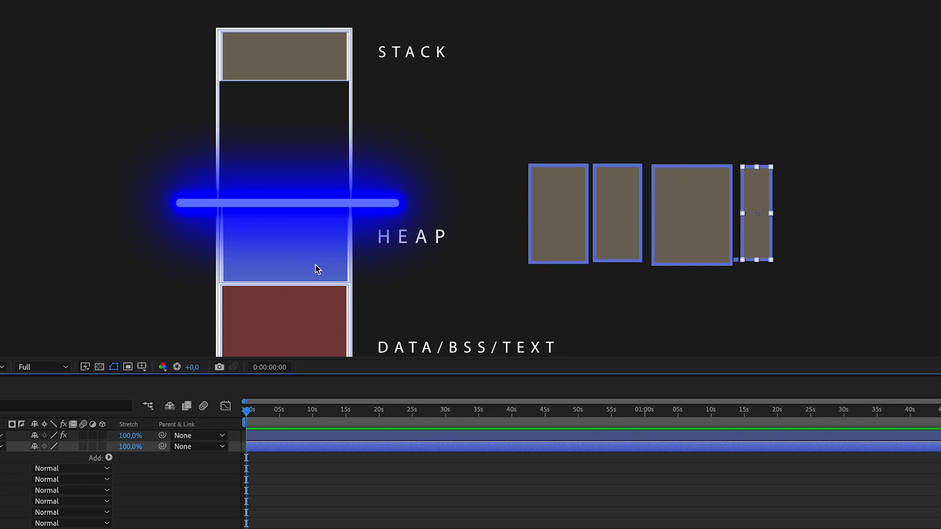
pyautogui.moveTo(529, 308)
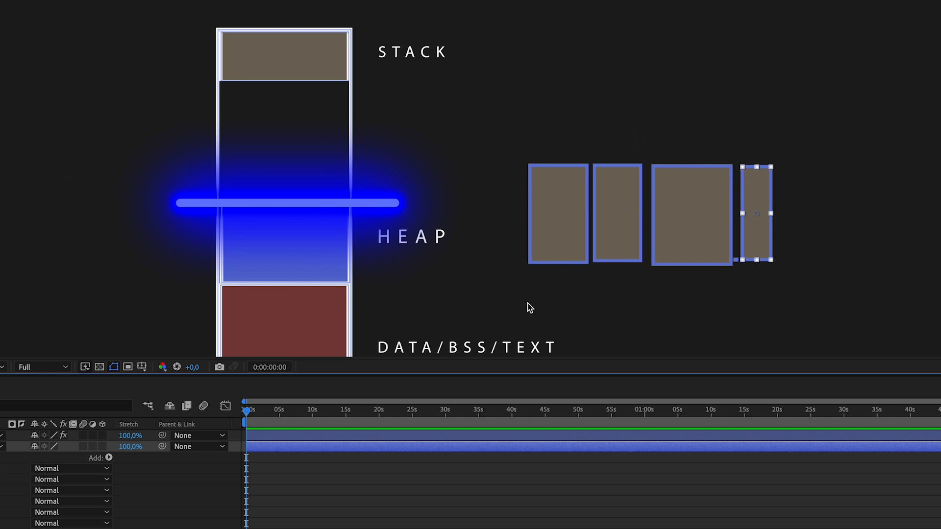
pyautogui.click(616, 215)
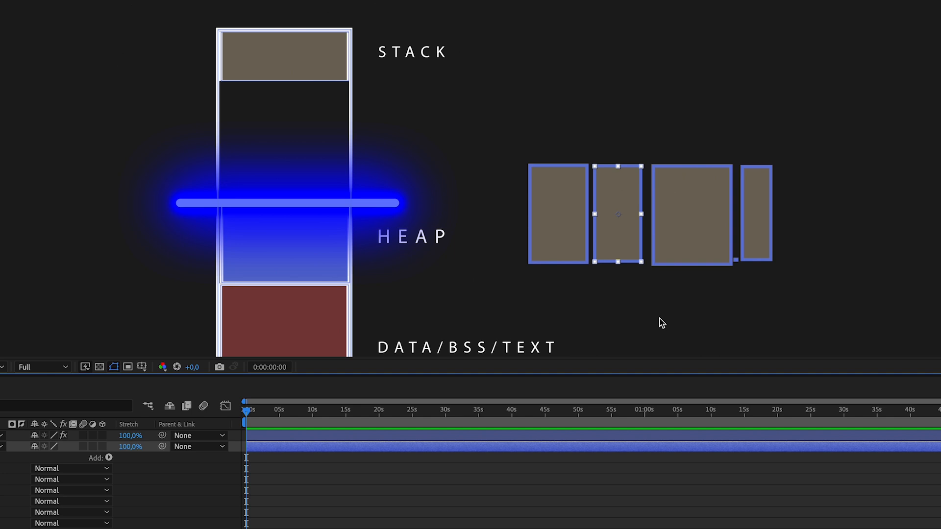
pyautogui.moveTo(607, 282)
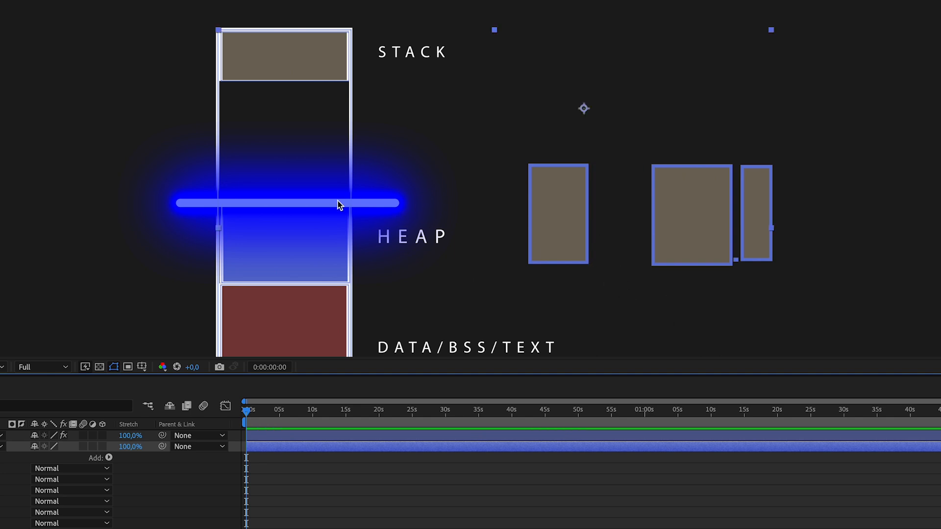
pyautogui.moveTo(336, 215)
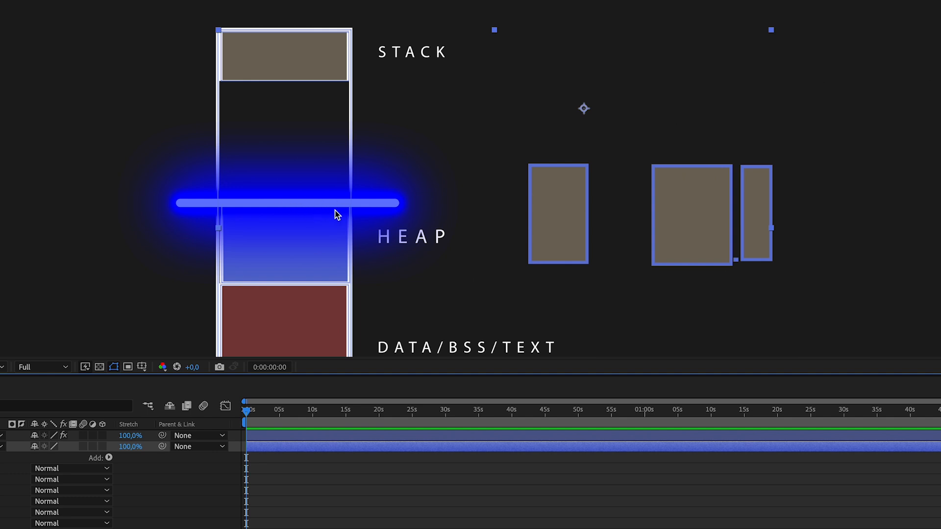
pyautogui.moveTo(285, 221)
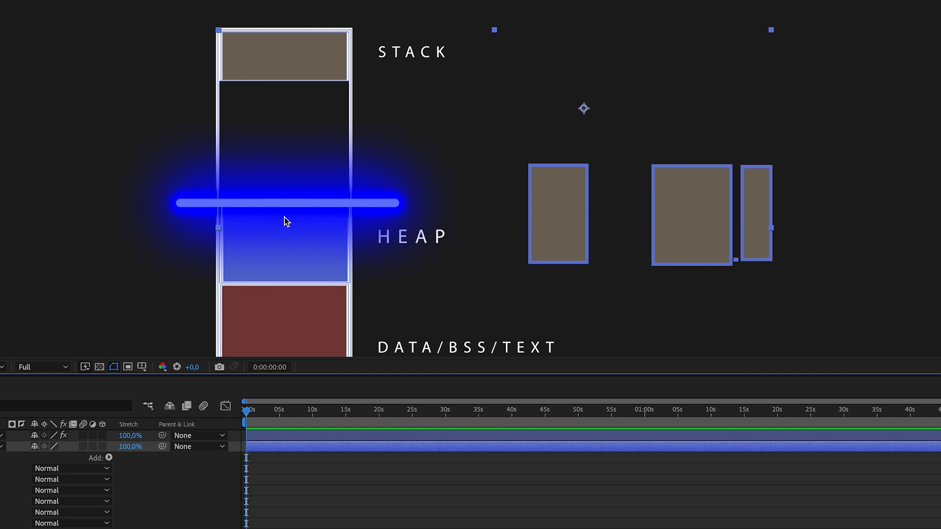
pyautogui.moveTo(762, 237)
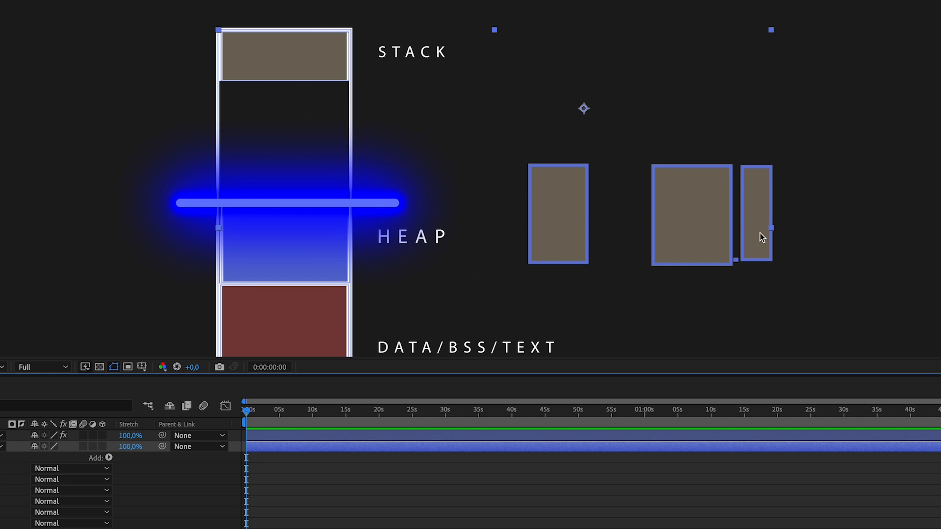
pyautogui.moveTo(769, 228)
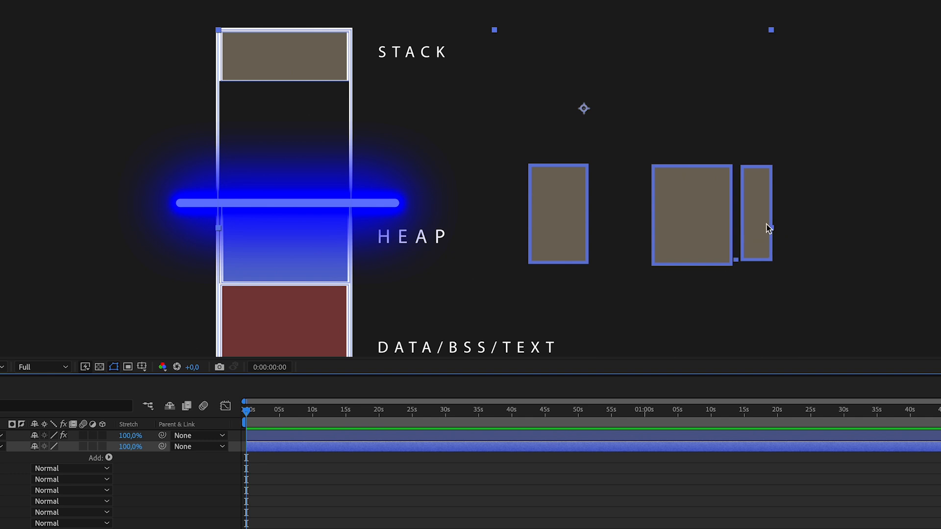
pyautogui.moveTo(785, 235)
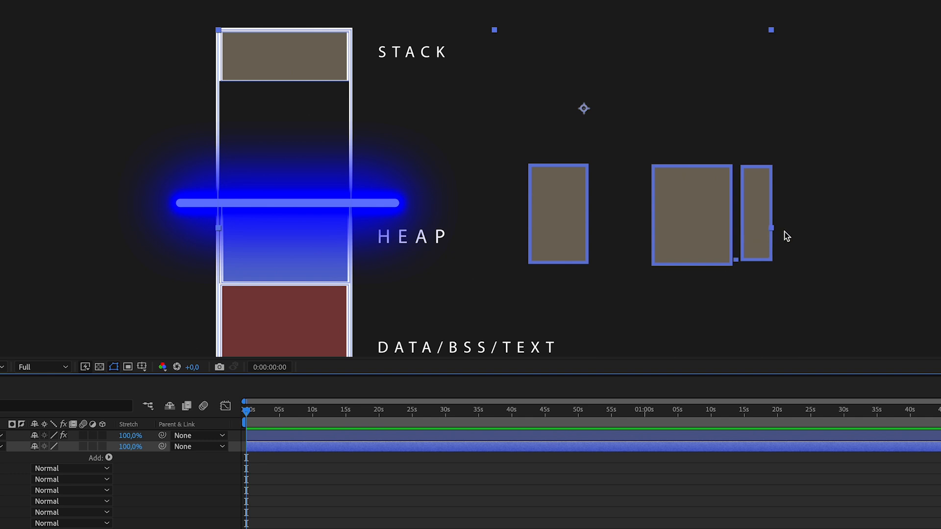
pyautogui.moveTo(595, 183)
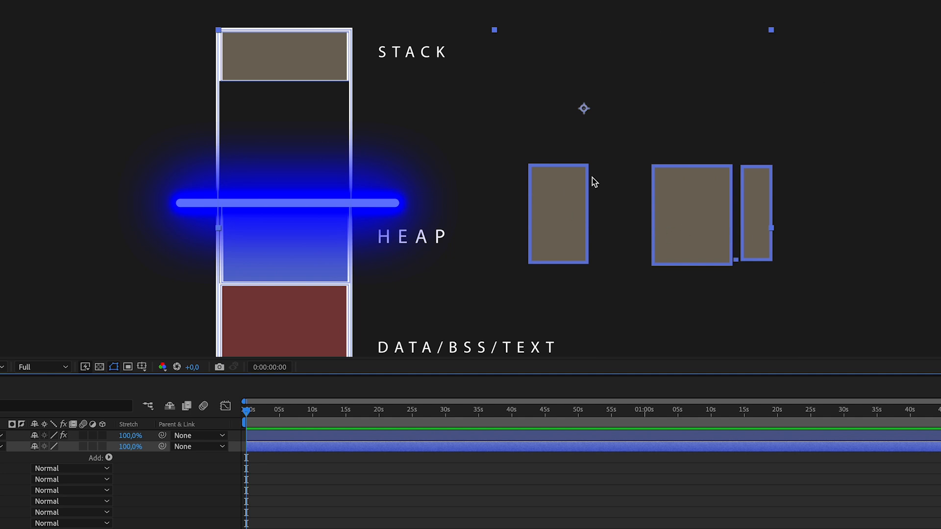
pyautogui.moveTo(392, 201)
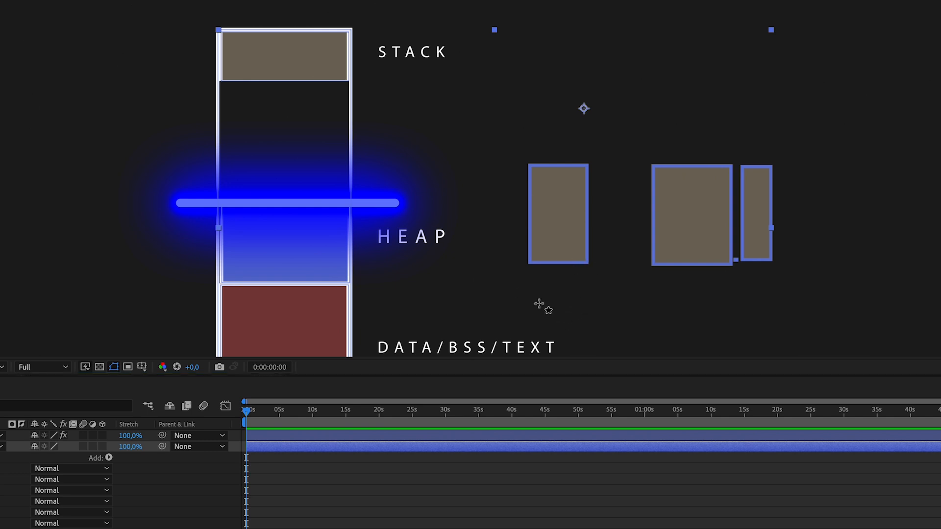
pyautogui.moveTo(653, 298)
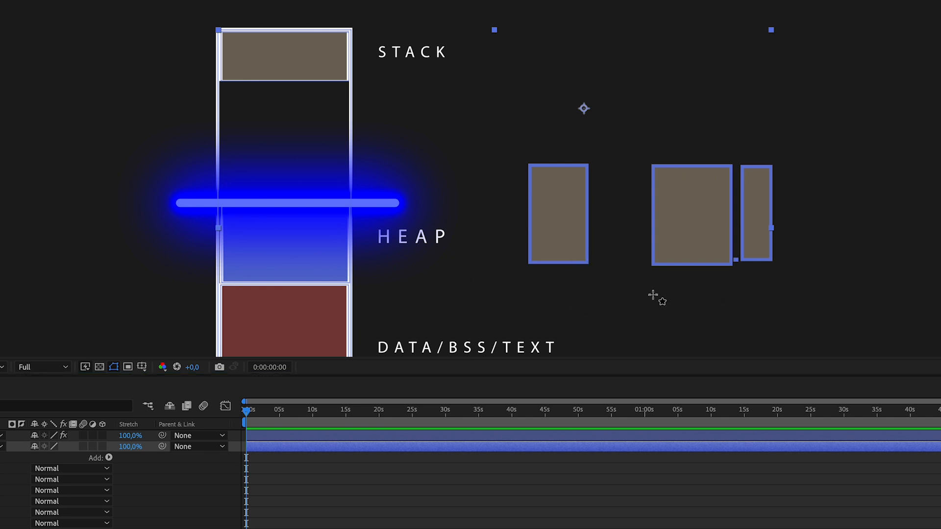
pyautogui.moveTo(611, 308)
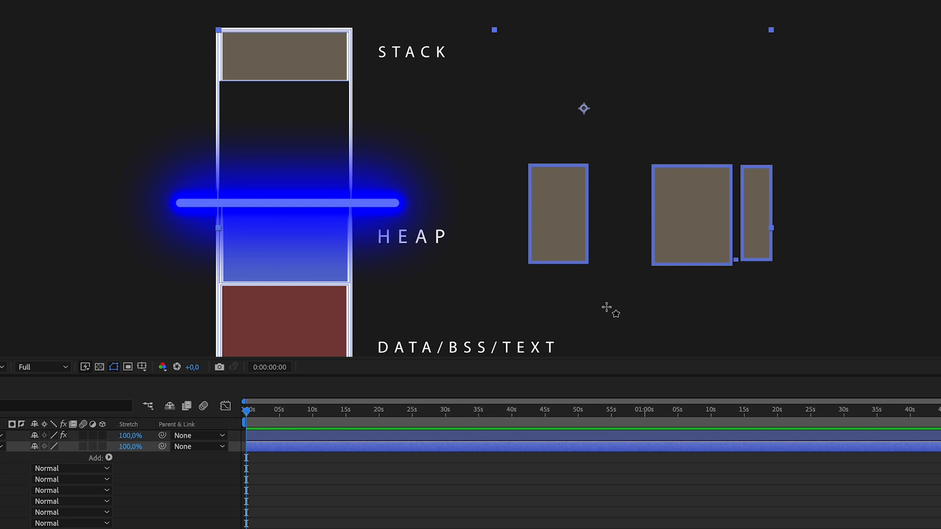
pyautogui.moveTo(596, 264)
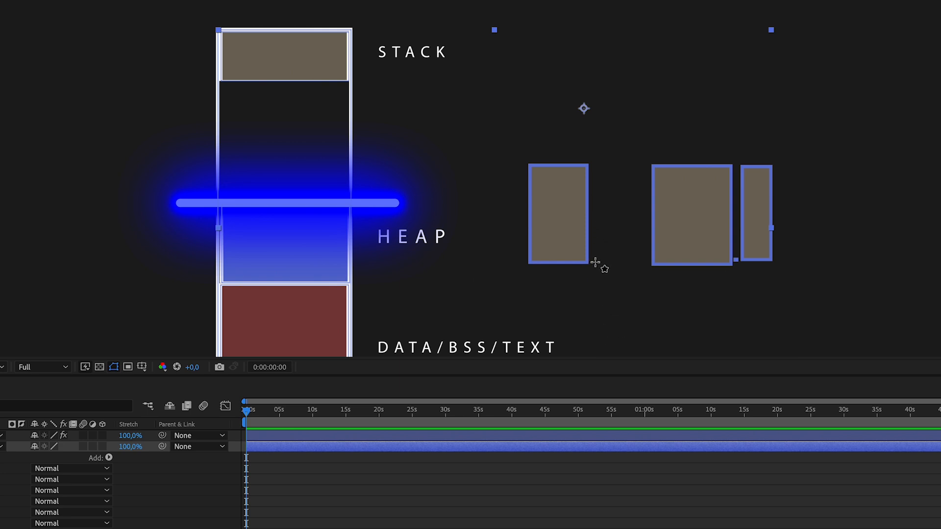
pyautogui.moveTo(591, 271)
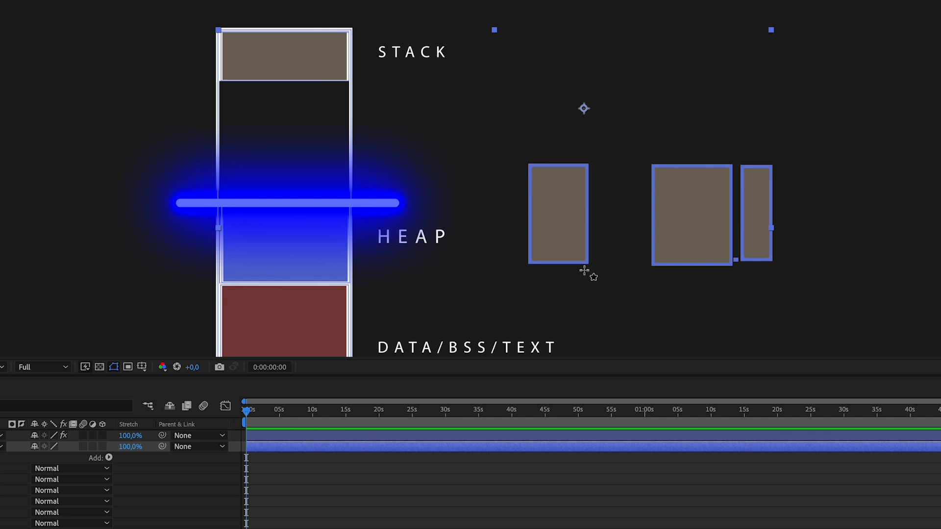
pyautogui.moveTo(784, 198)
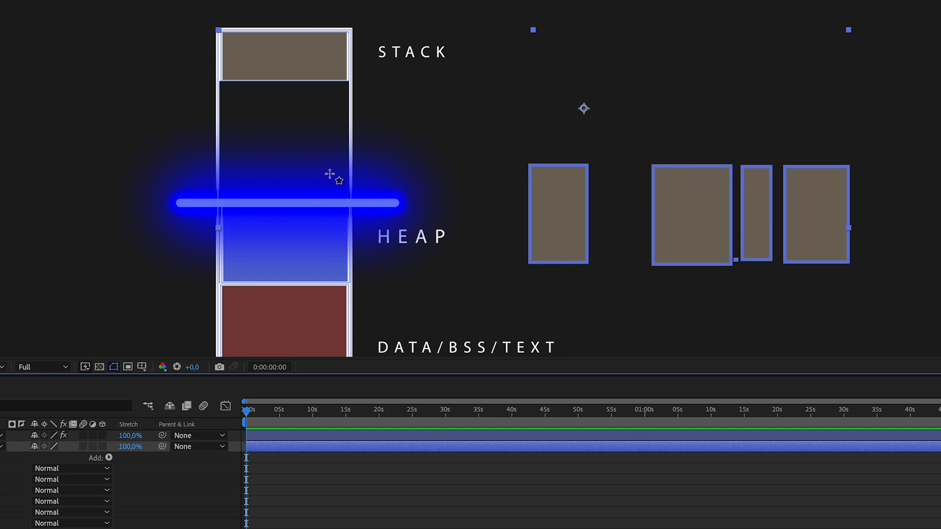
pyautogui.moveTo(627, 283)
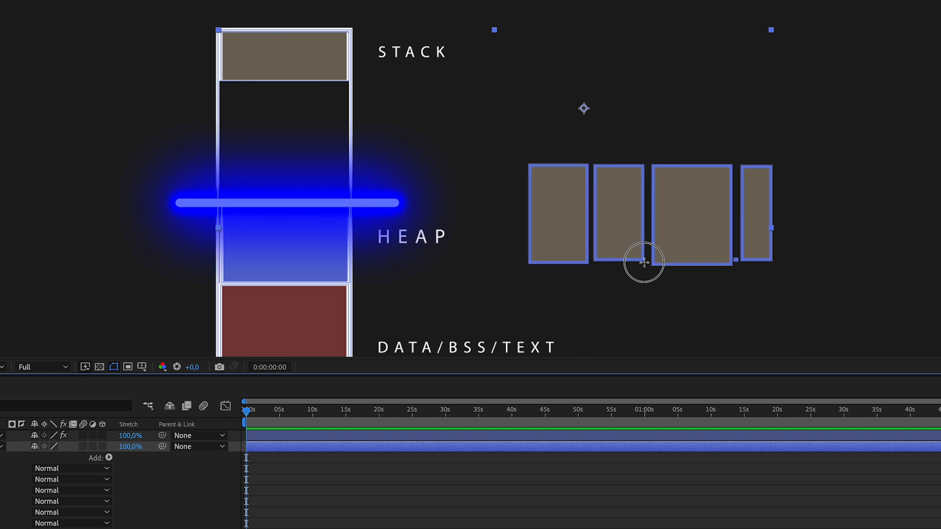
pyautogui.moveTo(642, 261)
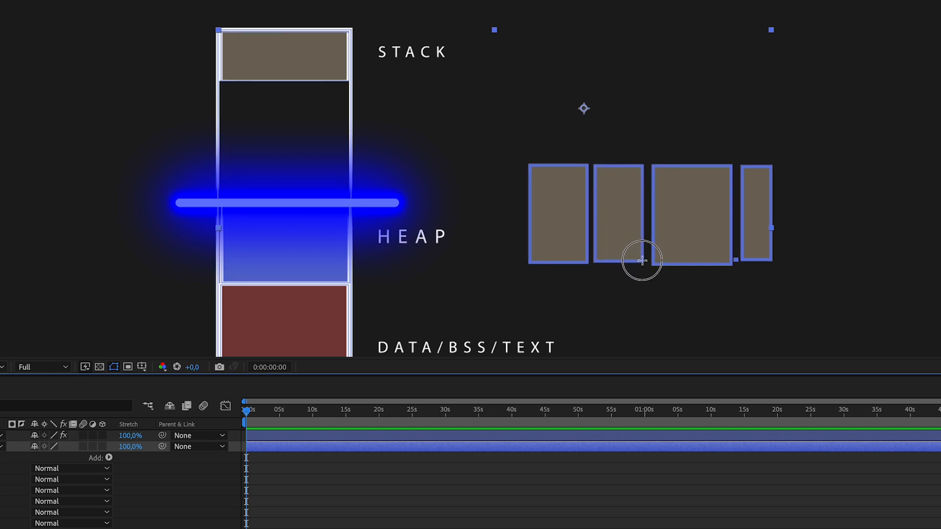
pyautogui.moveTo(243, 198)
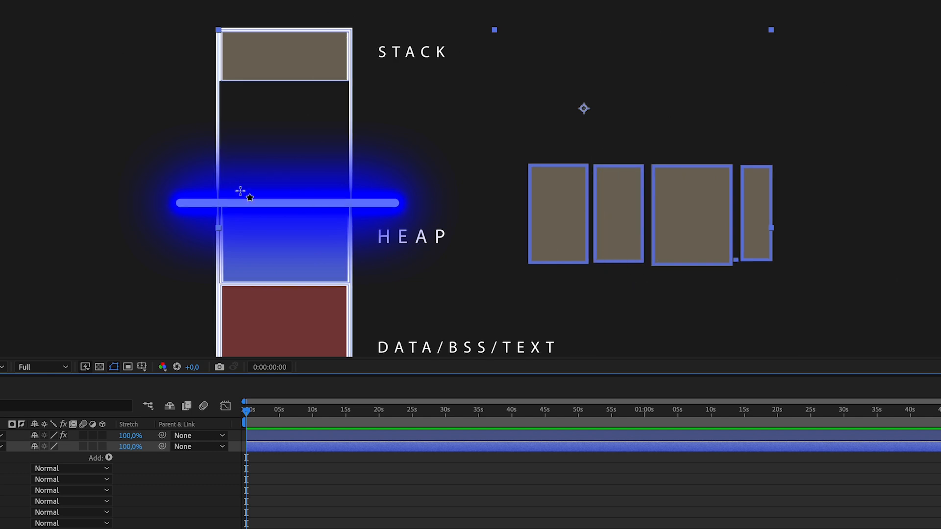
pyautogui.moveTo(315, 212)
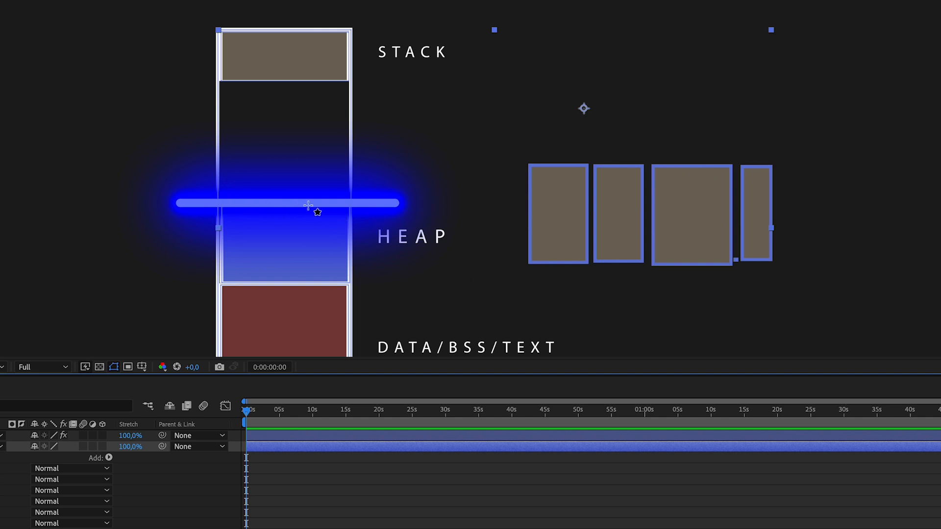
pyautogui.moveTo(670, 275)
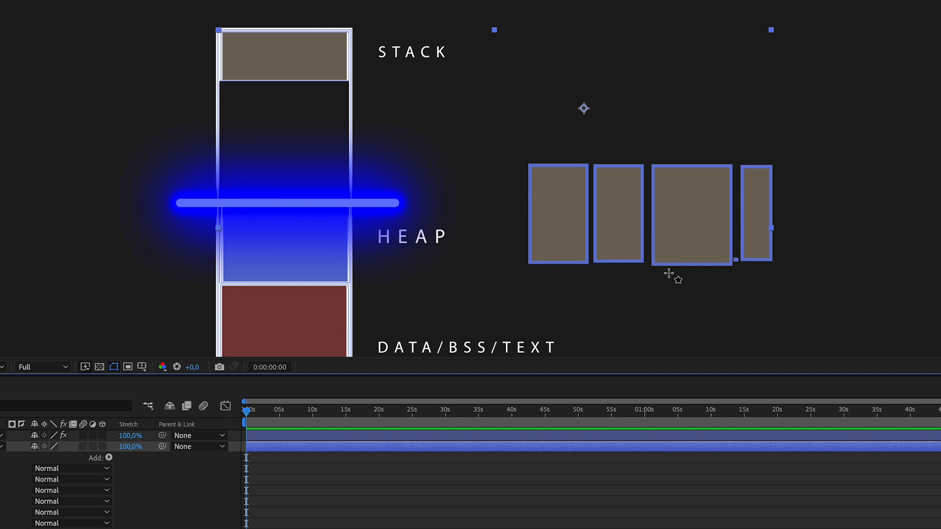
pyautogui.moveTo(586, 365)
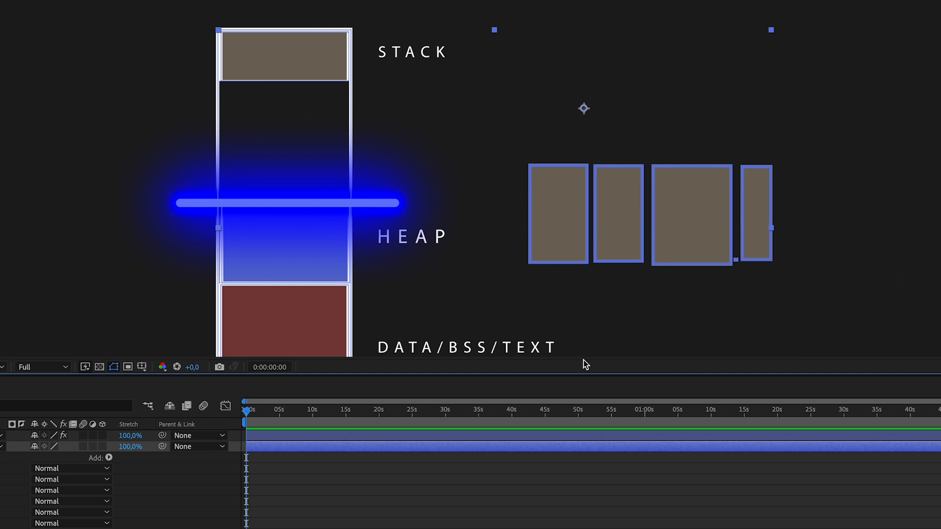
pyautogui.moveTo(535, 317)
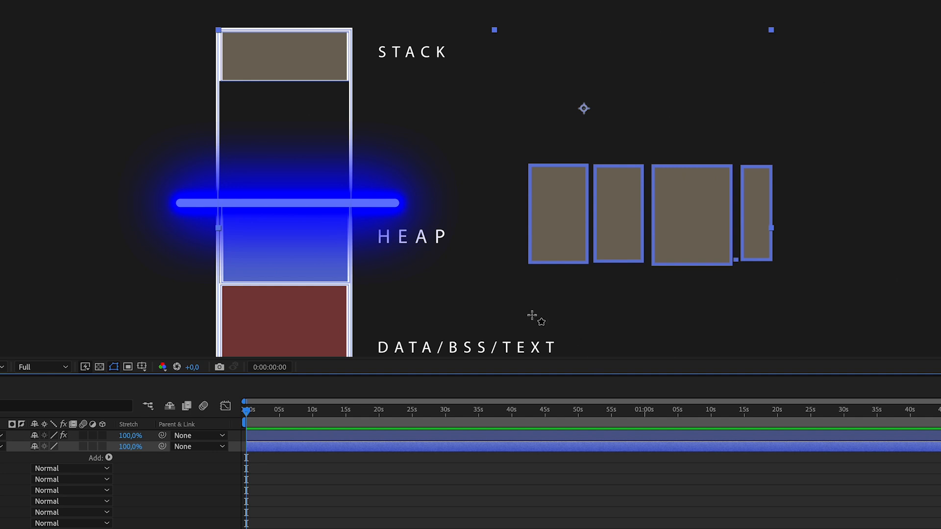
pyautogui.moveTo(425, 243)
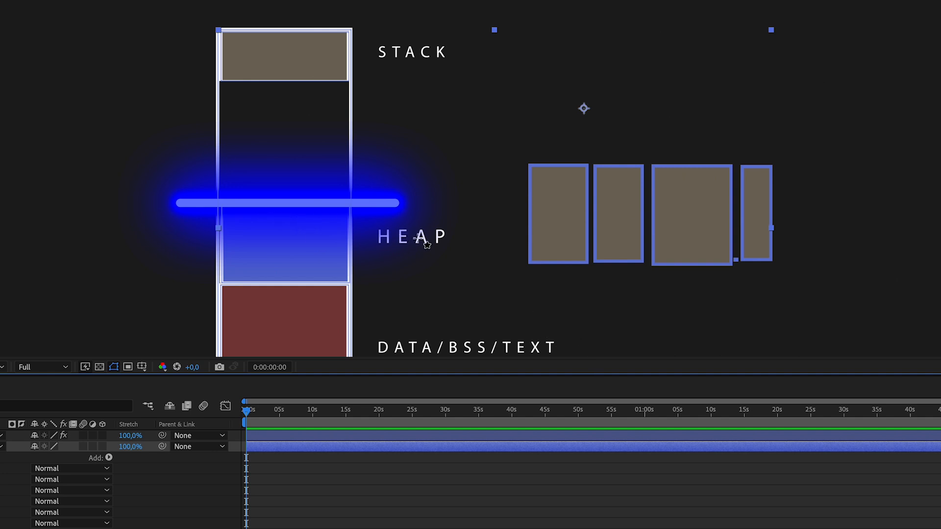
pyautogui.moveTo(512, 259)
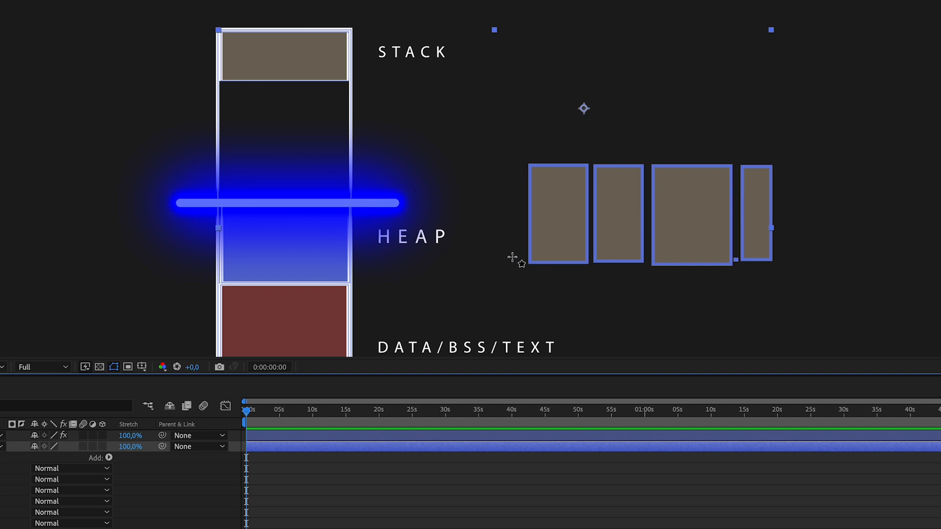
pyautogui.moveTo(540, 265)
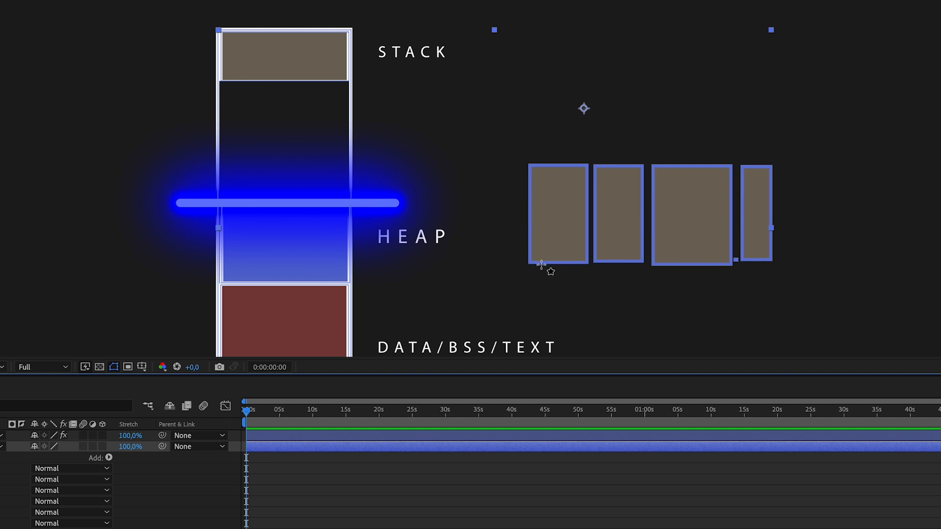
pyautogui.moveTo(480, 266)
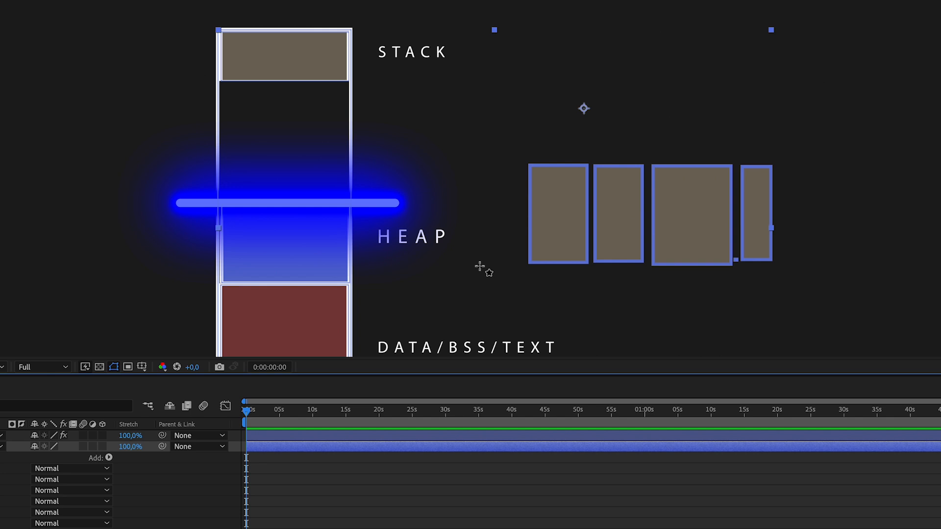
pyautogui.moveTo(450, 269)
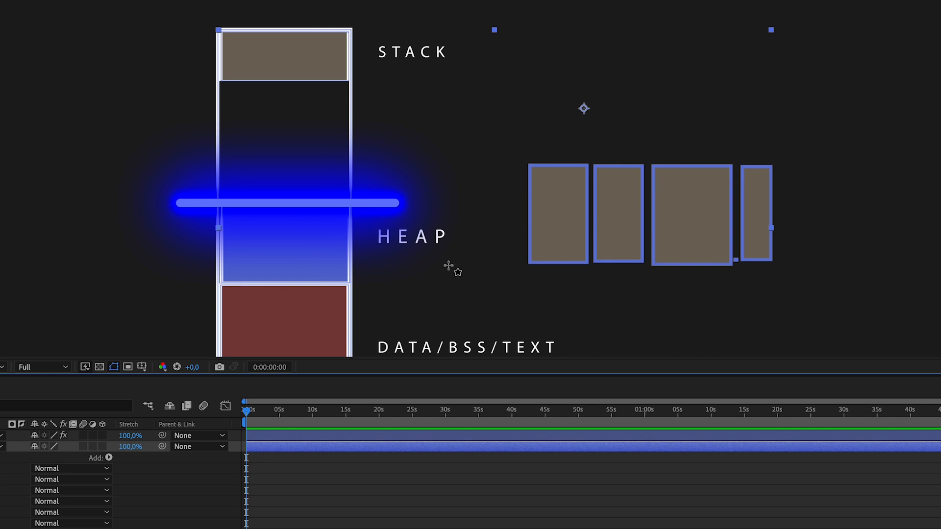
pyautogui.moveTo(453, 268)
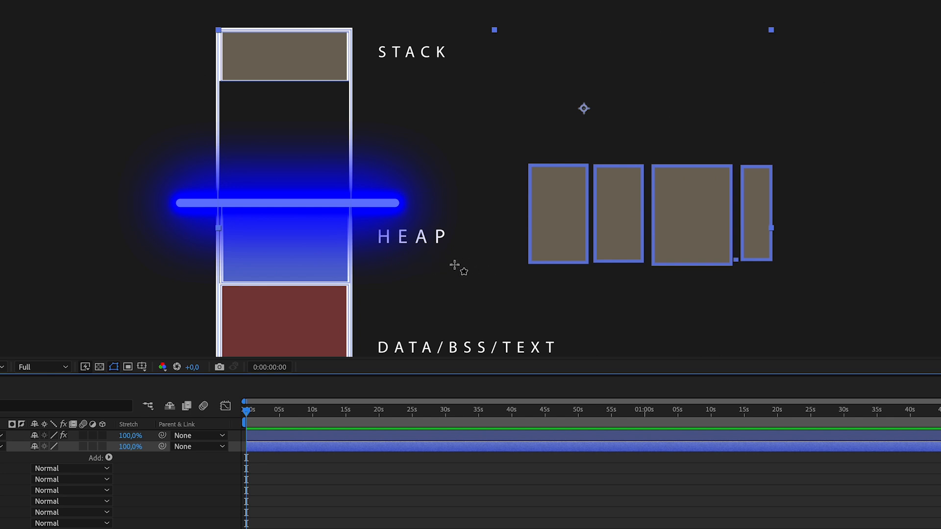
pyautogui.moveTo(68, 233)
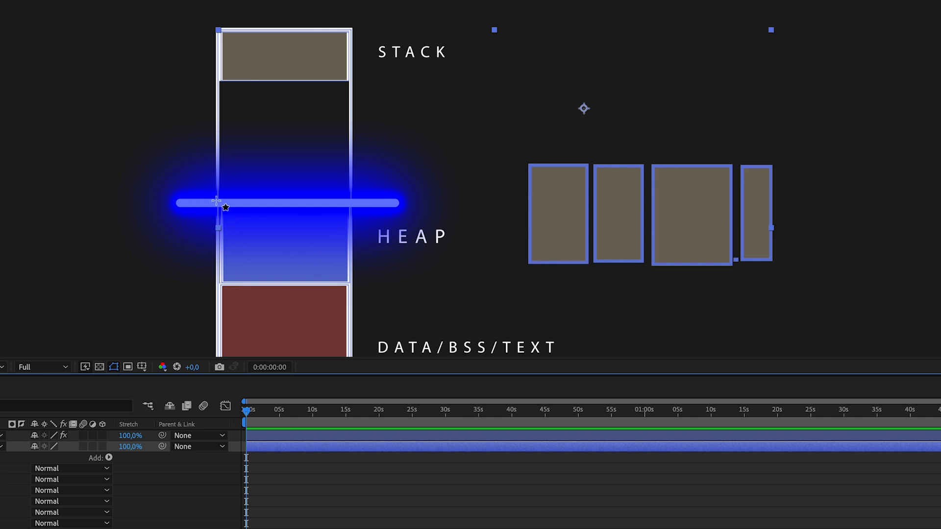
pyautogui.moveTo(324, 215)
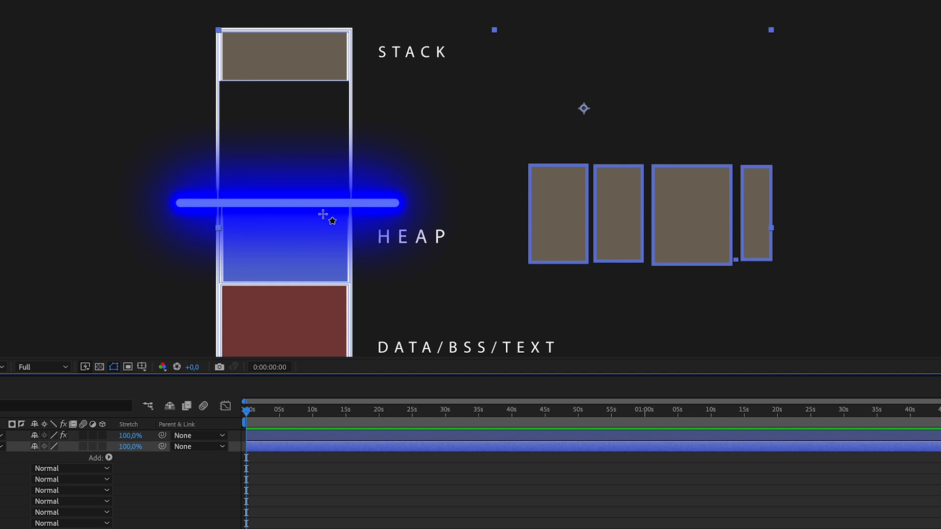
pyautogui.moveTo(227, 217)
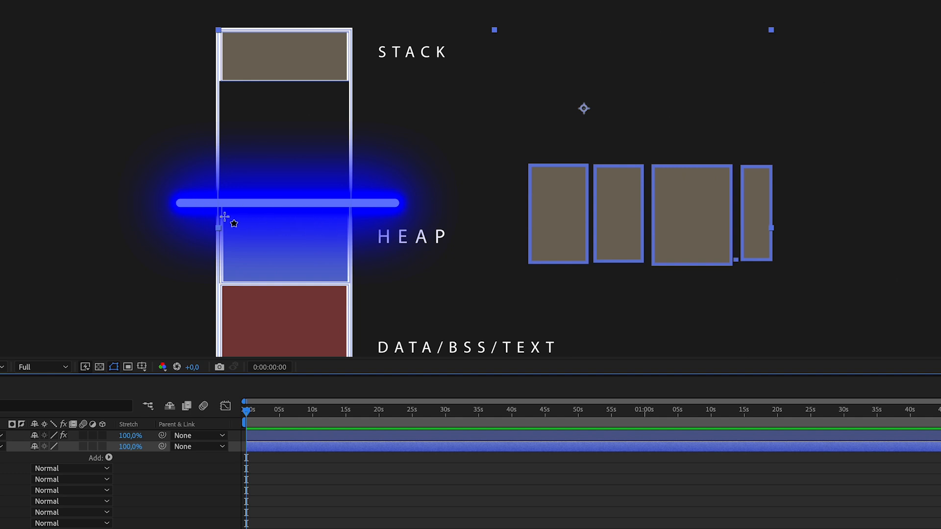
pyautogui.moveTo(9, 14)
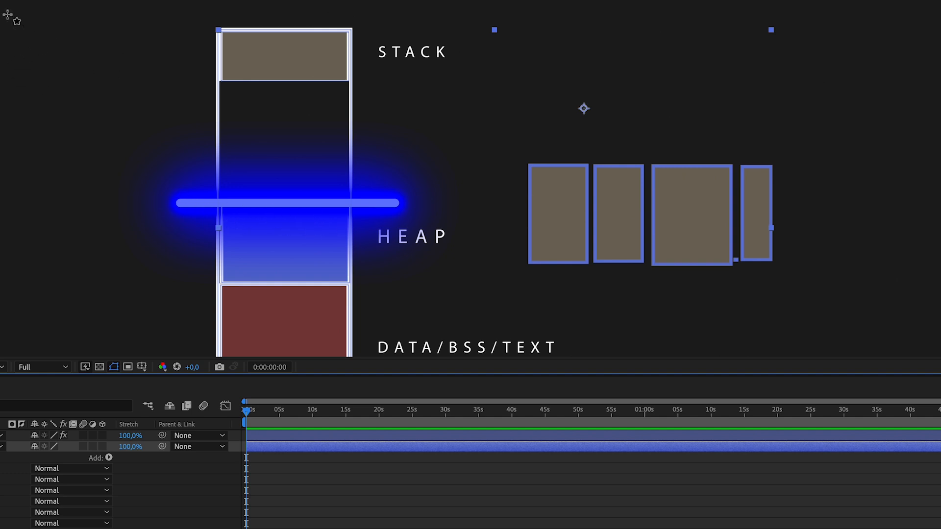
pyautogui.moveTo(591, 191)
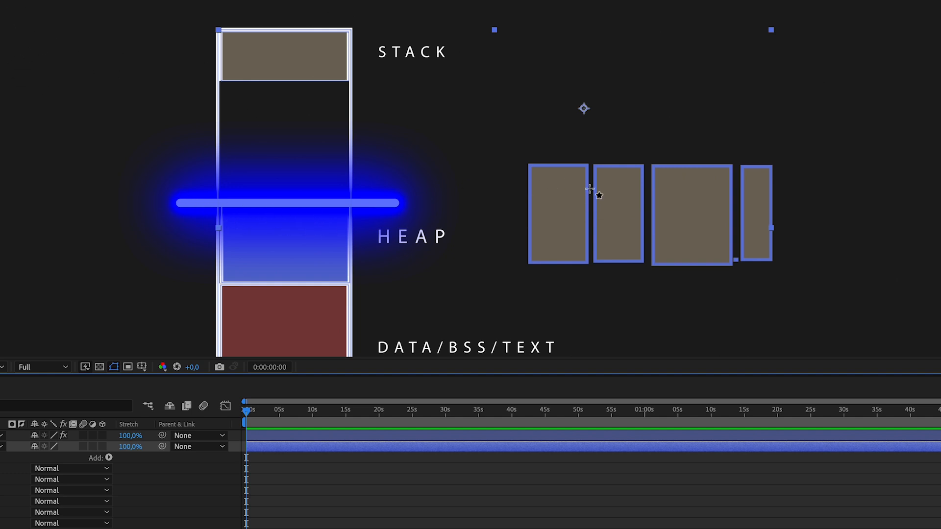
pyautogui.moveTo(192, 29)
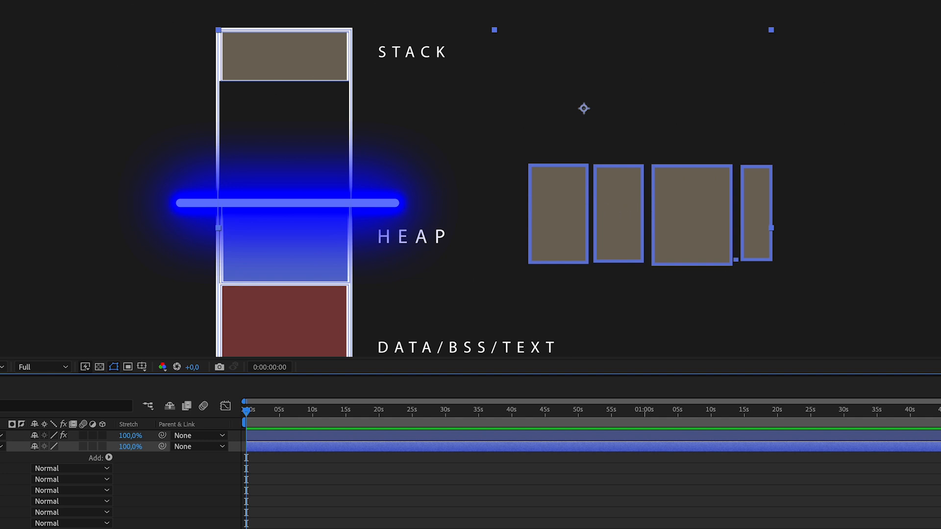
pyautogui.moveTo(696, 312)
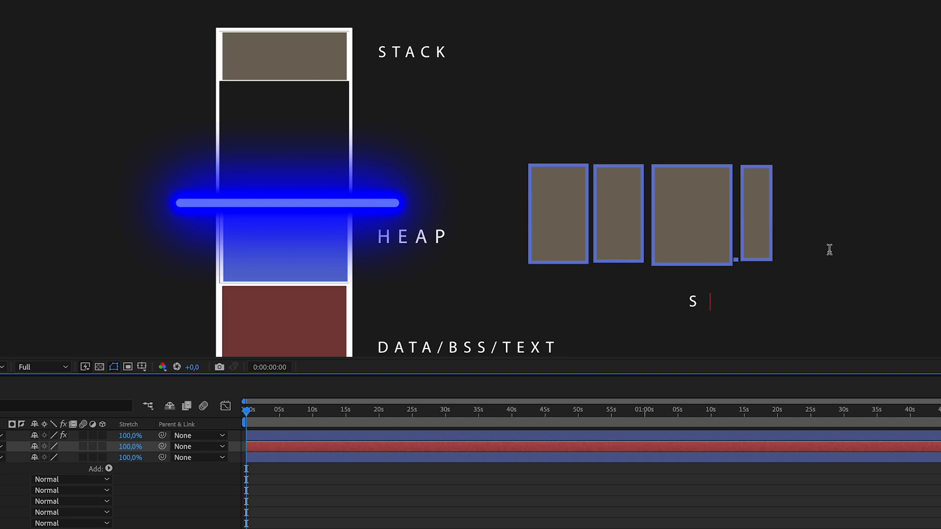
# Retype the caption text so it reads SBRK(0) under the memory blocks.
pyautogui.write('BRK()')
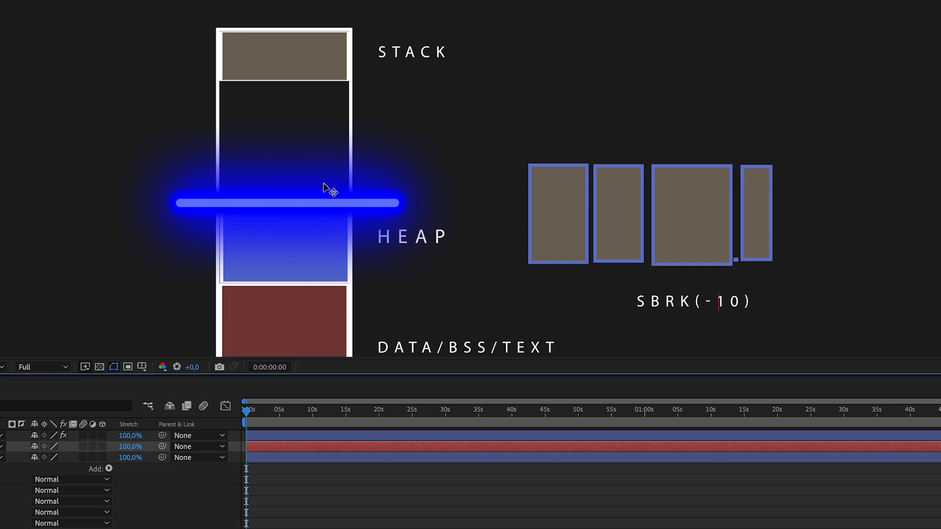
pyautogui.moveTo(513, 276)
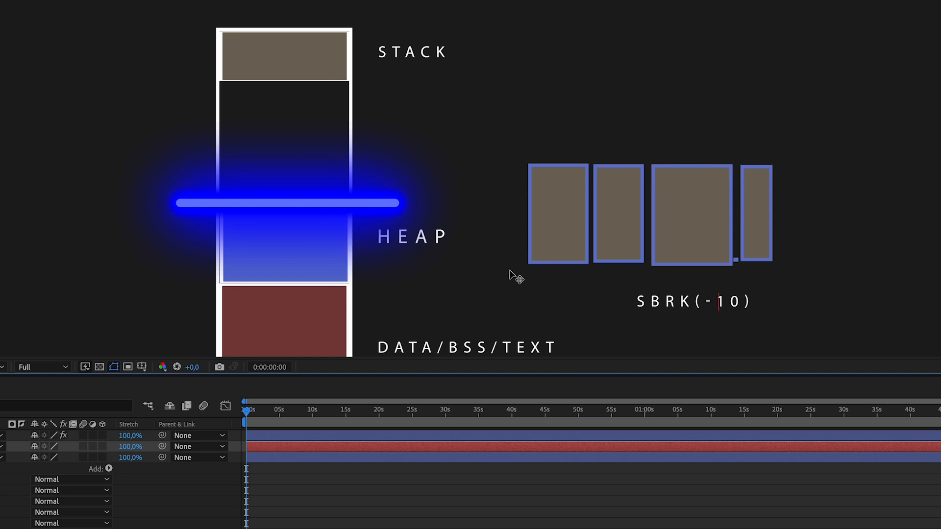
pyautogui.moveTo(677, 286)
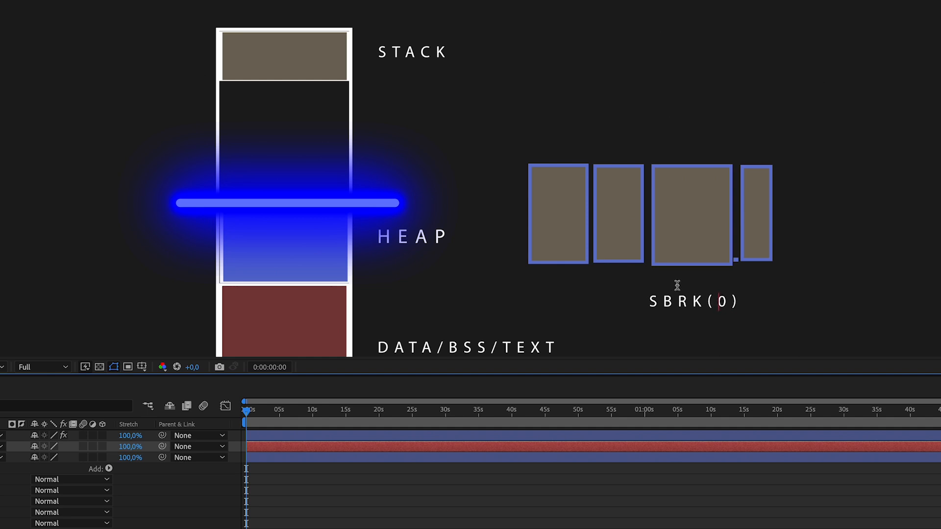
pyautogui.moveTo(641, 304)
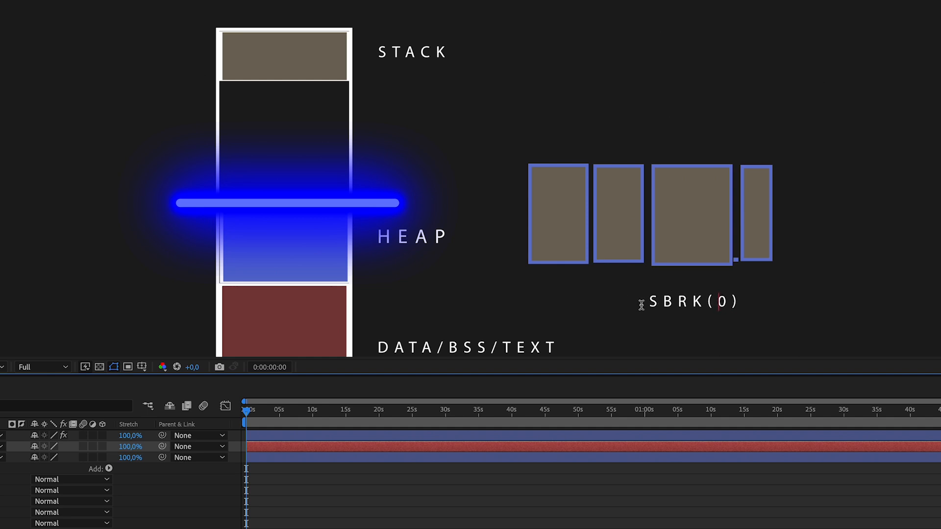
pyautogui.moveTo(600, 281)
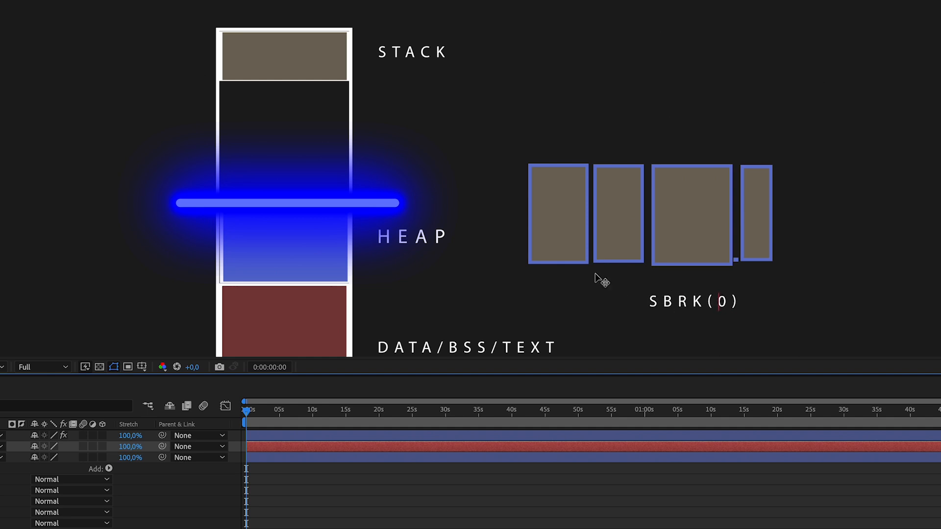
pyautogui.moveTo(433, 220)
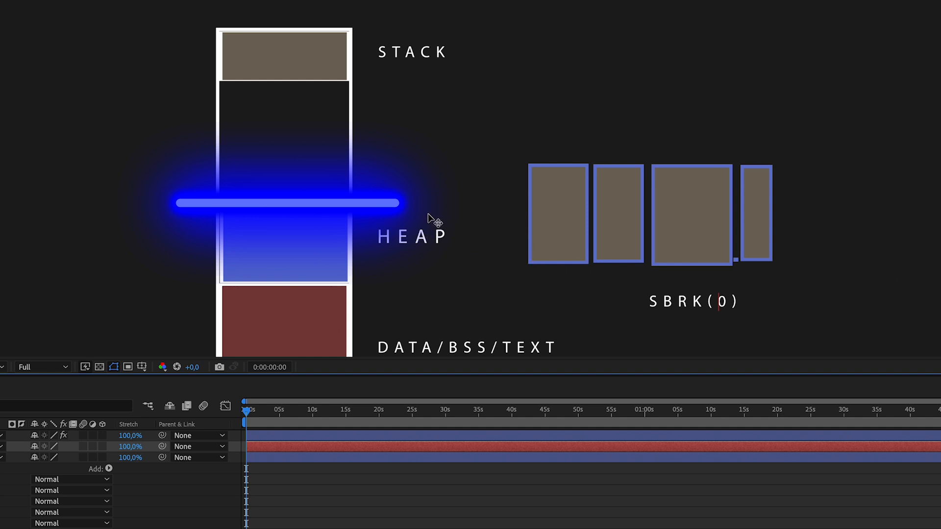
pyautogui.moveTo(542, 276)
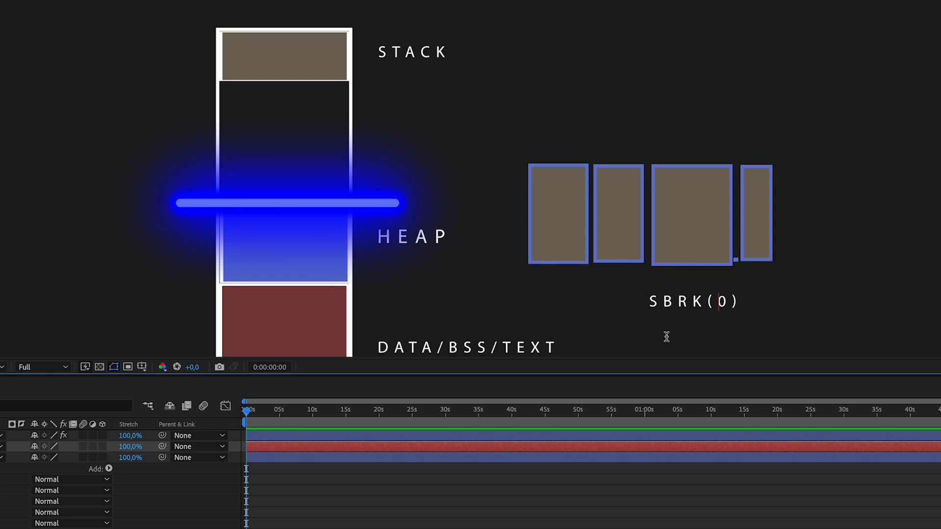
pyautogui.moveTo(706, 324)
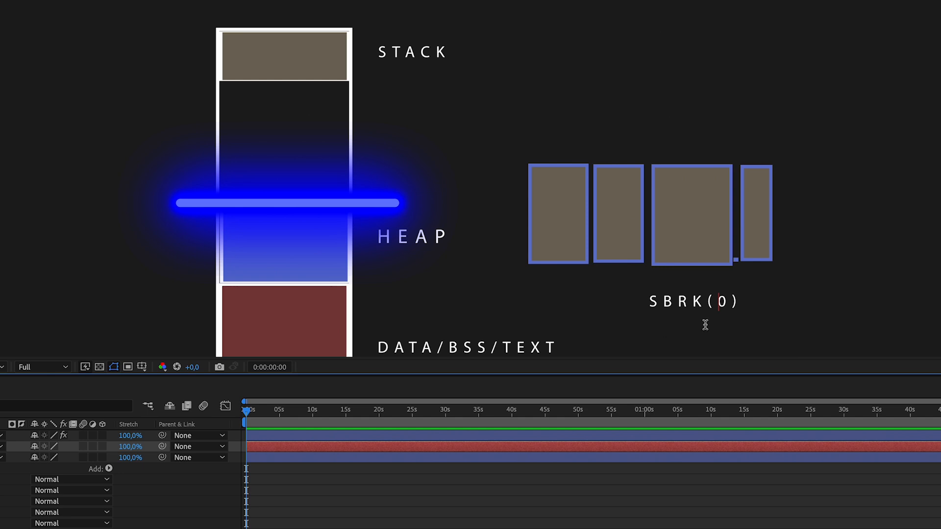
pyautogui.moveTo(699, 357)
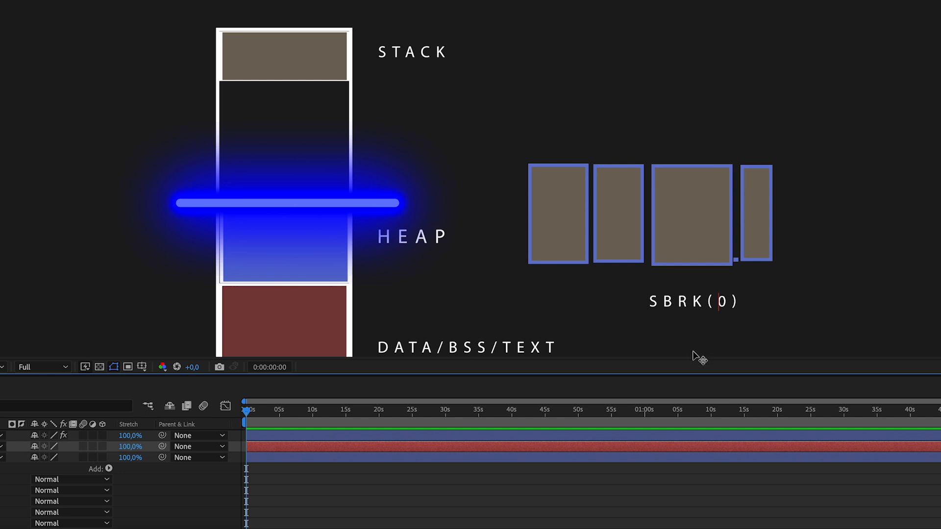
pyautogui.moveTo(699, 357)
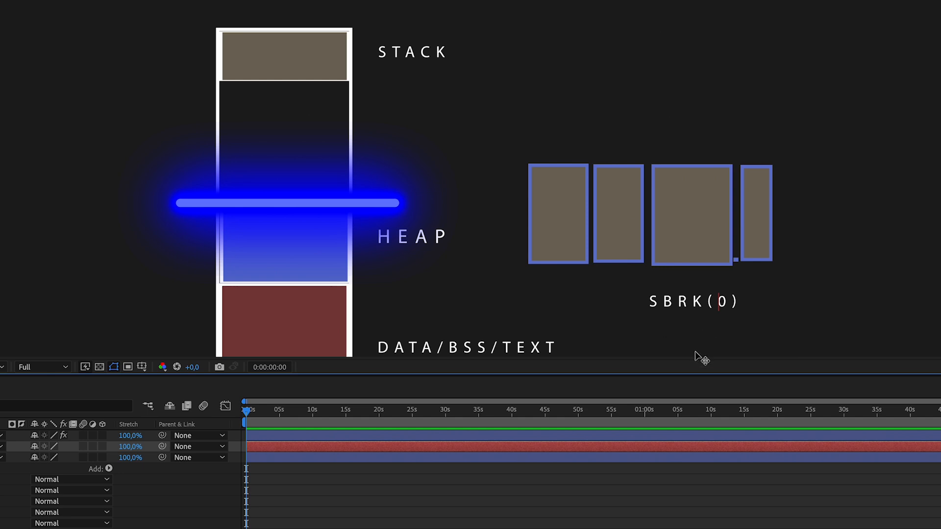
pyautogui.moveTo(644, 313)
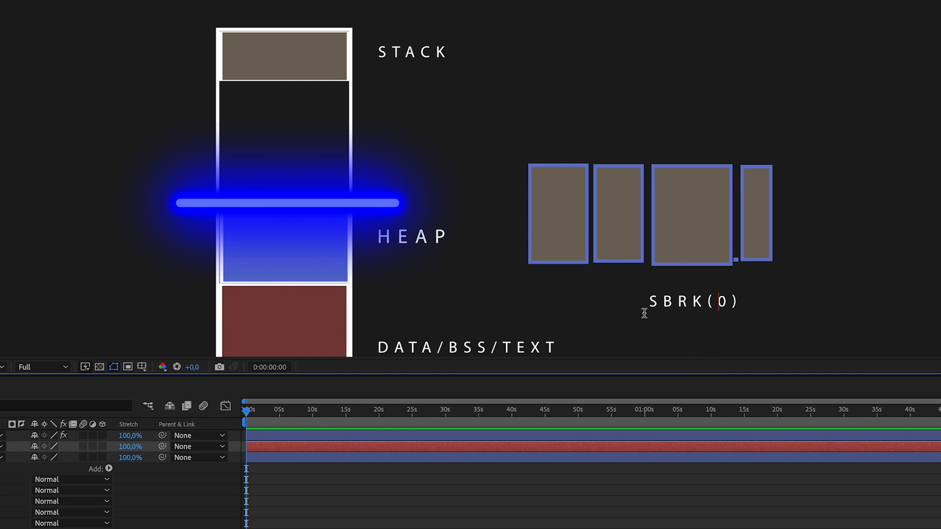
pyautogui.moveTo(558, 68)
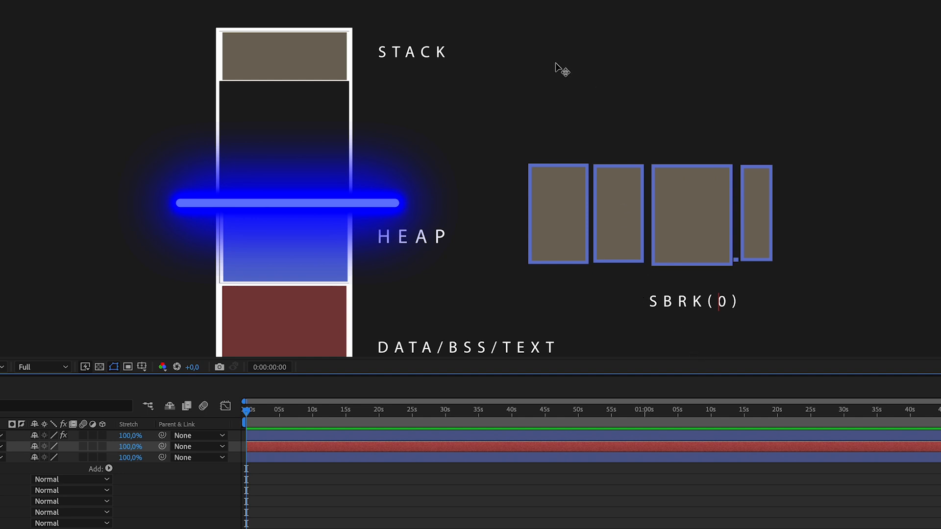
pyautogui.moveTo(550, 89)
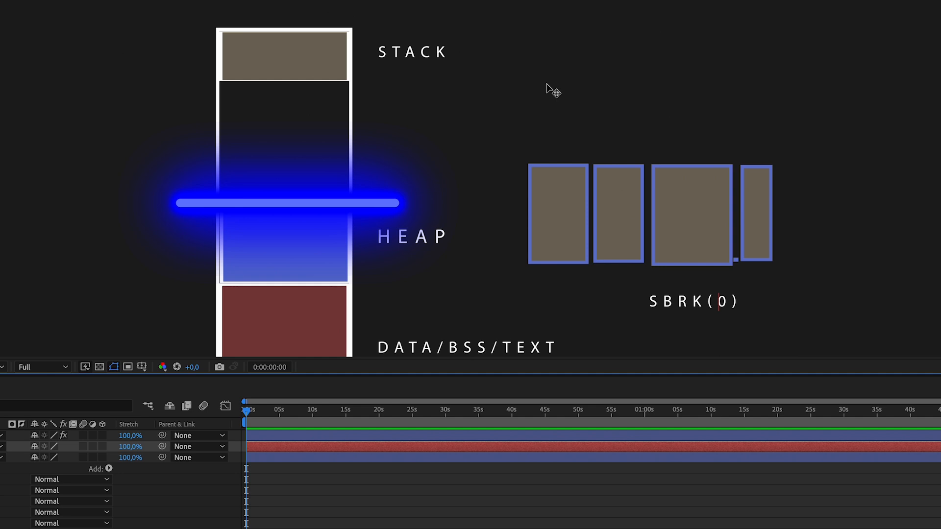
pyautogui.moveTo(557, 107)
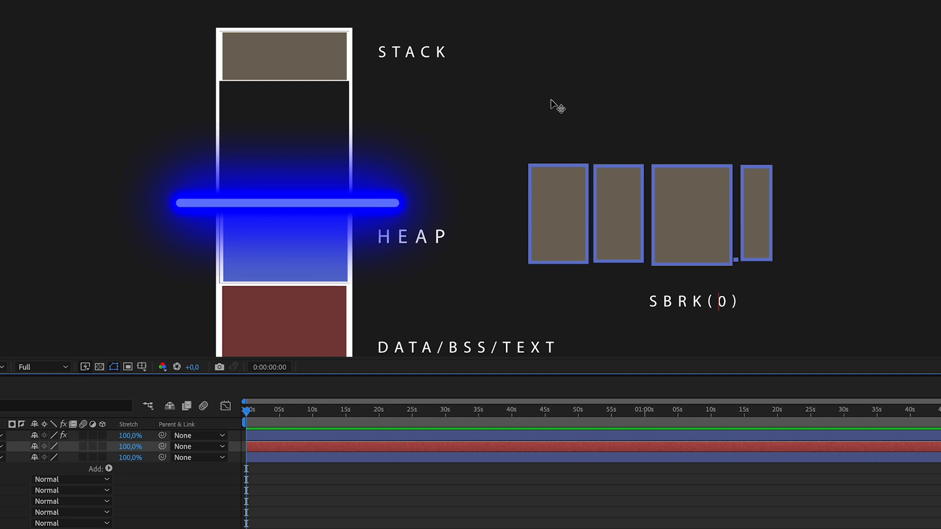
pyautogui.moveTo(488, 65)
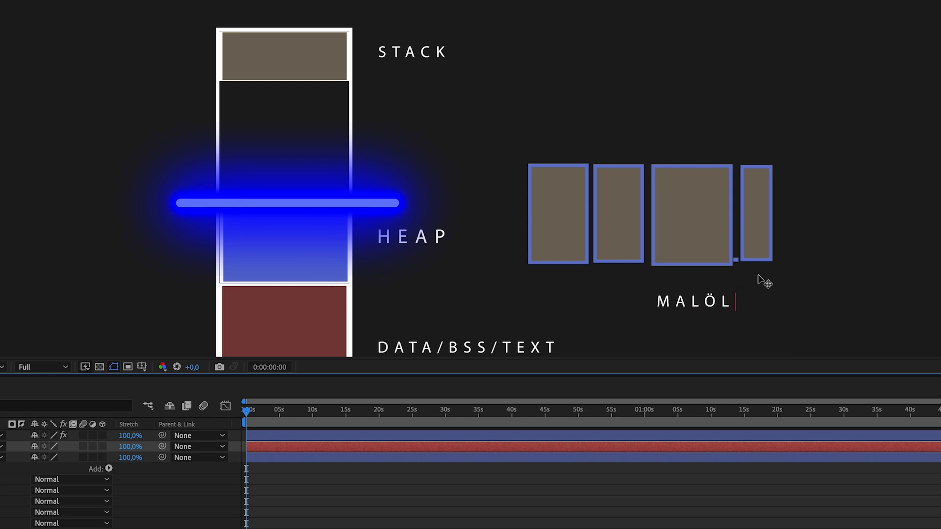
# Write the caption MALLOC2(10) --> SBRK(10) beneath the heap block row.
pyautogui.press('Backspace')
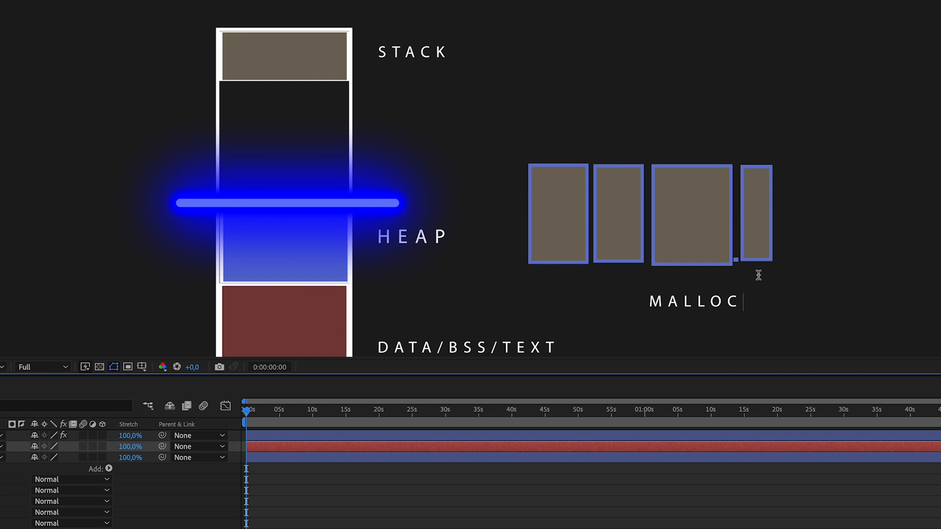
pyautogui.write('2()')
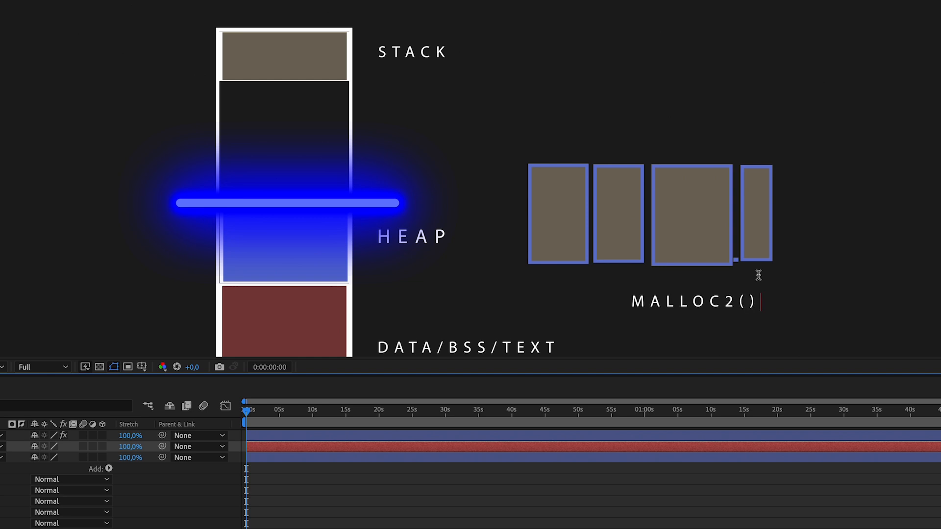
pyautogui.write('10')
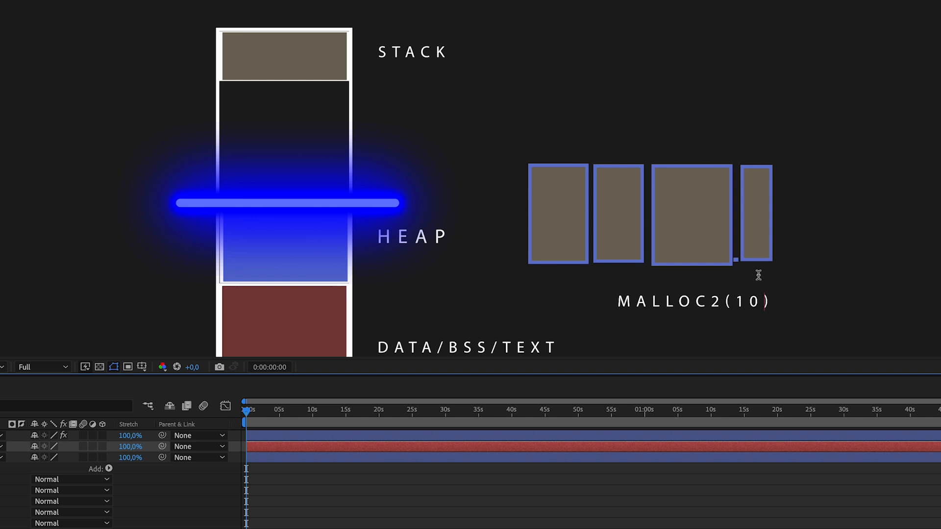
pyautogui.moveTo(763, 290)
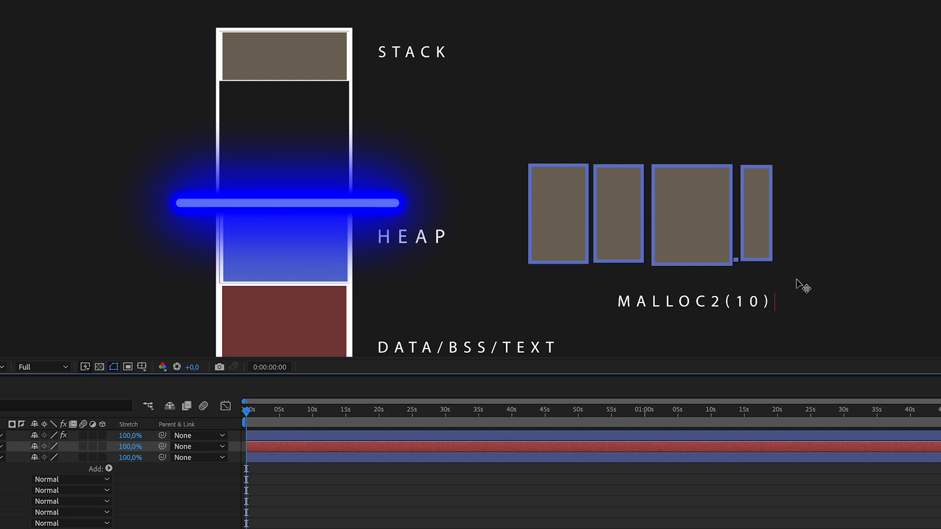
pyautogui.write('-->')
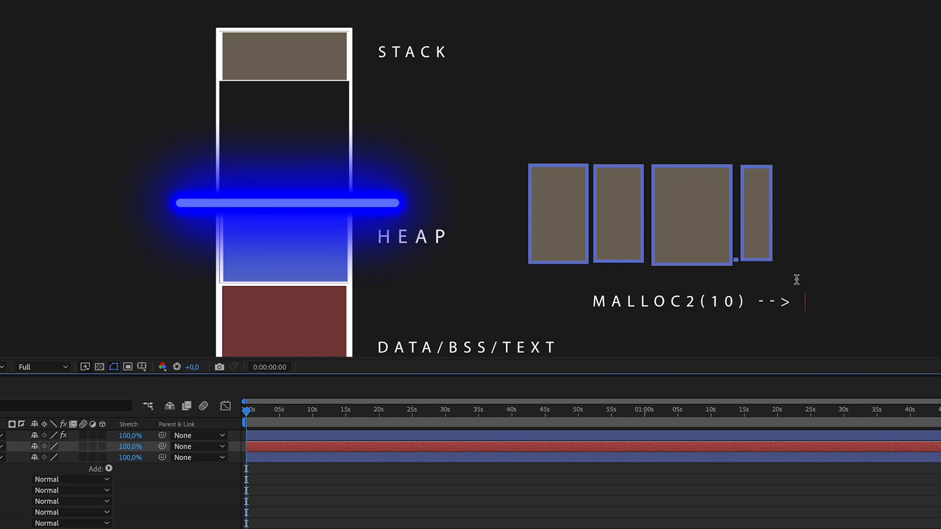
pyautogui.write('SB')
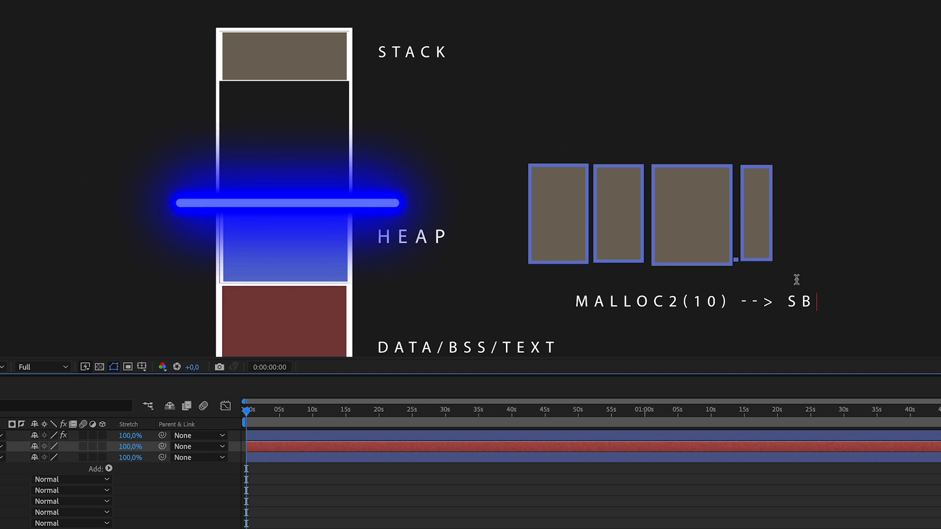
pyautogui.write('RK(10)')
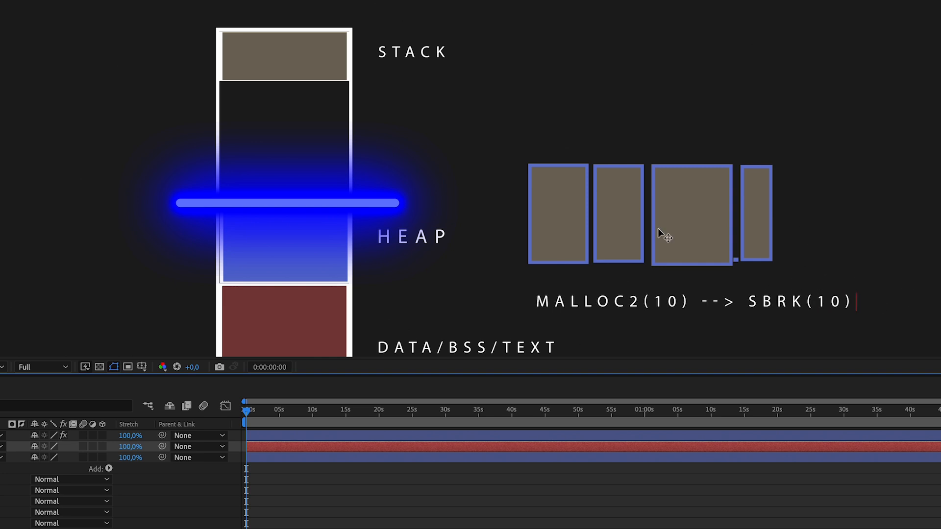
pyautogui.moveTo(326, 185)
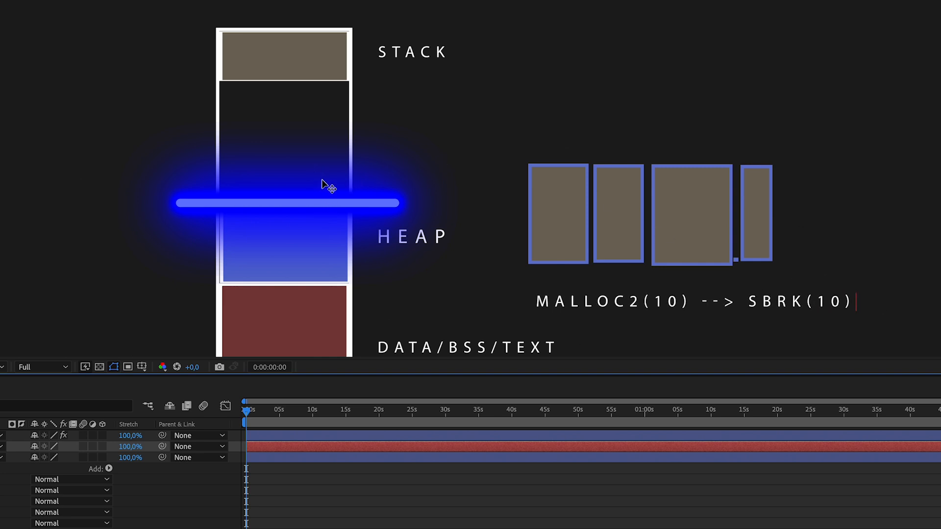
pyautogui.moveTo(353, 216)
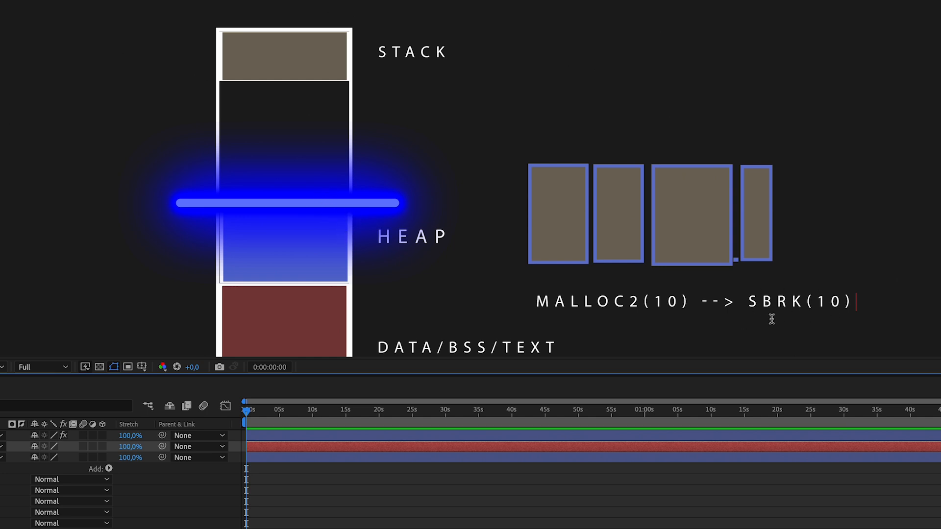
pyautogui.moveTo(748, 324)
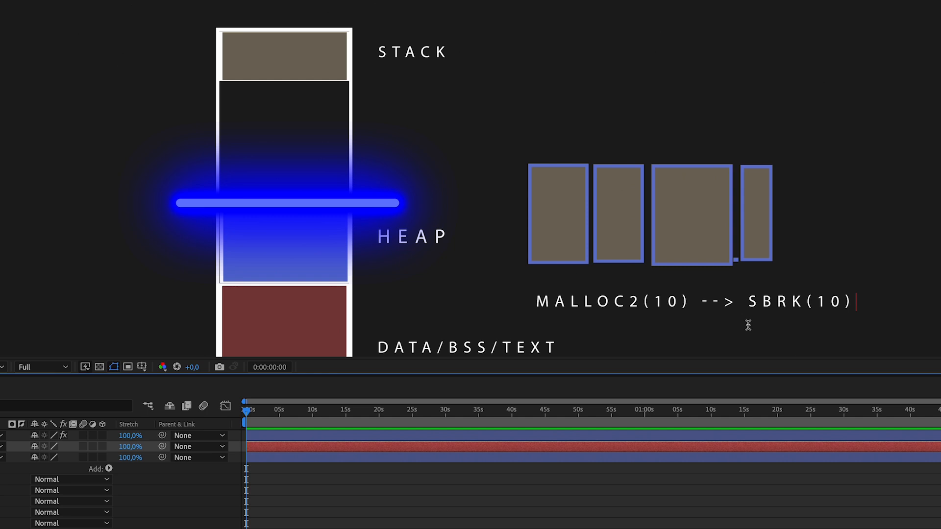
pyautogui.moveTo(487, 316)
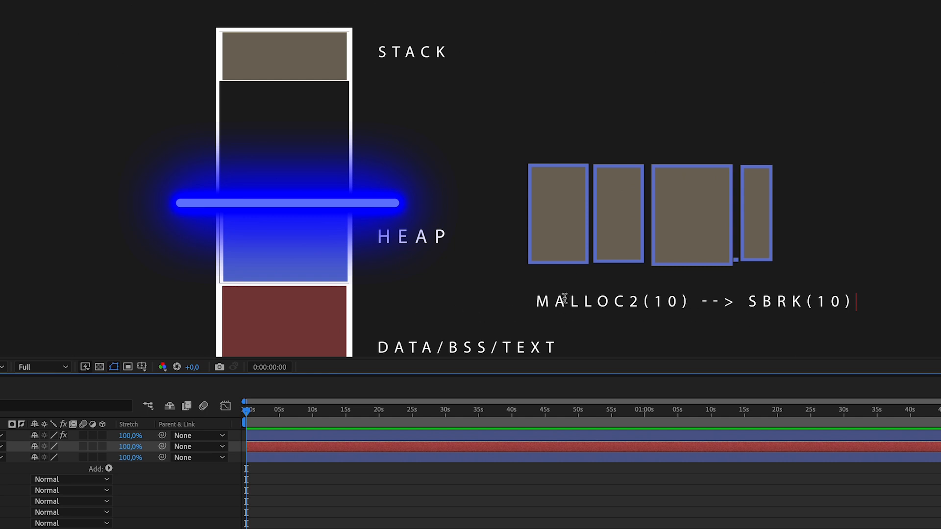
pyautogui.moveTo(817, 326)
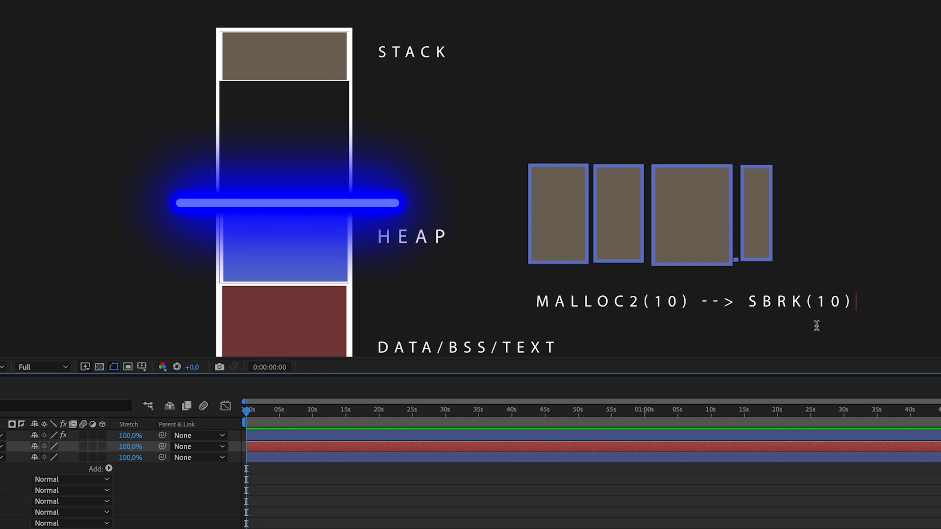
pyautogui.moveTo(742, 298)
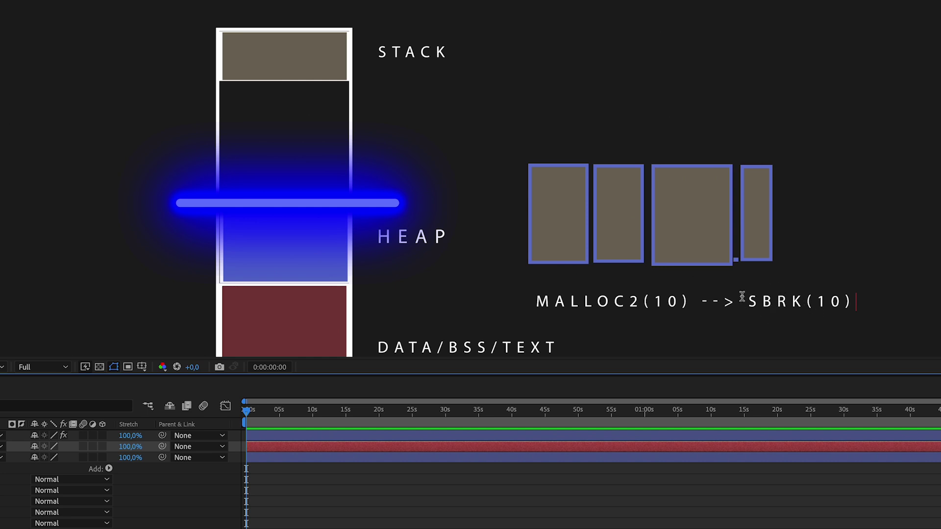
pyautogui.moveTo(742, 323)
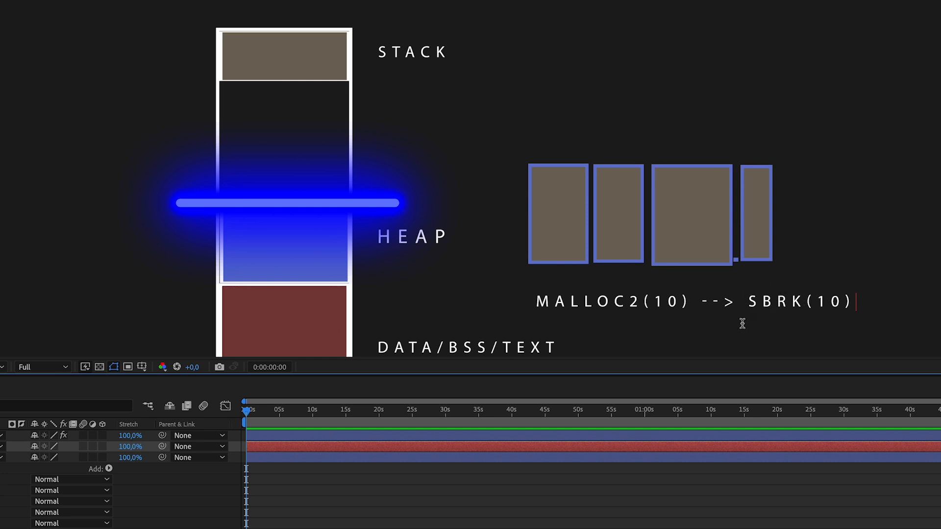
pyautogui.moveTo(802, 314)
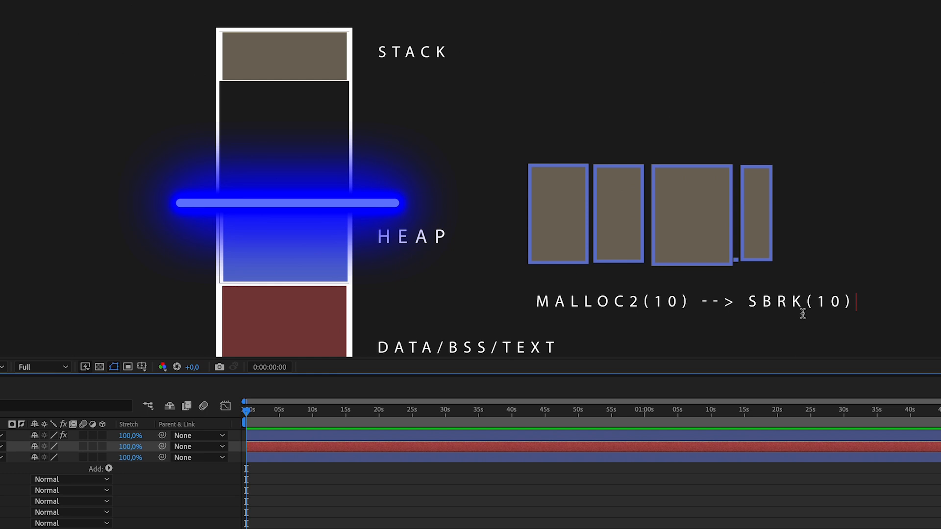
pyautogui.moveTo(492, 290)
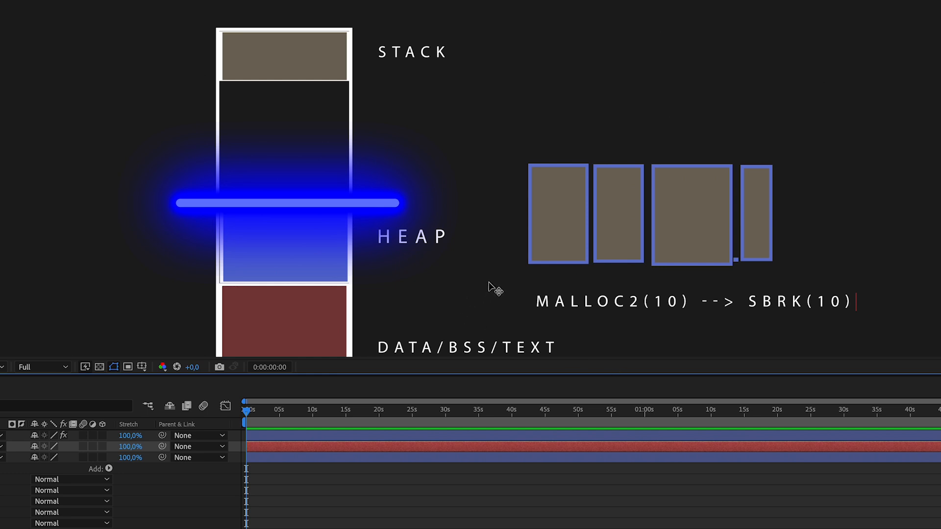
pyautogui.moveTo(626, 250)
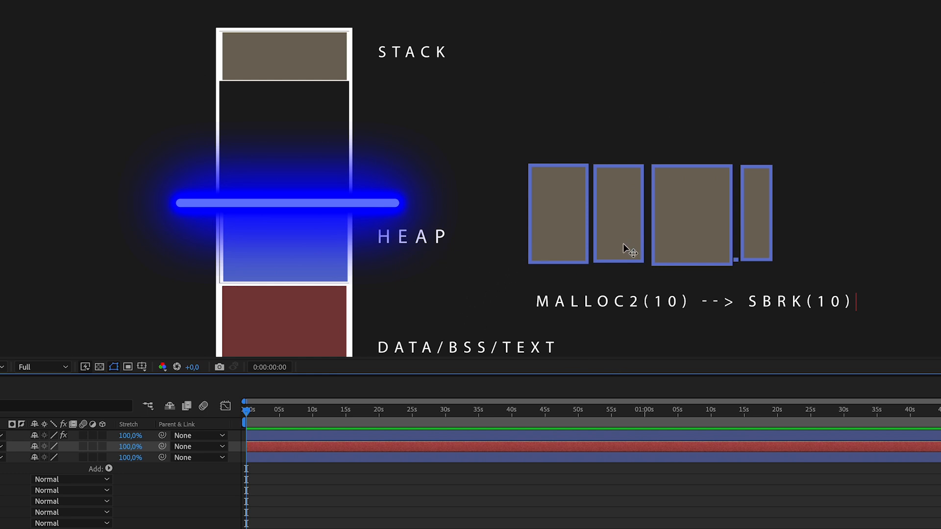
pyautogui.moveTo(702, 282)
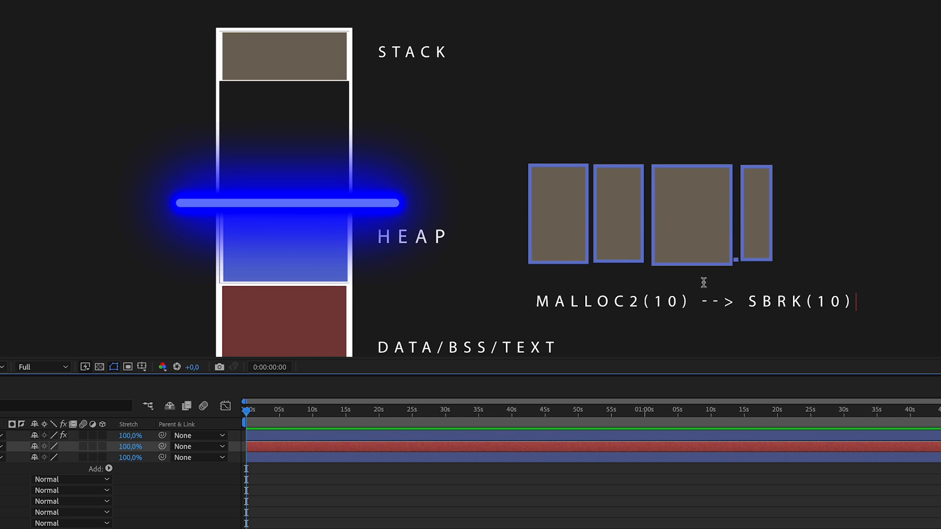
pyautogui.moveTo(704, 310)
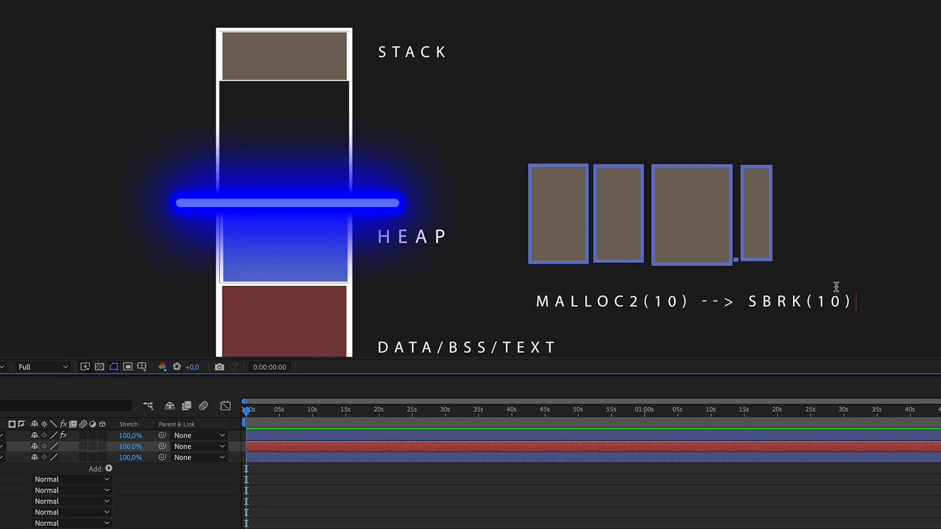
pyautogui.moveTo(871, 266)
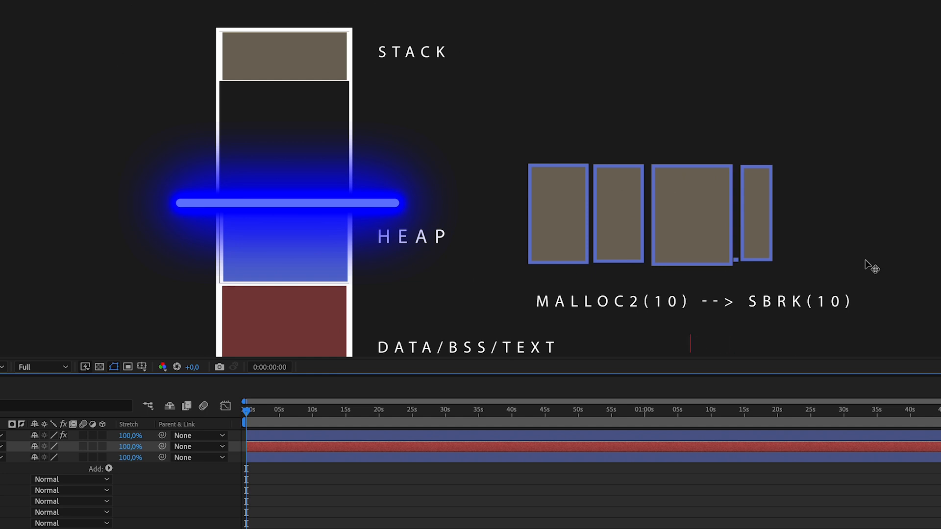
# Write the second caption line FREEALL() .> SBRK(-X) below the malloc2 caption.
pyautogui.write('FREE')
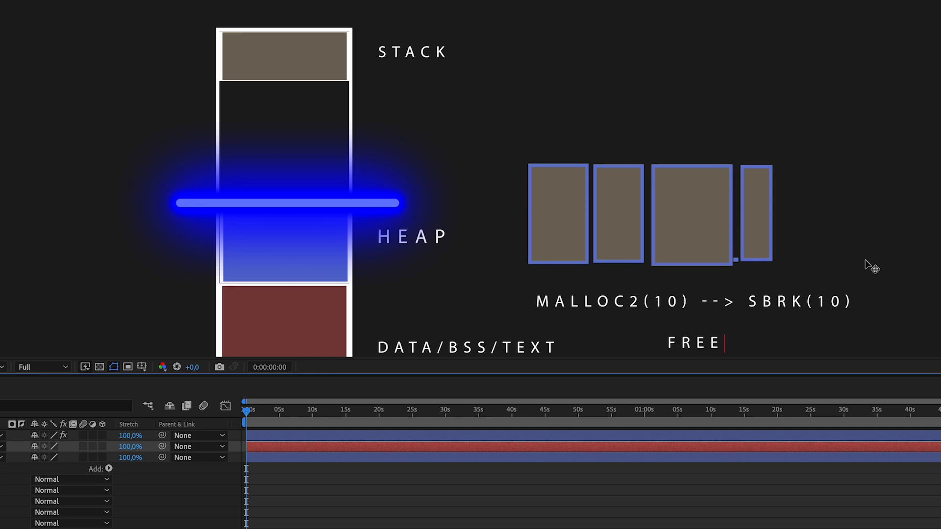
pyautogui.write('ALL')
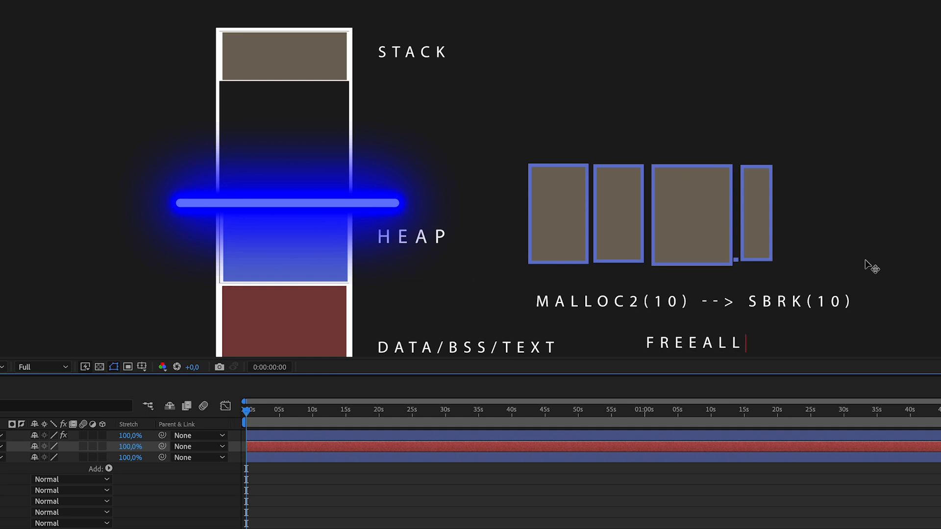
pyautogui.write('()')
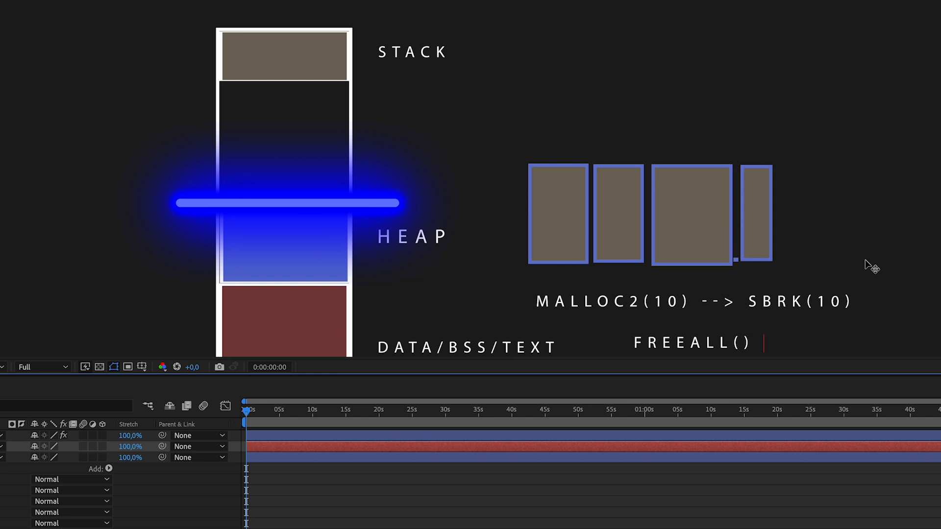
pyautogui.write('.>')
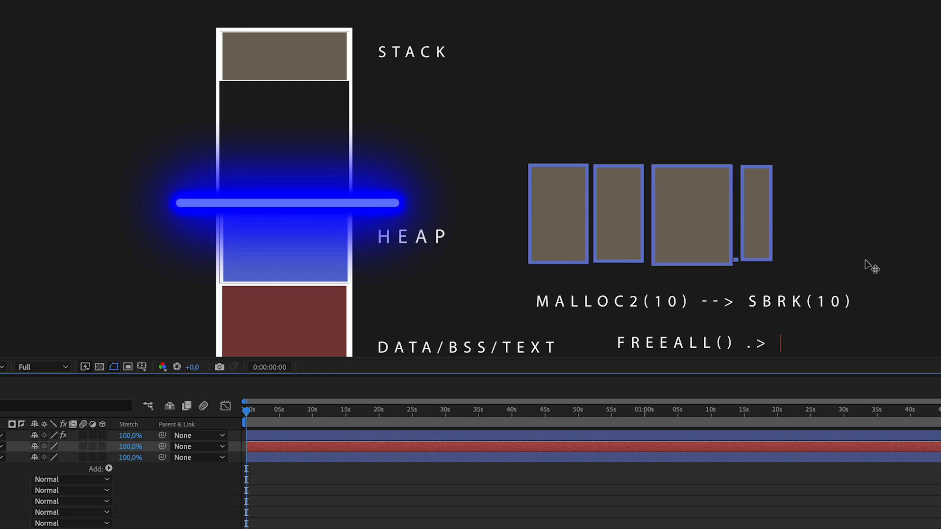
pyautogui.write('SBRK')
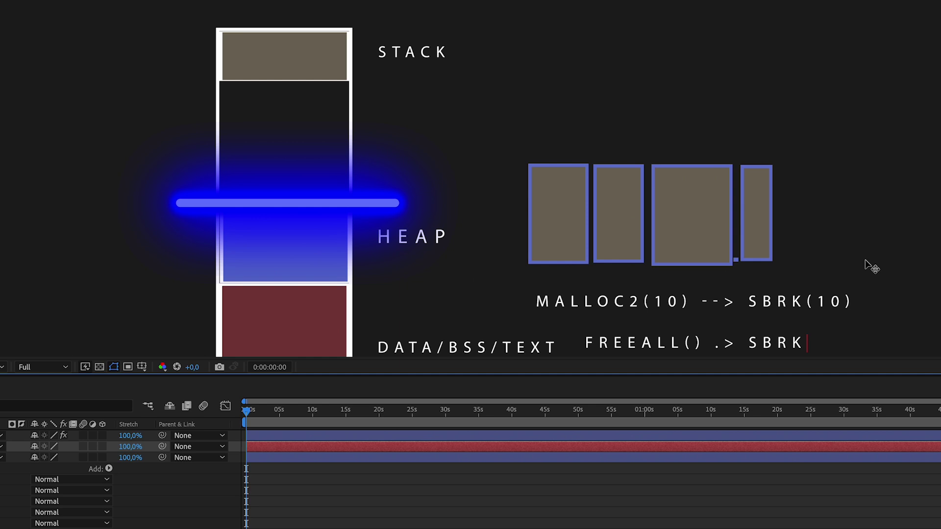
pyautogui.write('(')
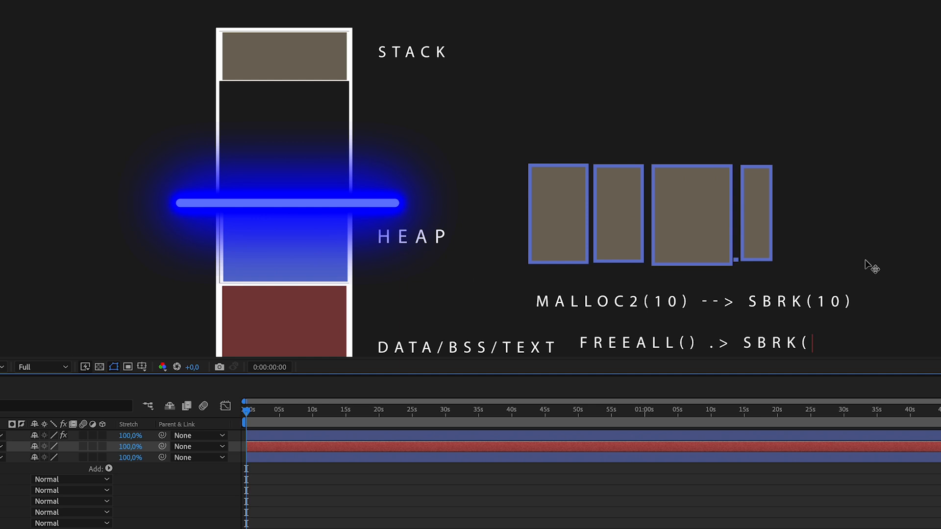
pyautogui.write('-X')
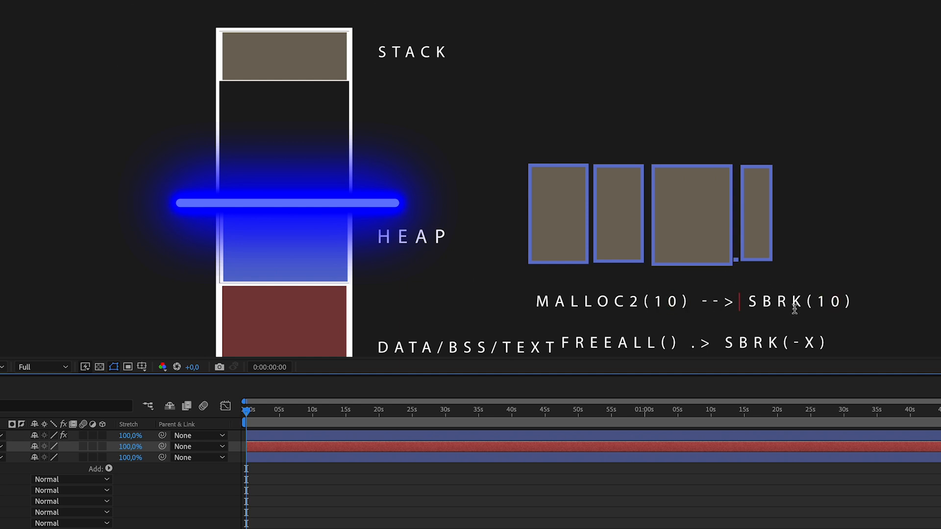
pyautogui.moveTo(871, 308)
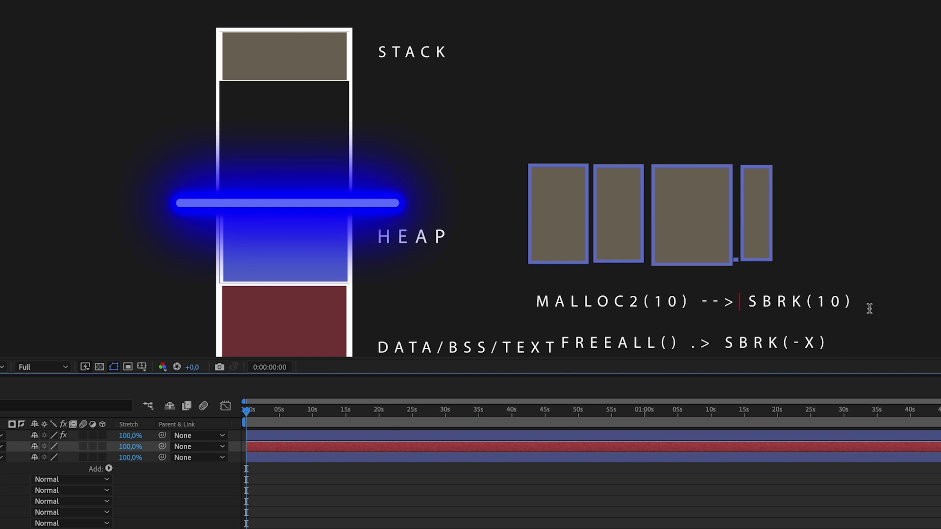
pyautogui.moveTo(646, 306)
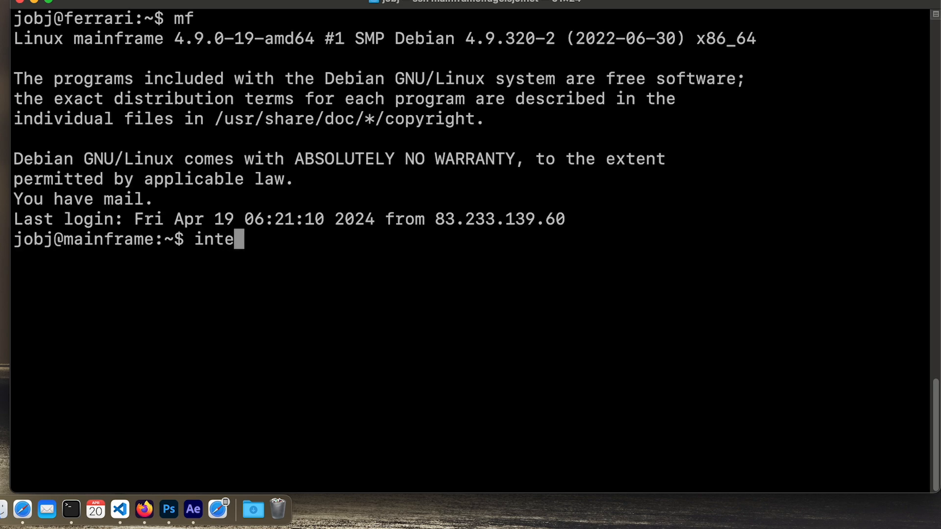
# Connect to the intel32 machine and reattach the screen session.
pyautogui.press('Return')
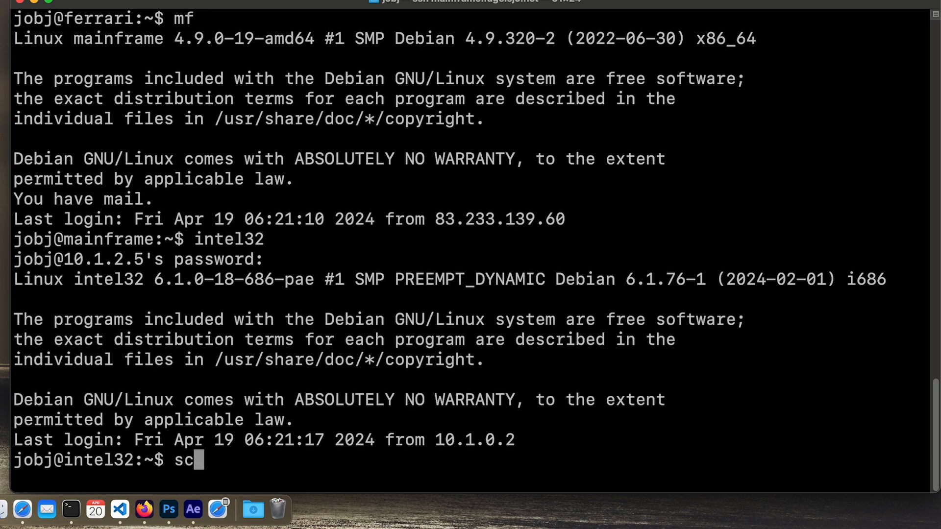
pyautogui.write('reen -rUd')
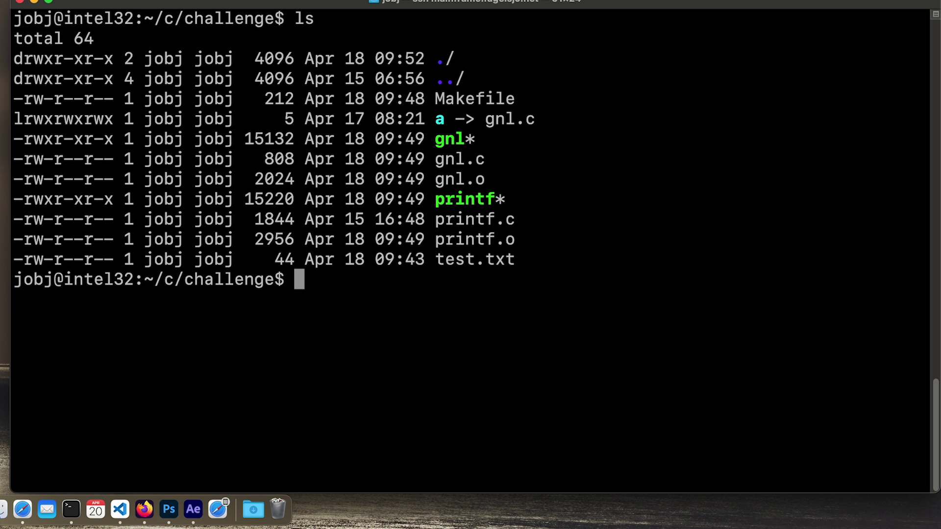
# Start a new malloc2.h file in vi in the challenge folder.
pyautogui.write('v')
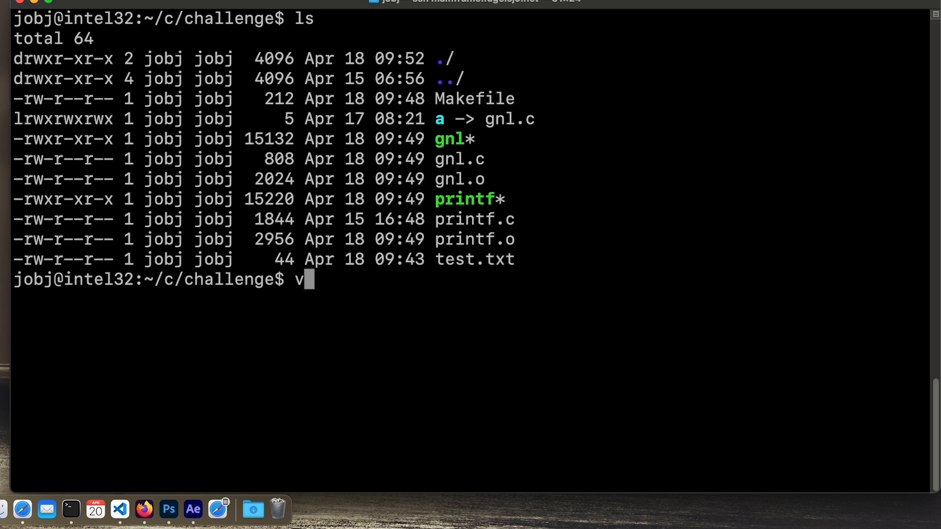
pyautogui.write('i')
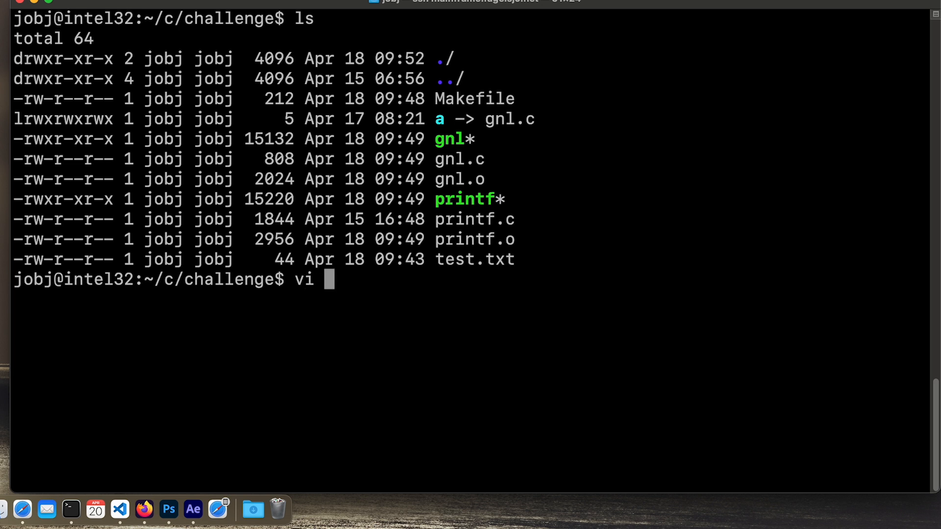
pyautogui.write('malloc')
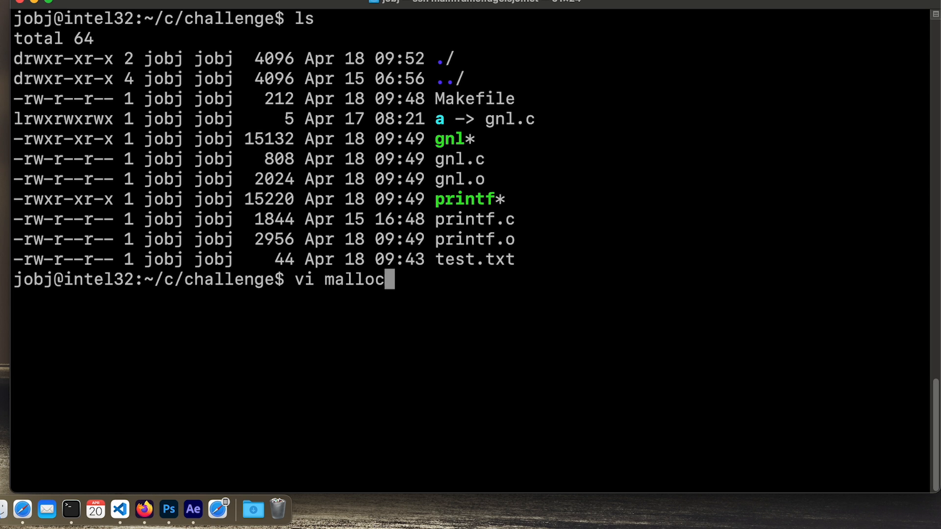
pyautogui.write('2.h')
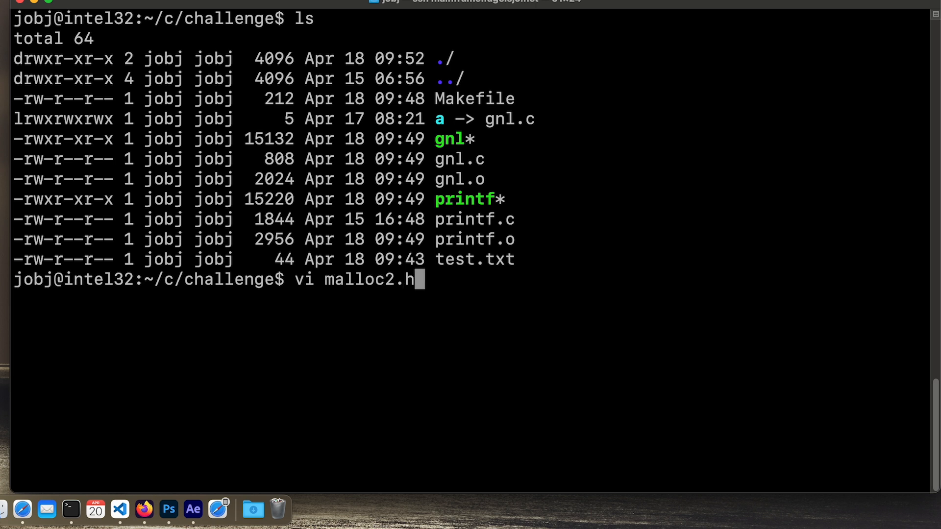
pyautogui.press('Return')
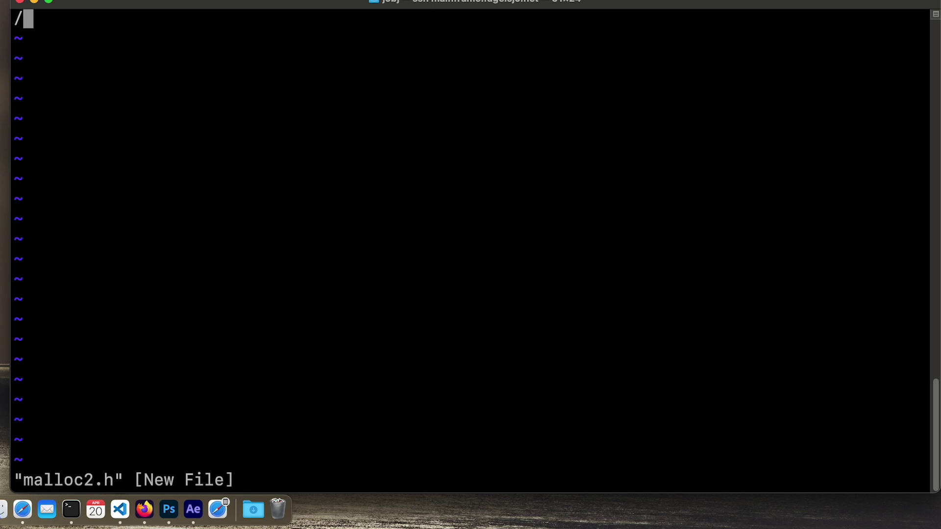
# Write the /* malloc2 */ comment at the top of the header.
pyautogui.write('* mall')
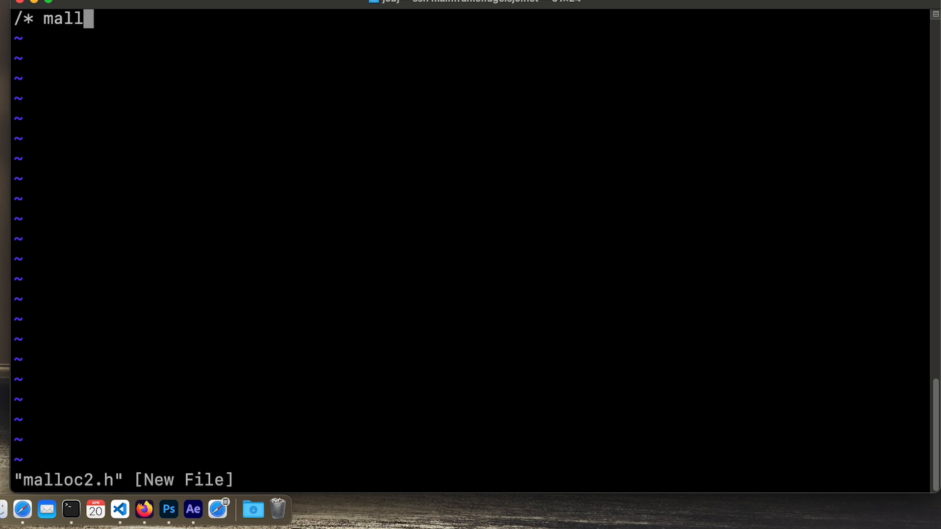
pyautogui.write('oc2 *')
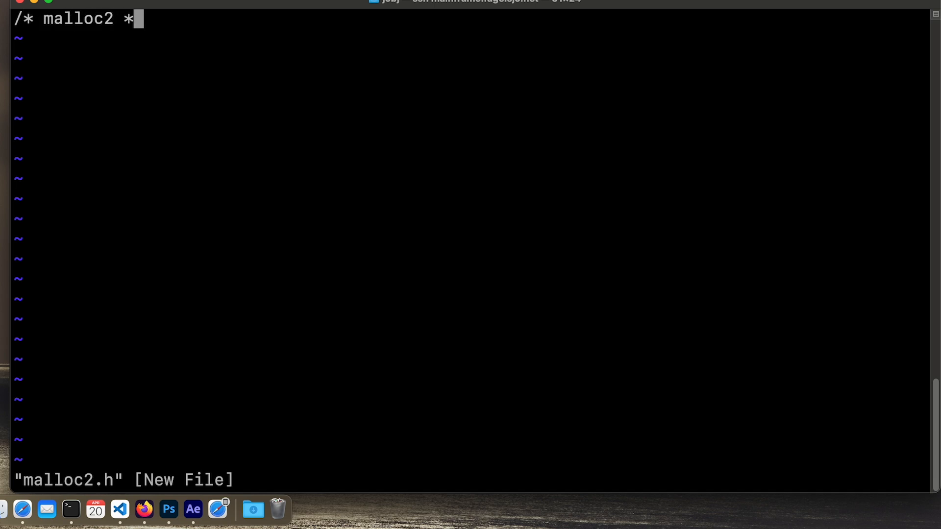
pyautogui.write('/')
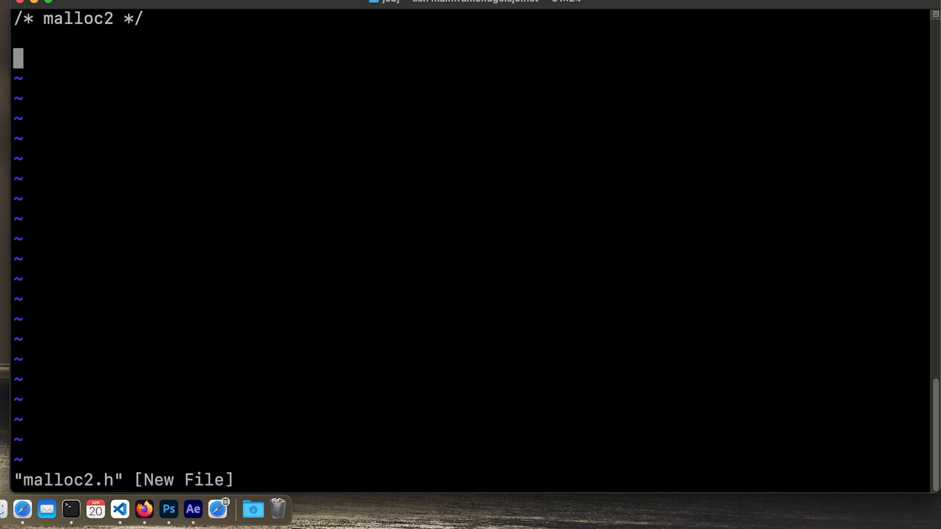
# Declare the counter unsigned int _alloc; below the comment.
pyautogui.write('uns')
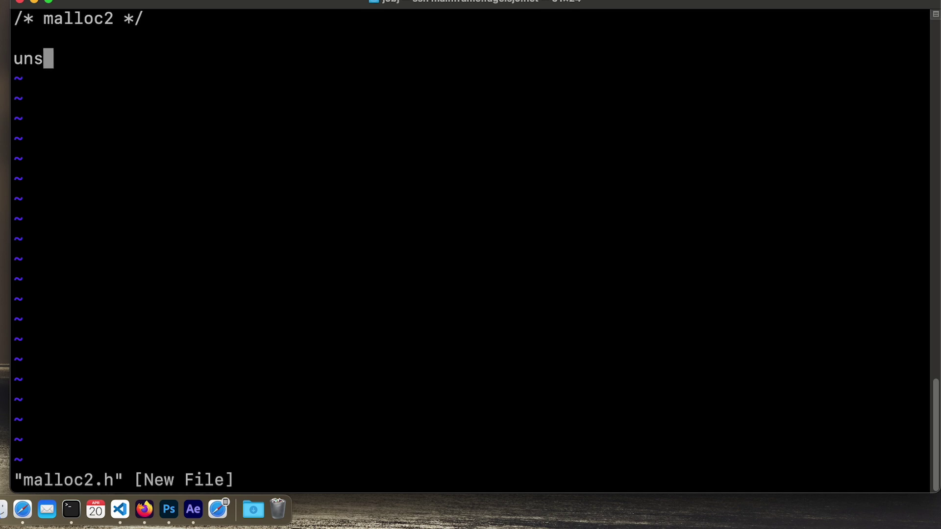
pyautogui.write('igned m')
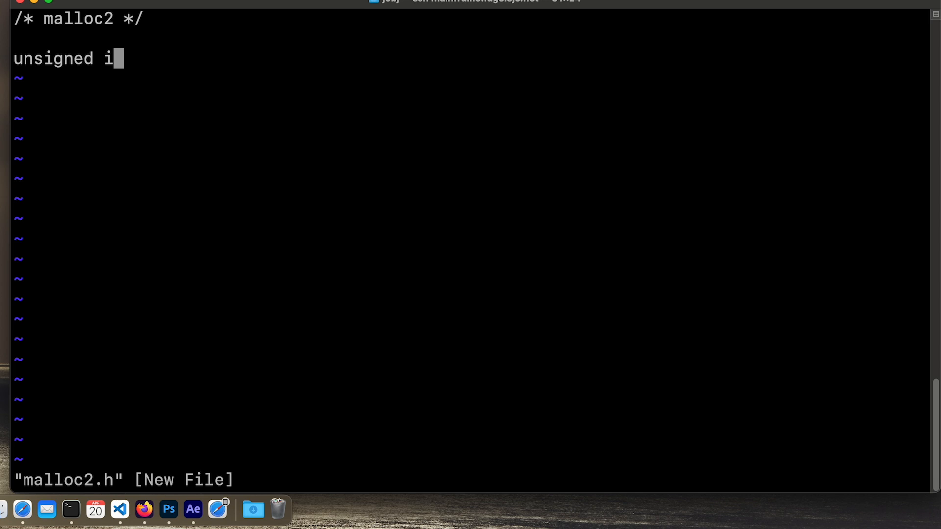
pyautogui.write('nt')
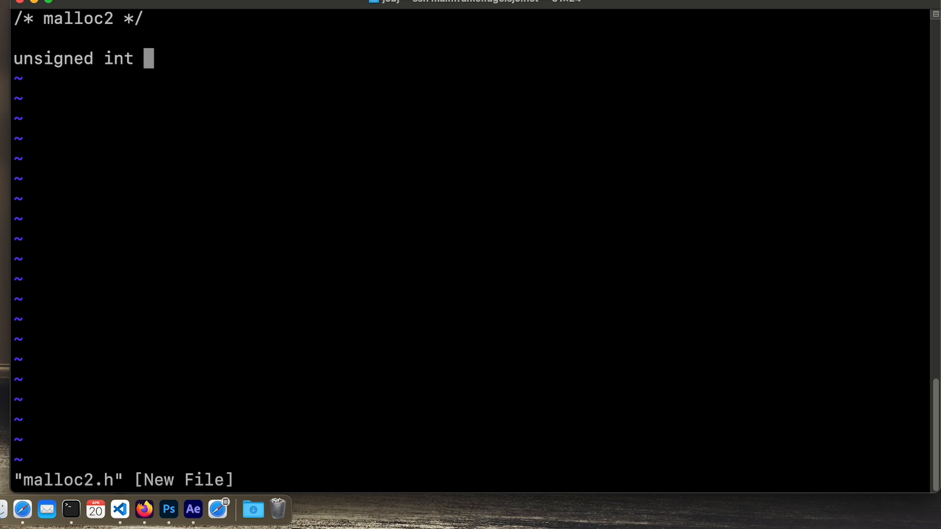
pyautogui.write('_all')
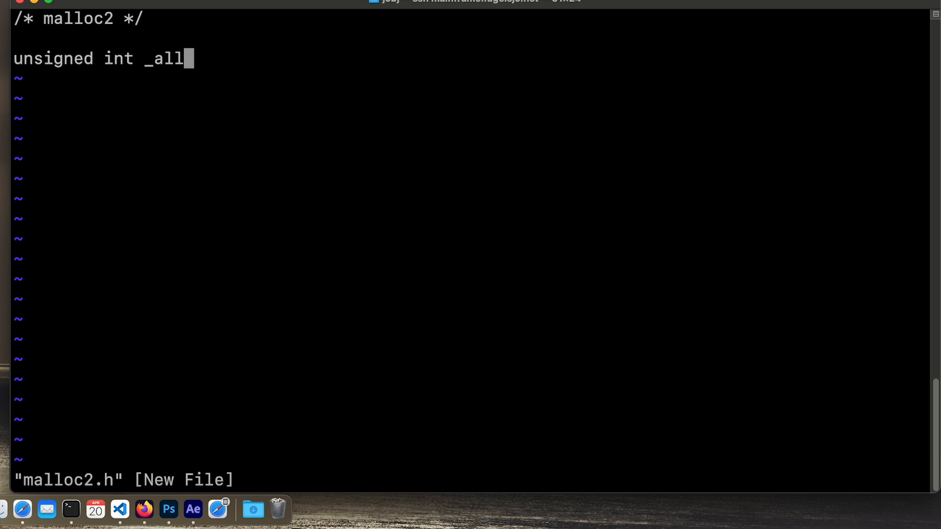
pyautogui.write('oc;')
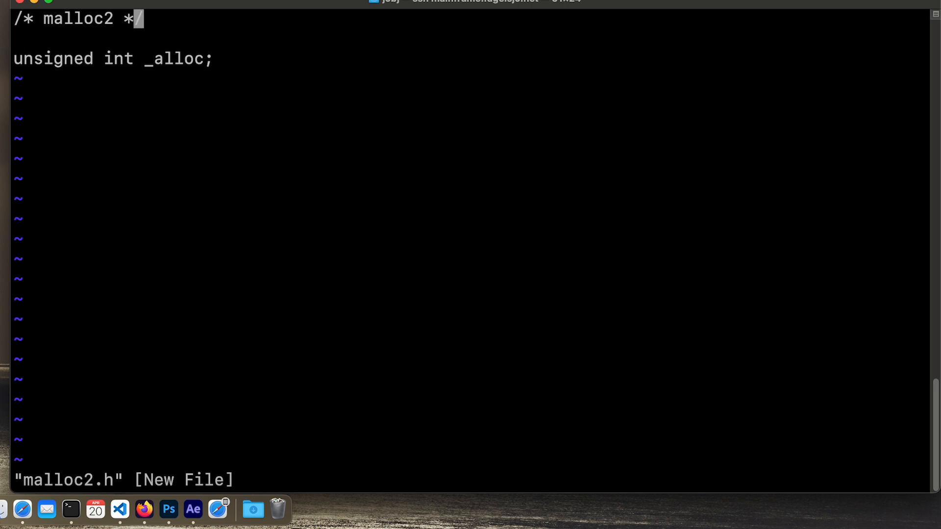
pyautogui.press('Return')
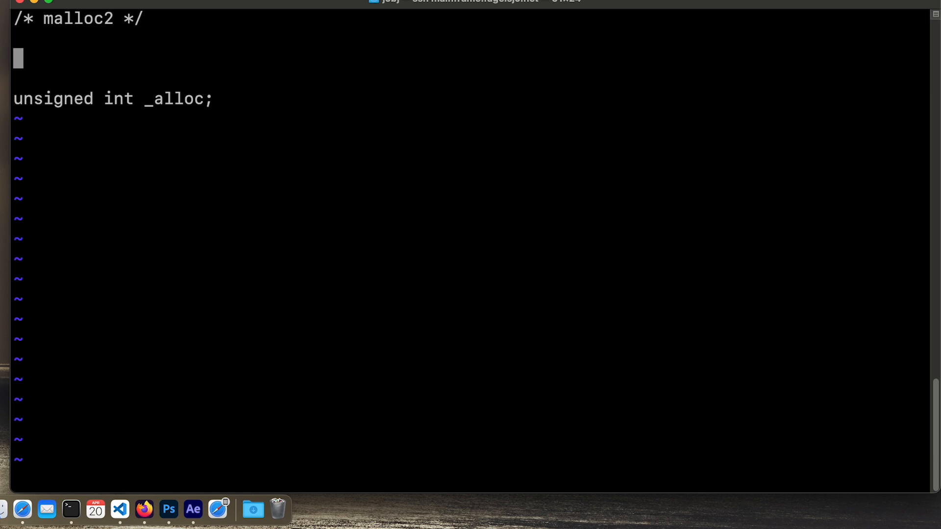
# Define malloc2(x) as sbrk(x); _alloc += x;.
pyautogui.write('#de')
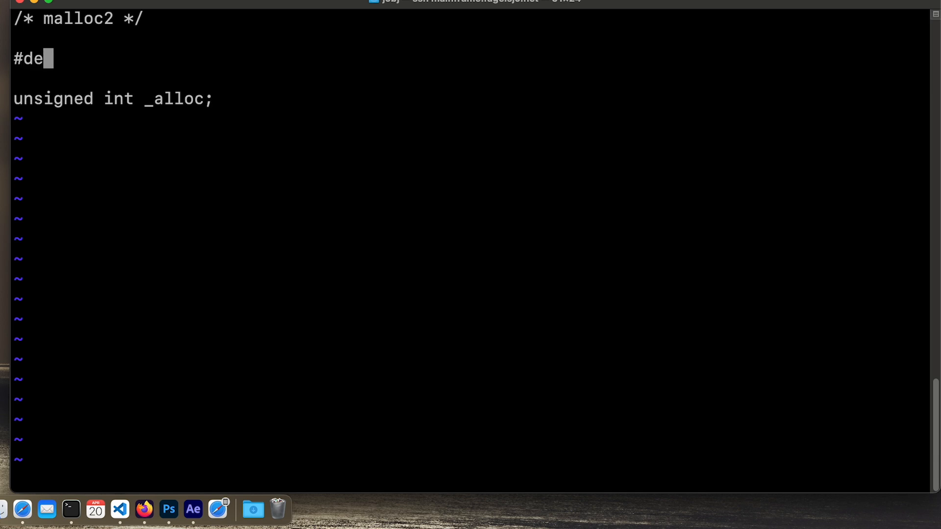
pyautogui.write('fine')
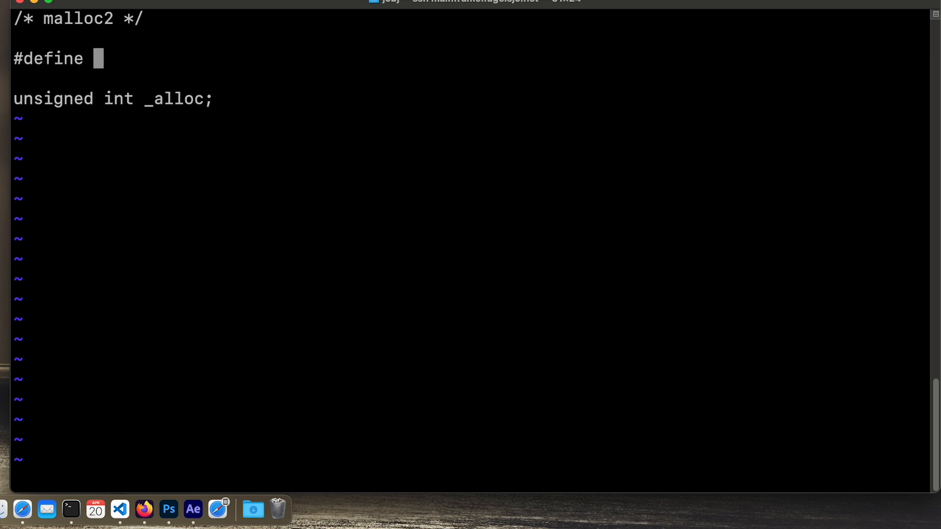
pyautogui.write('malloc23')
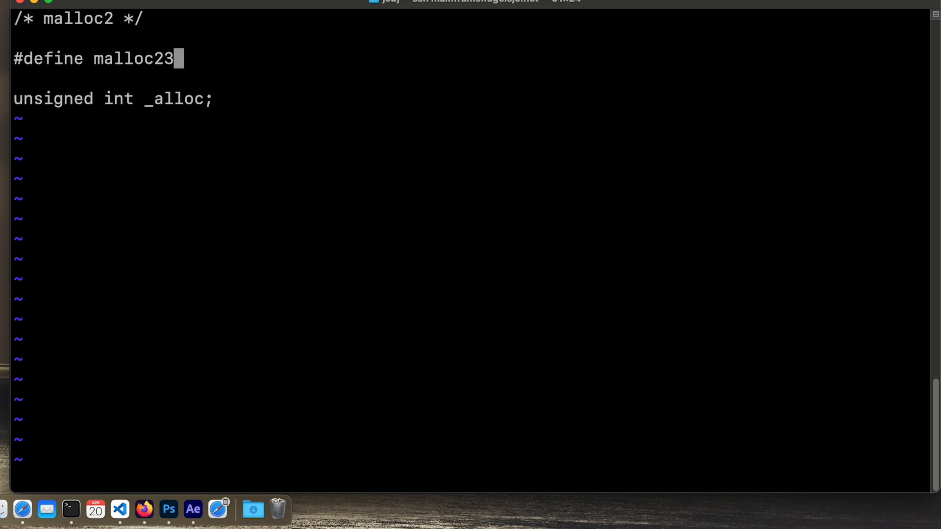
pyautogui.write('(')
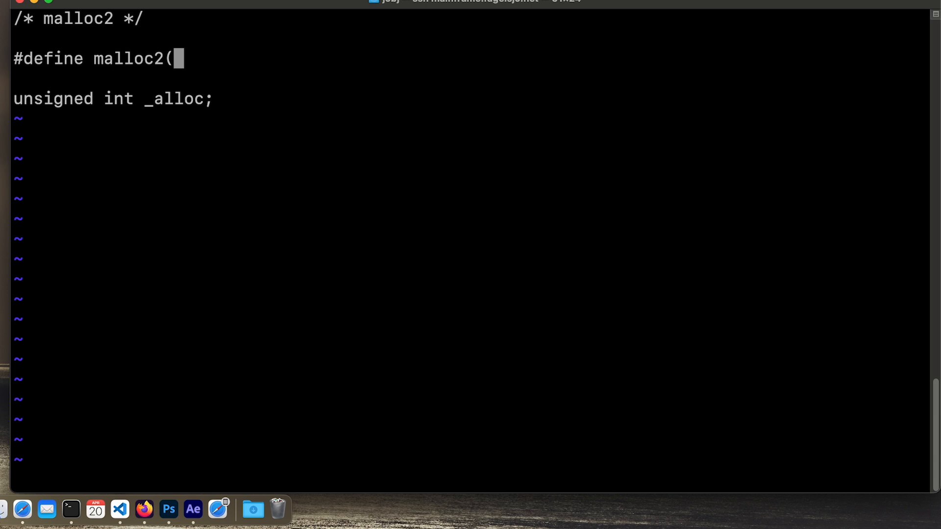
pyautogui.write('x)')
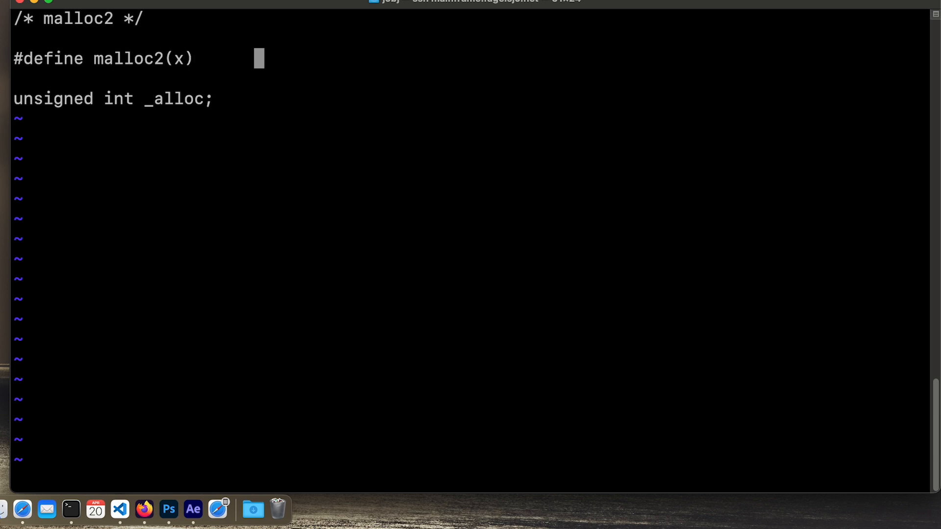
pyautogui.write('sbrk')
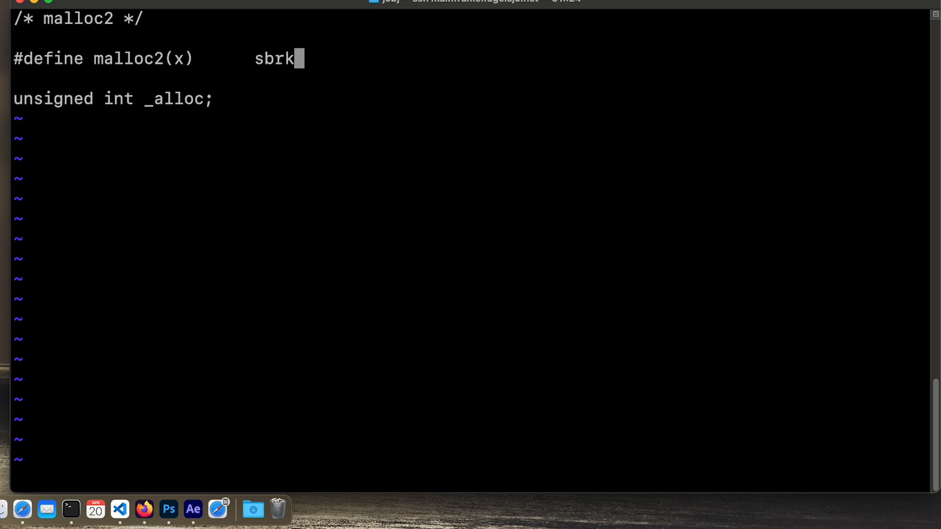
pyautogui.write('(x)')
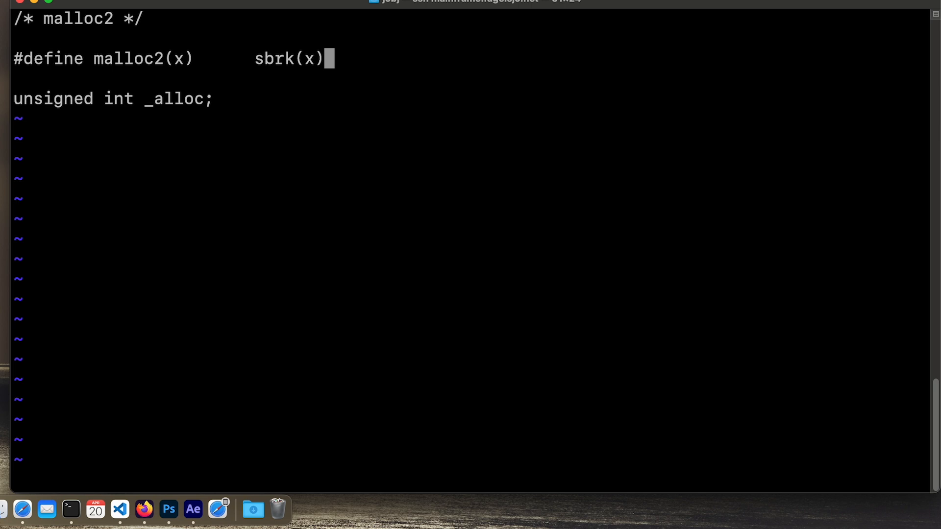
pyautogui.write(';')
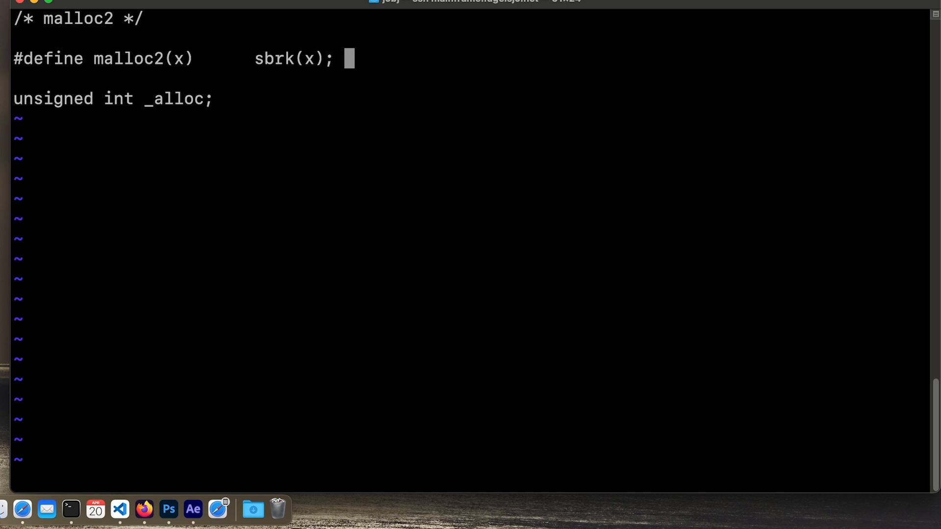
pyautogui.write('_alloc')
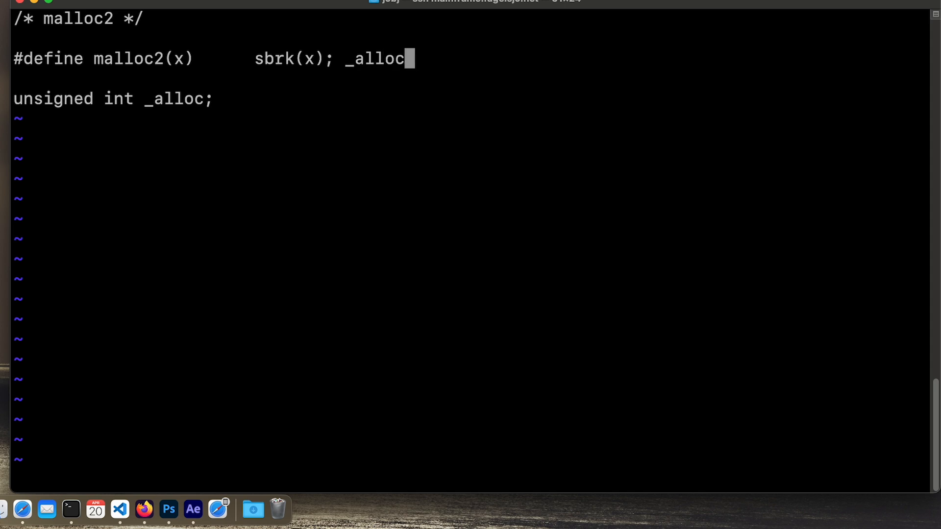
pyautogui.write('+=')
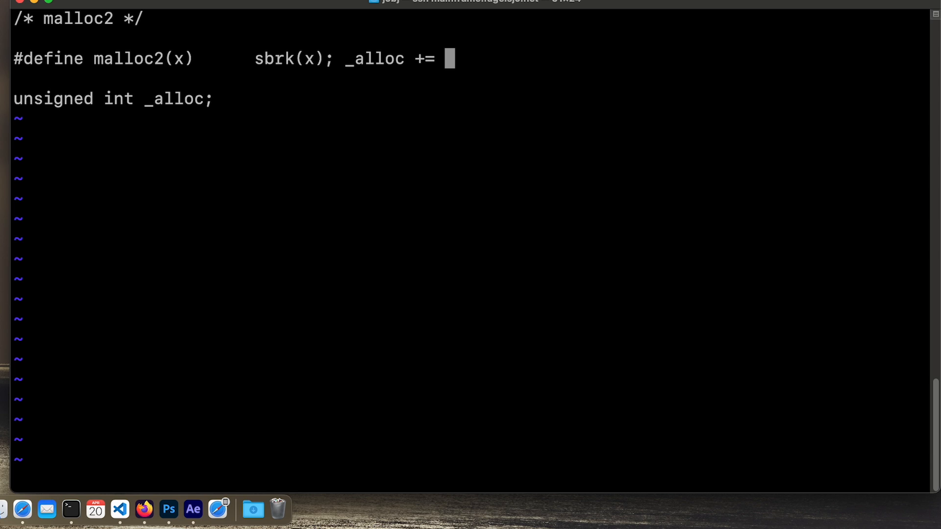
pyautogui.write('x')
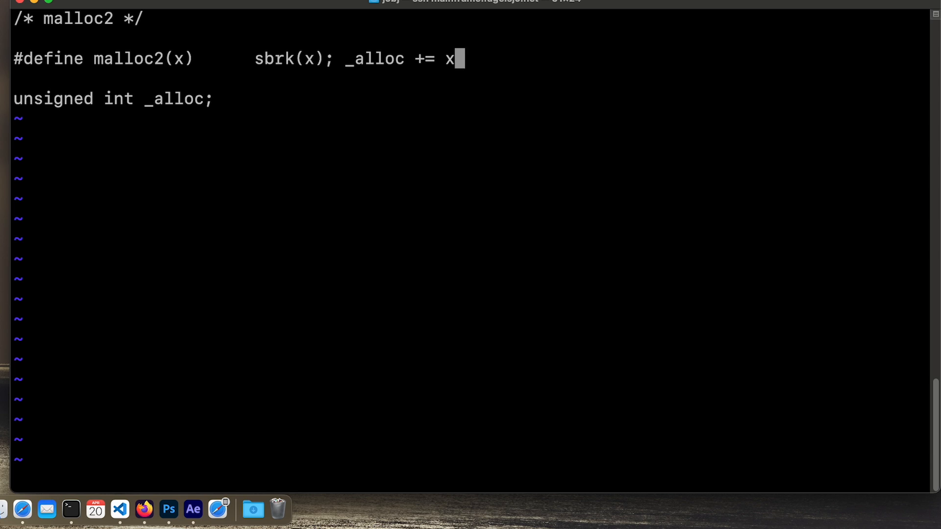
pyautogui.write(';')
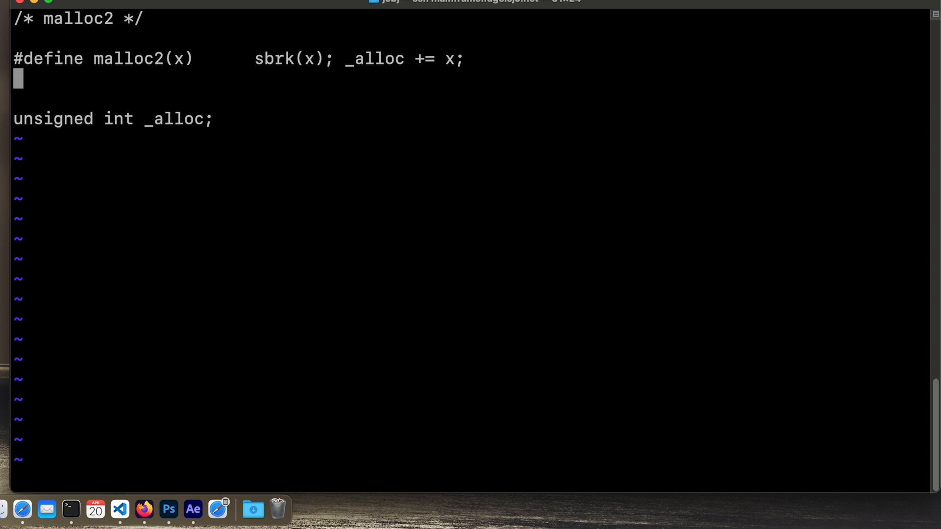
# Define freeall() as sbrk(-_alloc); _alloc = 0;.
pyautogui.write('#def')
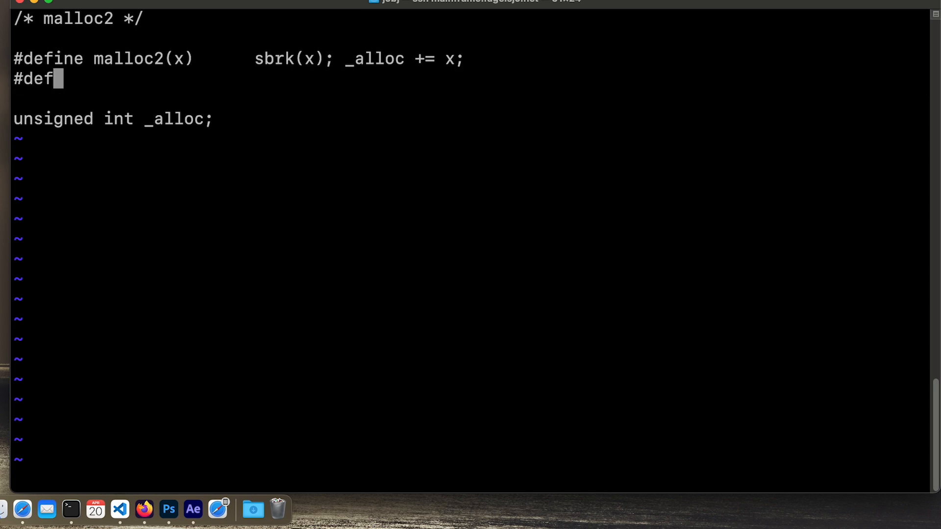
pyautogui.write('ine')
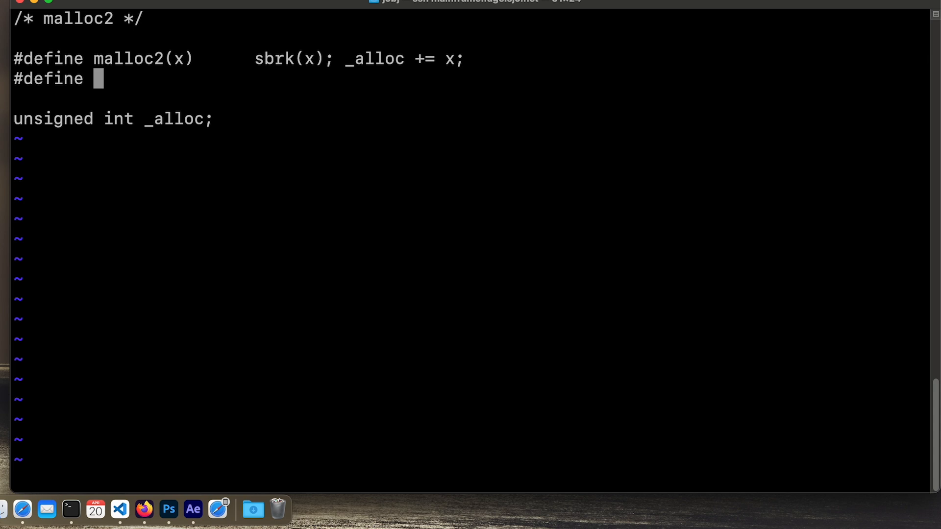
pyautogui.write('fre')
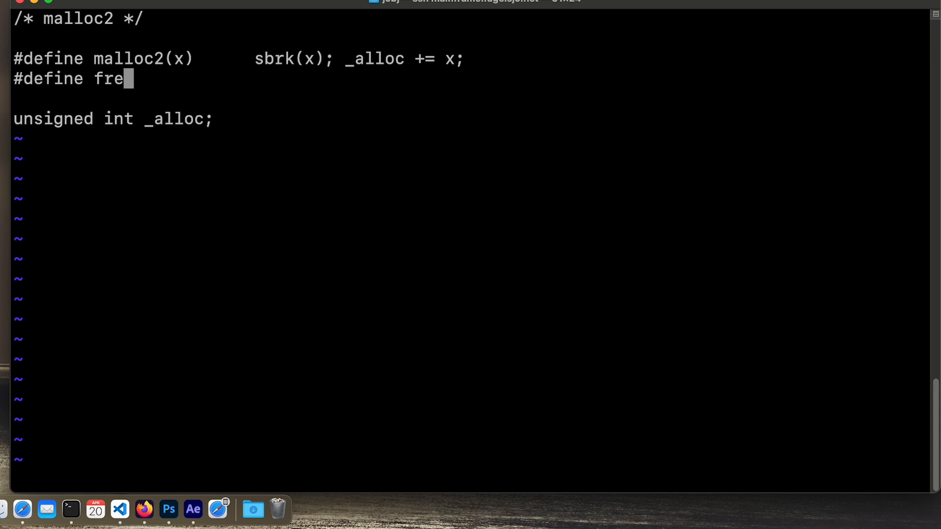
pyautogui.write('eall')
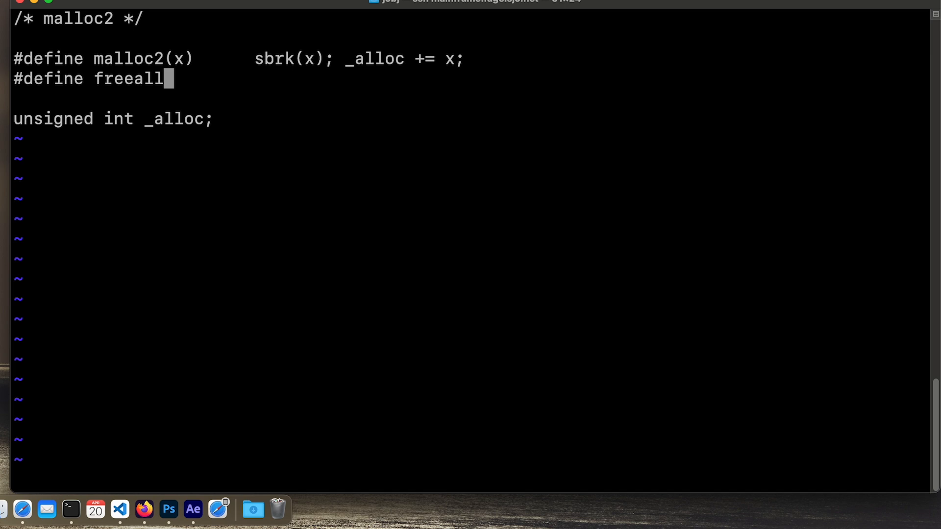
pyautogui.write('()')
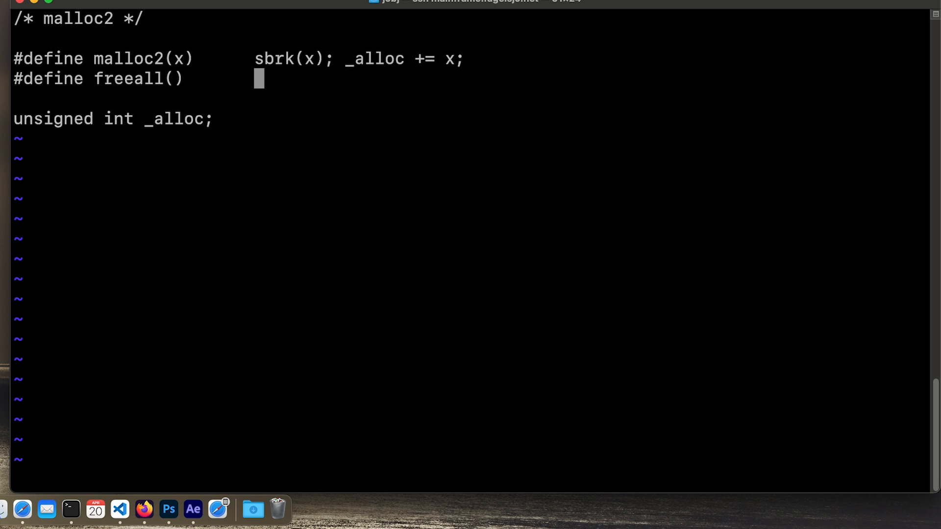
pyautogui.write('sbrk')
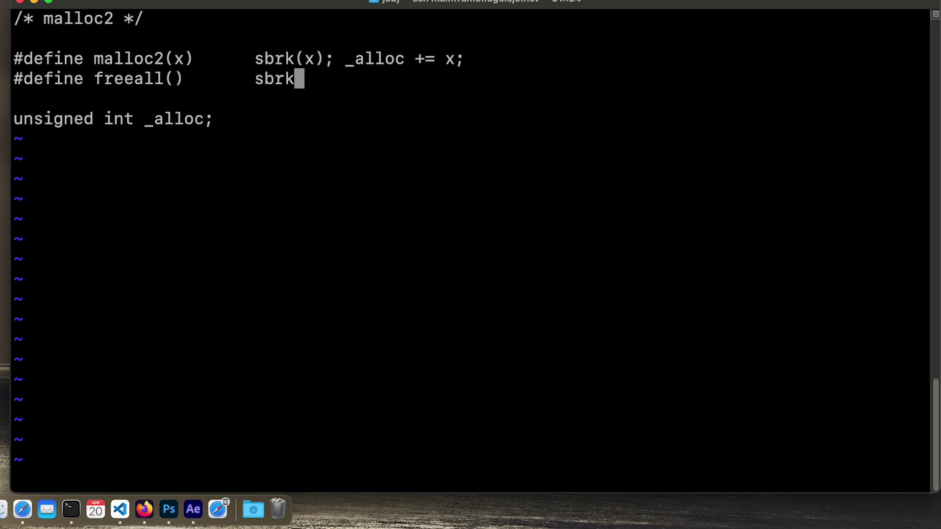
pyautogui.write('(')
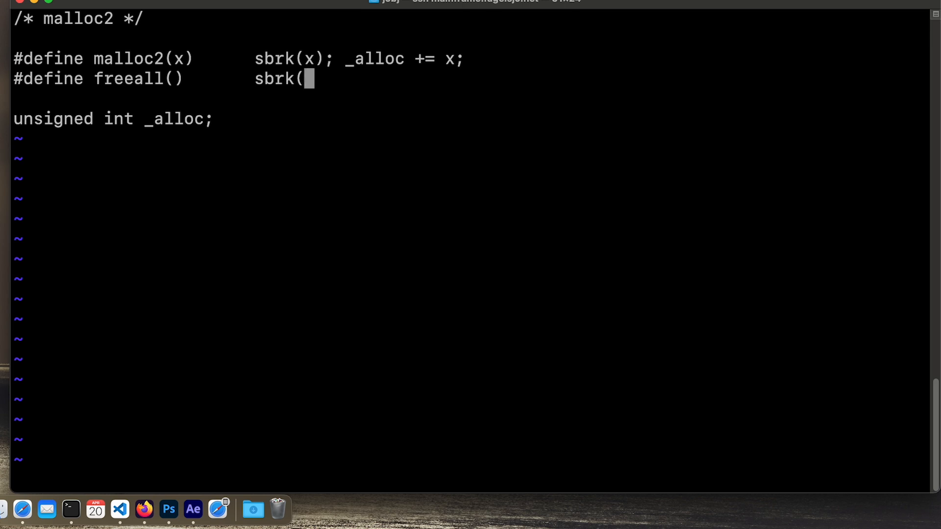
pyautogui.write('-x')
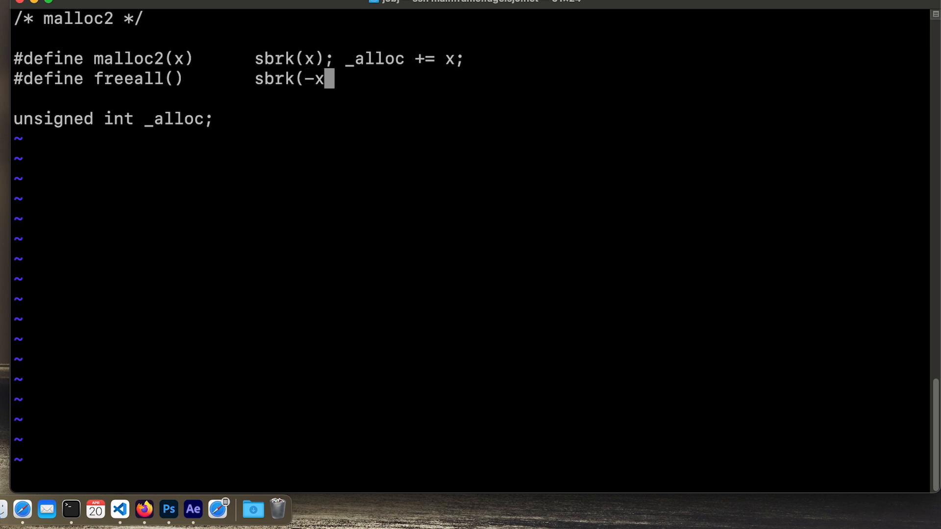
pyautogui.write('_alloc')
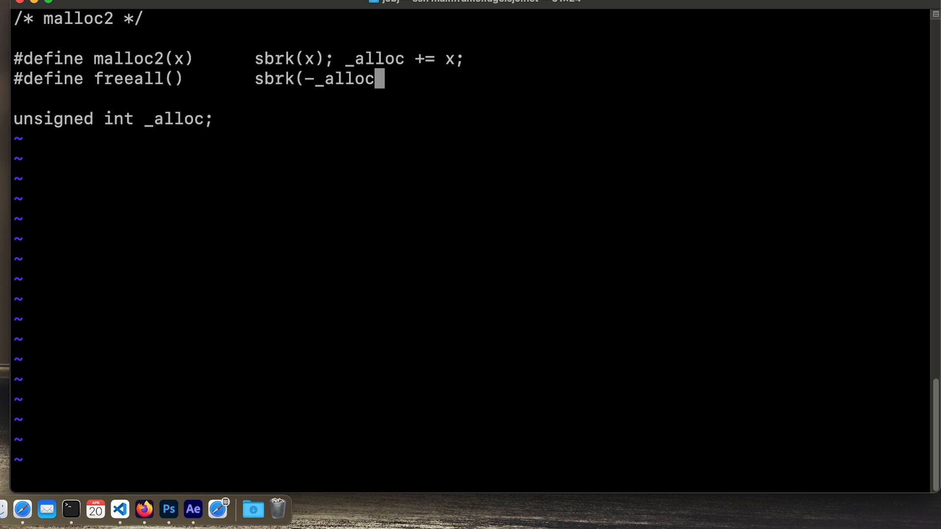
pyautogui.write(');')
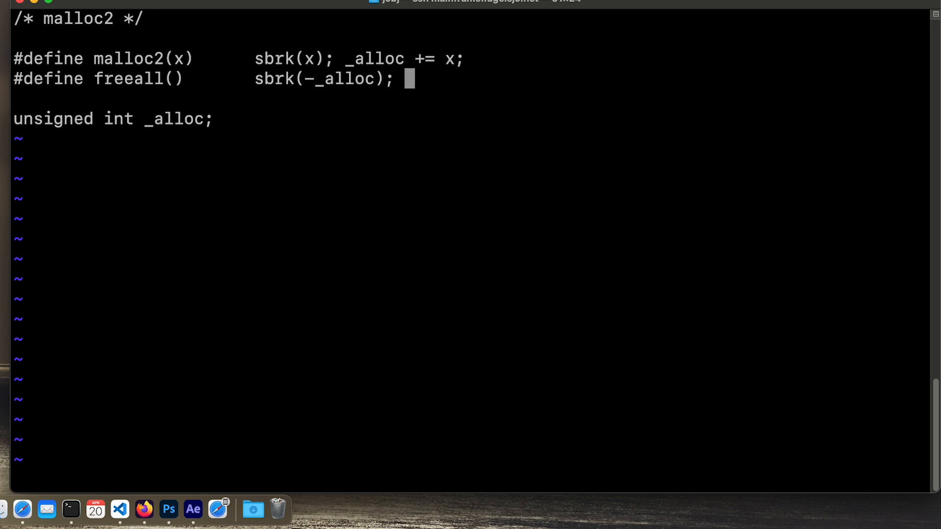
pyautogui.write('_alloc =')
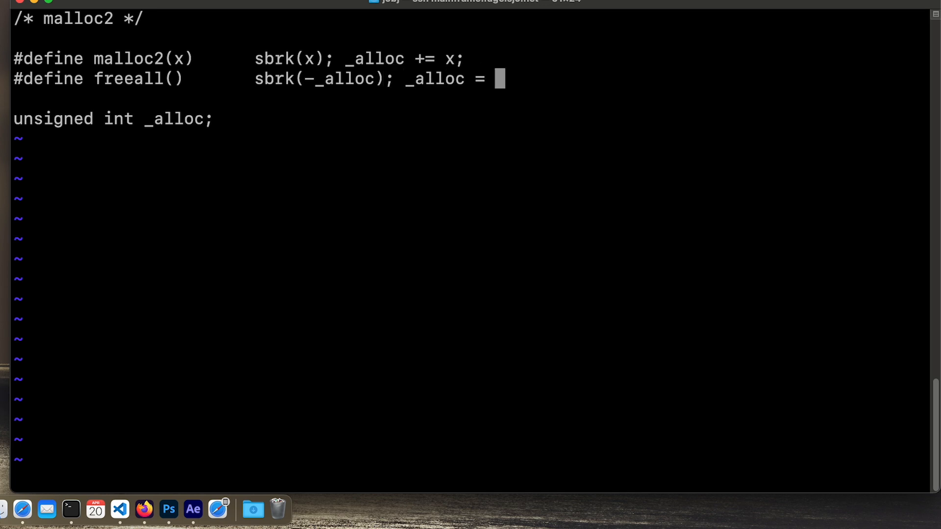
pyautogui.write('0;')
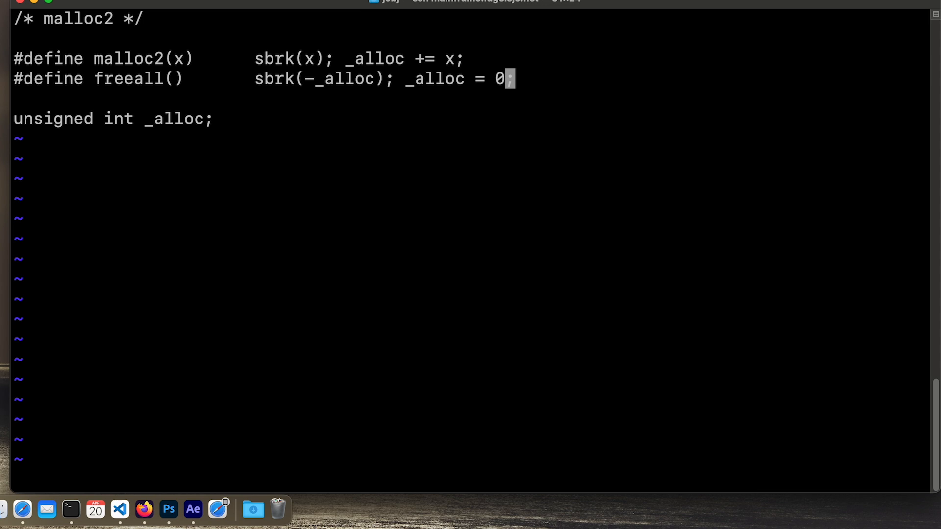
# Save malloc2.h with :wq and return to the shell.
pyautogui.write(':wq')
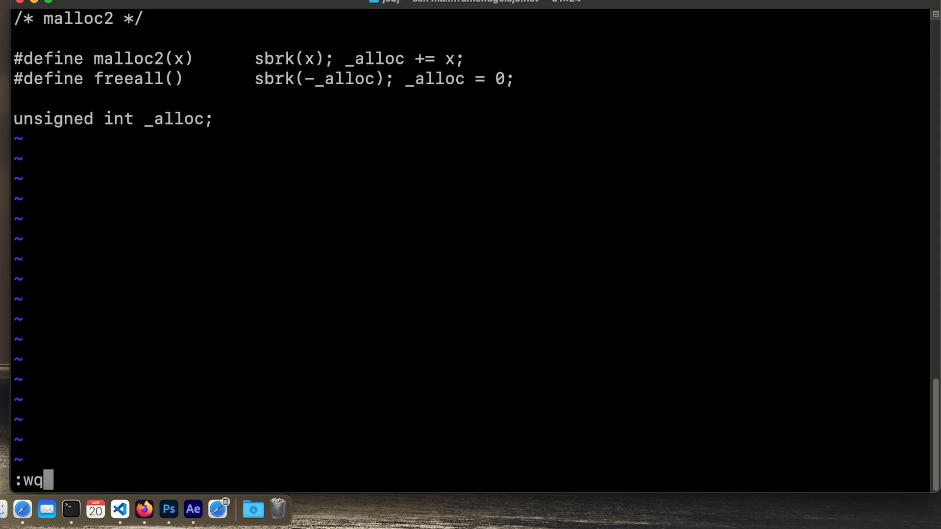
pyautogui.press('Return')
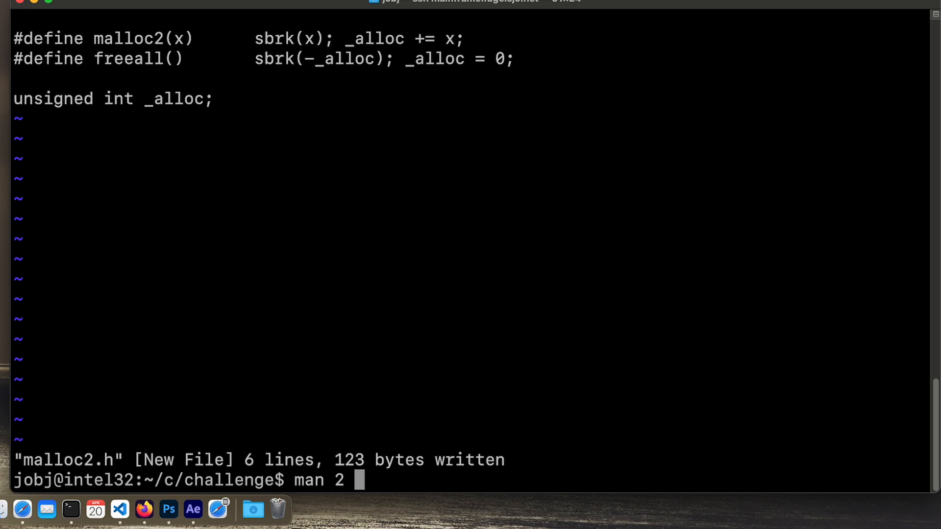
# Check the sbrk manual page for its required header, then leave it.
pyautogui.write('sbrk')
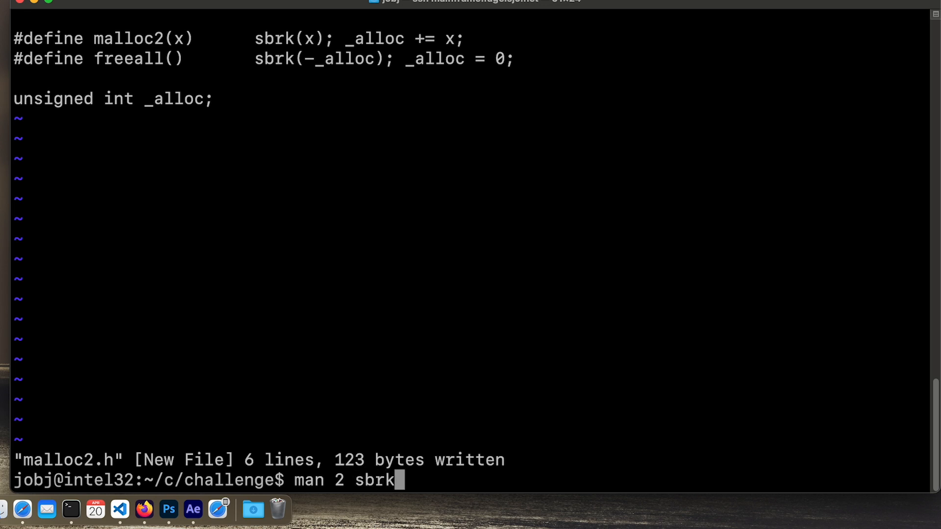
pyautogui.press('Return')
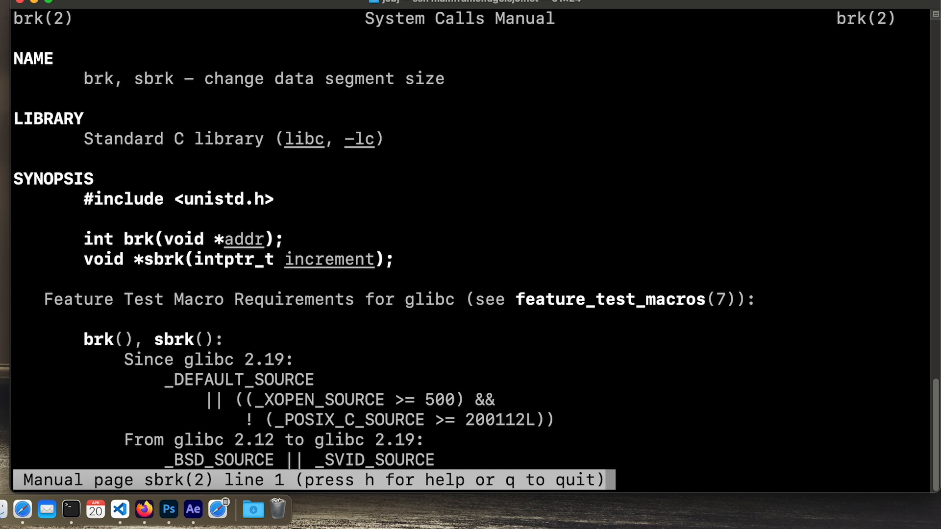
pyautogui.press('q')
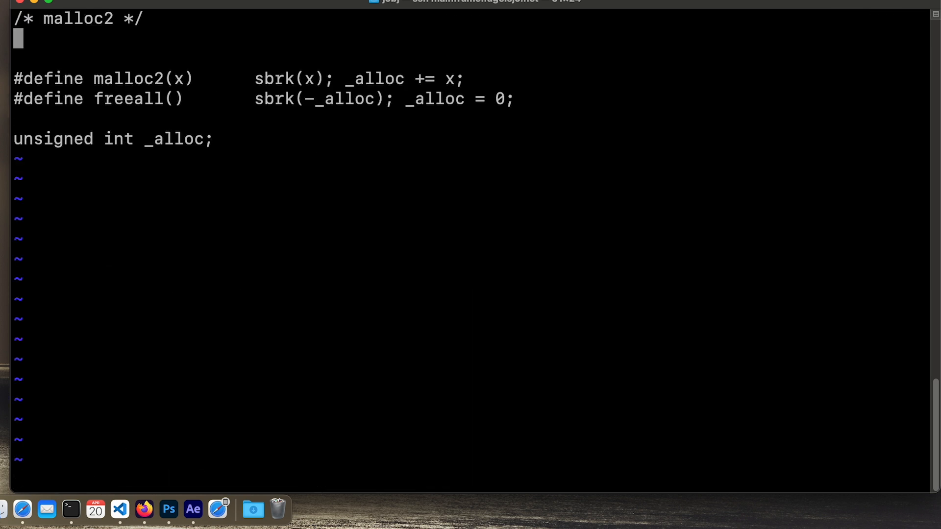
# Add #include <unistd.h> near the top of malloc2.h.
pyautogui.write('#incl')
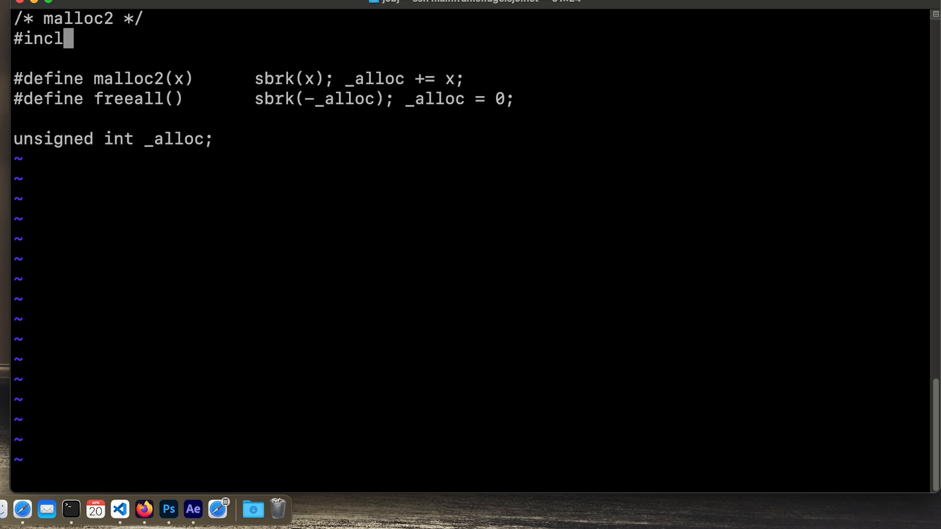
pyautogui.write('ude <u')
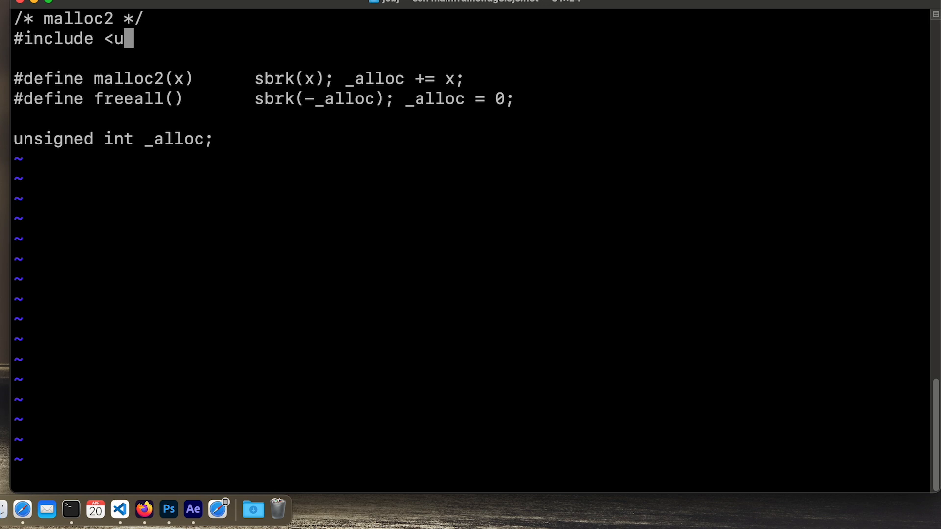
pyautogui.write('nistd.h>')
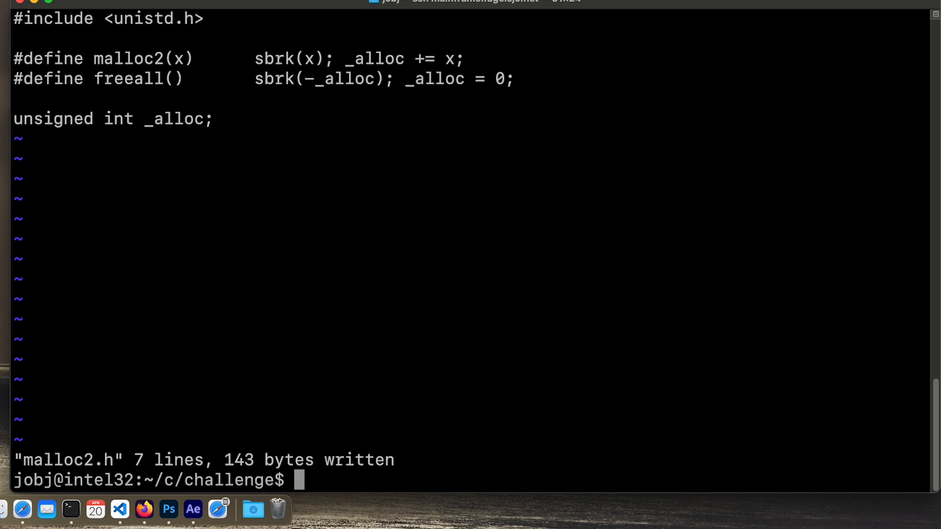
# Open printf.c in vi after cancelling a mistyped command, and move to its include lines.
pyautogui.write('vi')
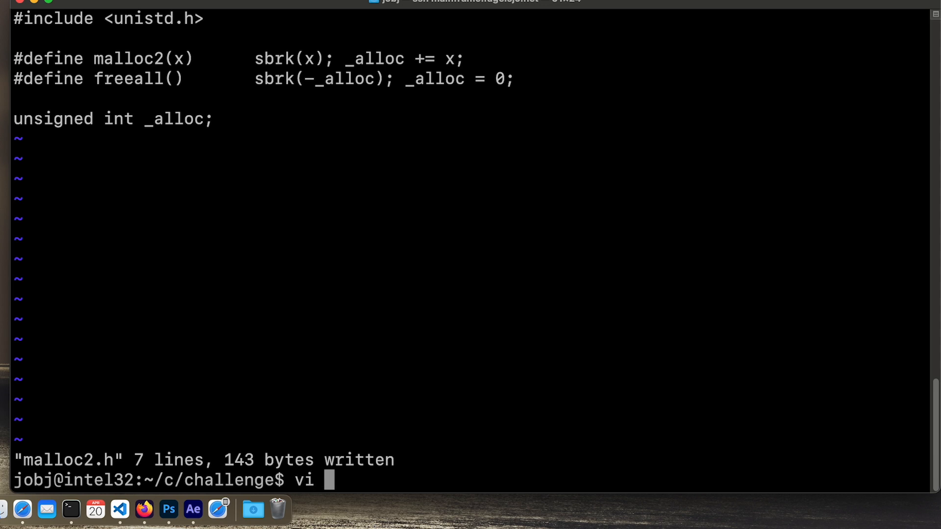
pyautogui.write('a printf.c')
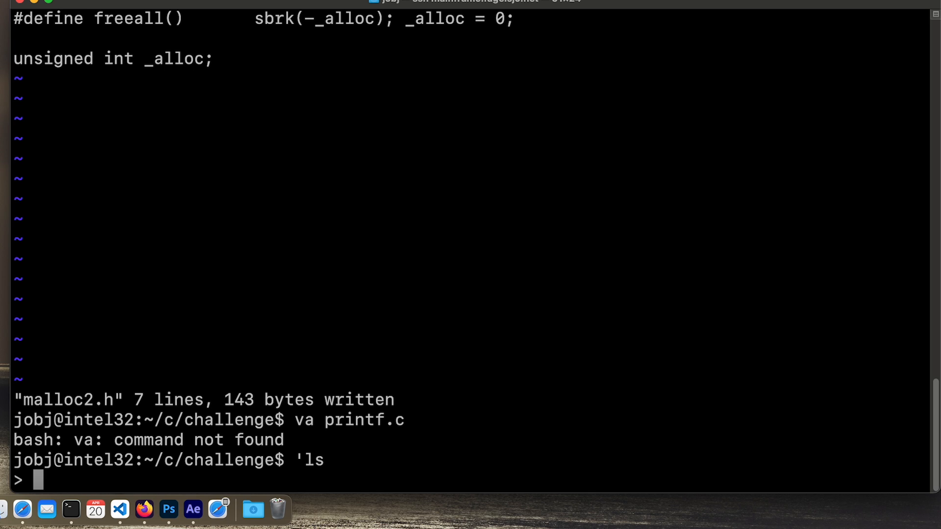
pyautogui.press('ctrl+c')
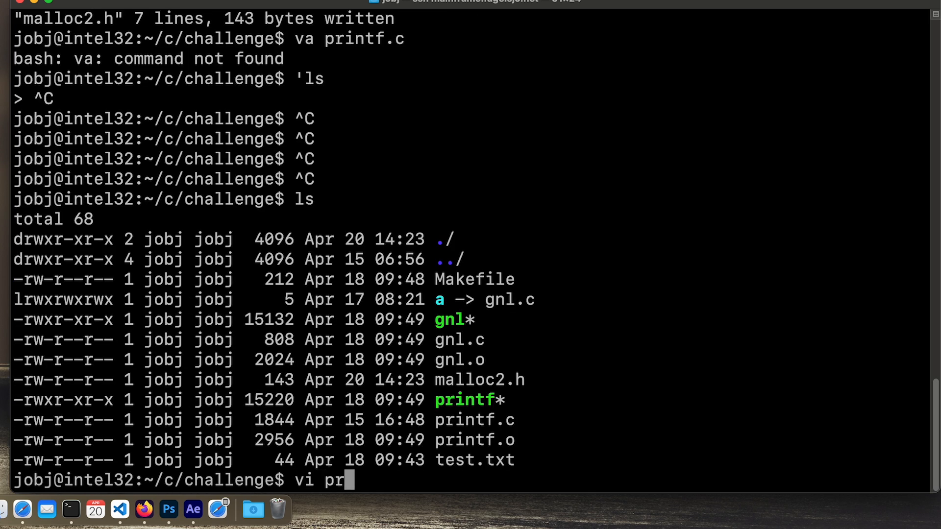
pyautogui.write('intf.c')
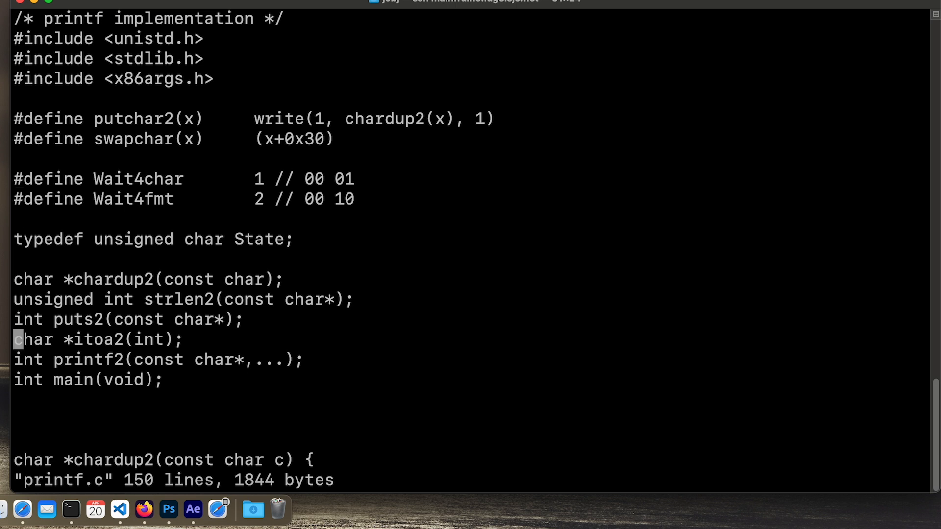
pyautogui.press('j')
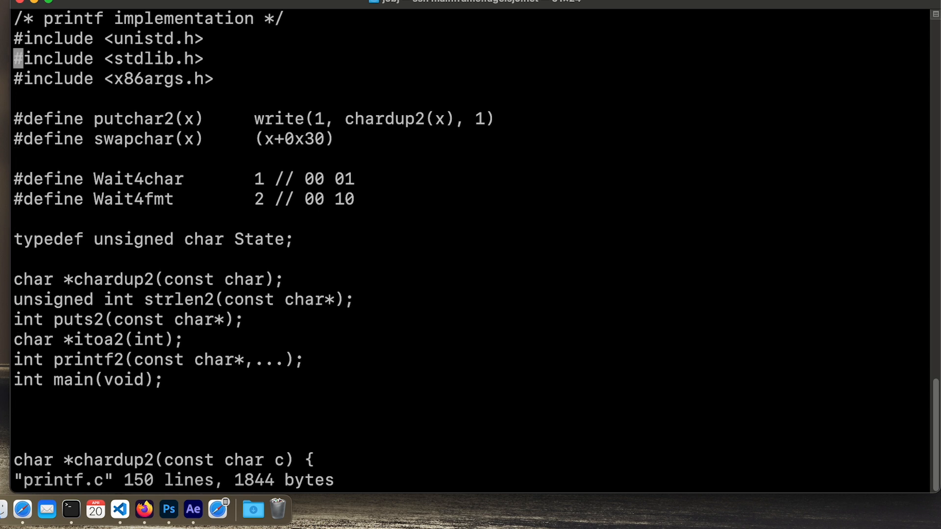
# Add #include "malloc2.h" after the other headers and search for the malloc calls.
pyautogui.scroll(-3)
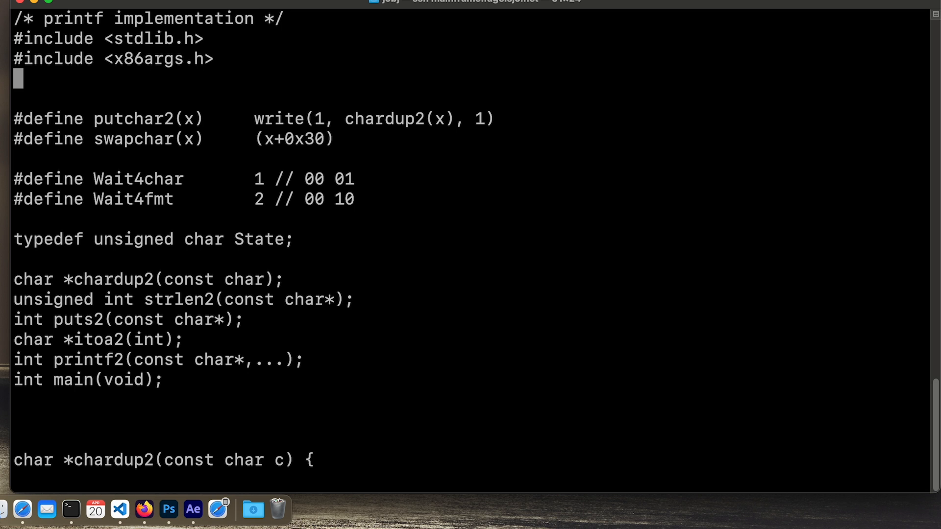
pyautogui.write('#include')
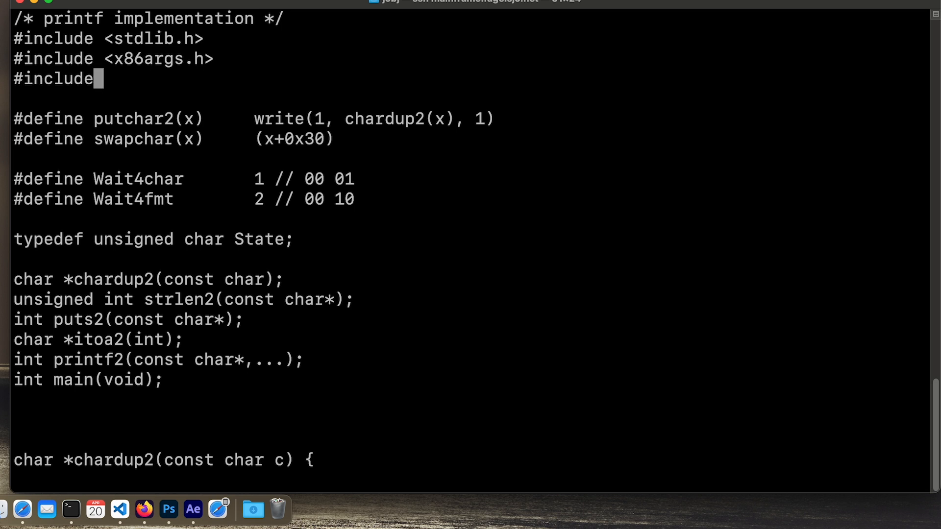
pyautogui.write('"')
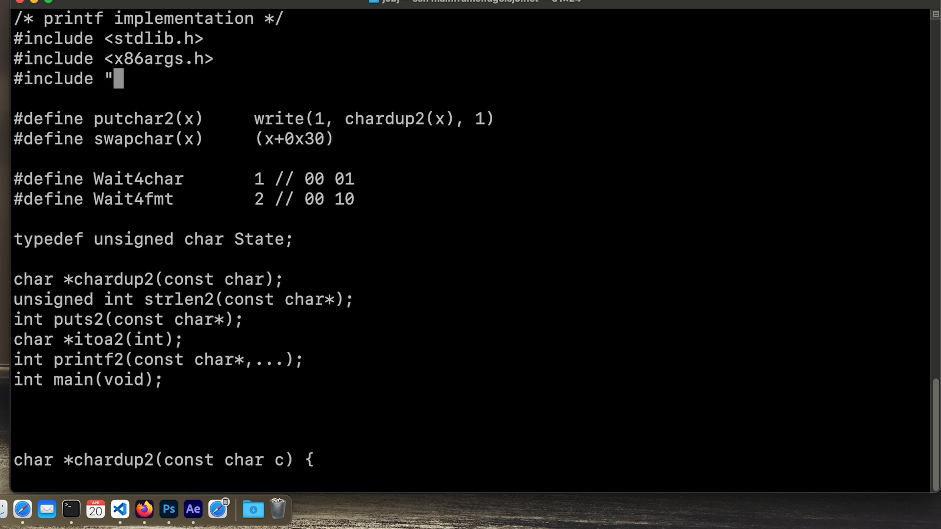
pyautogui.write('malloc2')
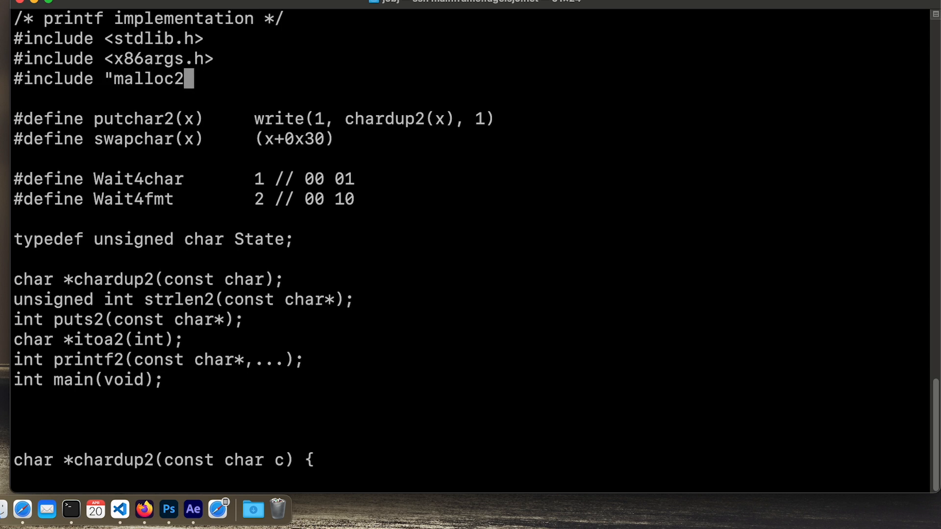
pyautogui.write('.h')
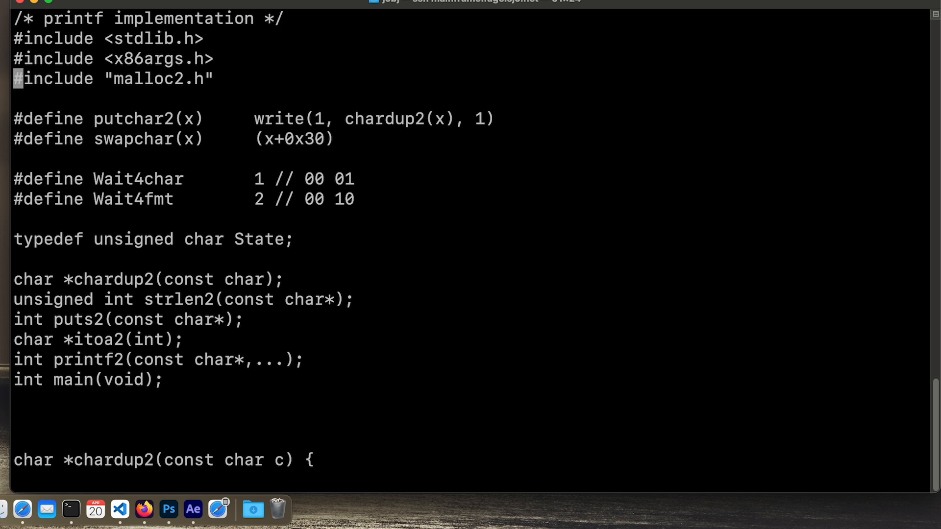
pyautogui.write('/malloc')
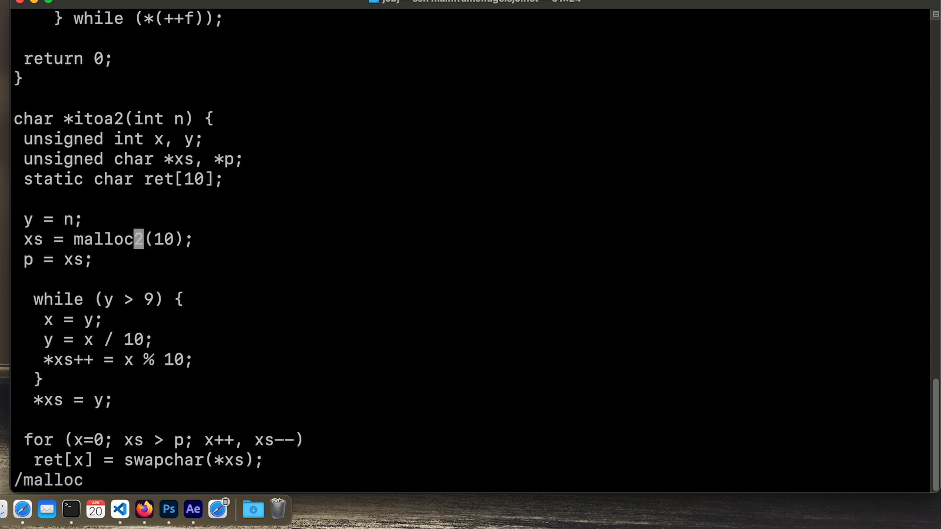
# Locate the free(p) call in itoa2 by searching /free.
pyautogui.press('Return')
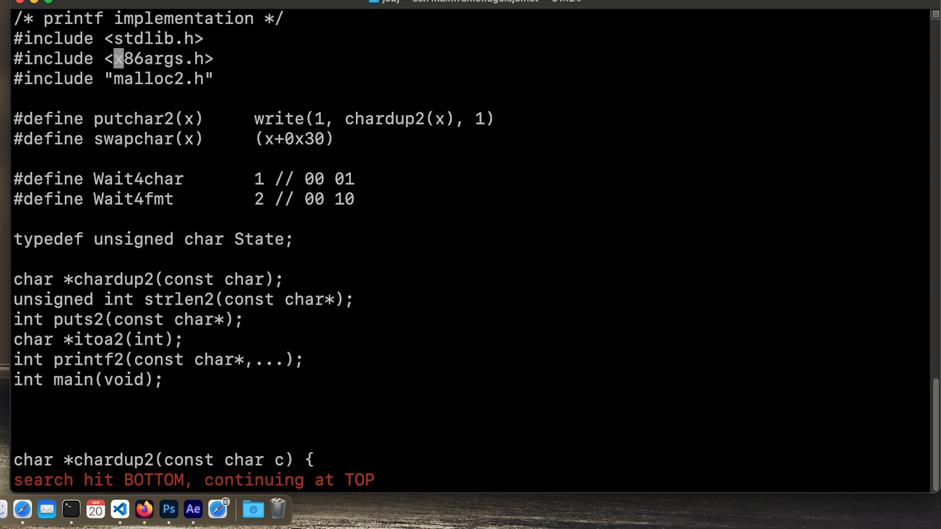
pyautogui.write('/free')
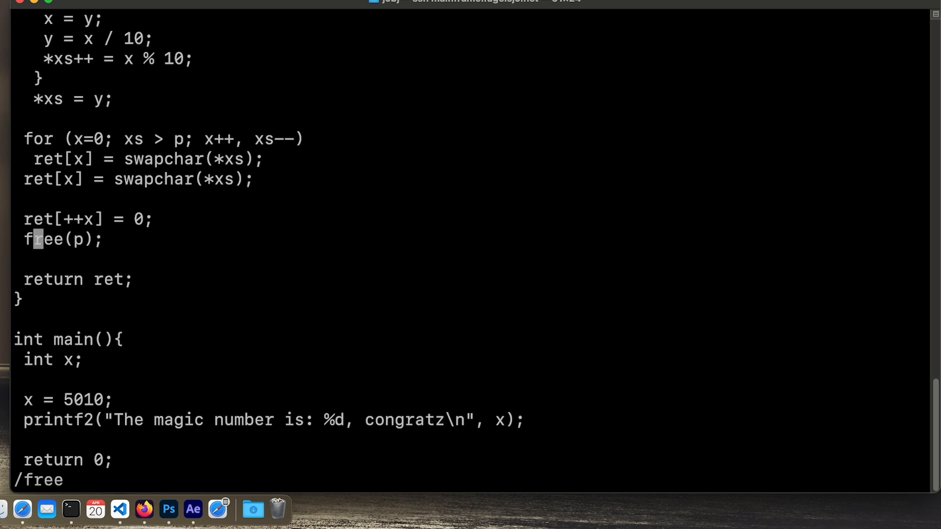
pyautogui.scroll(3)
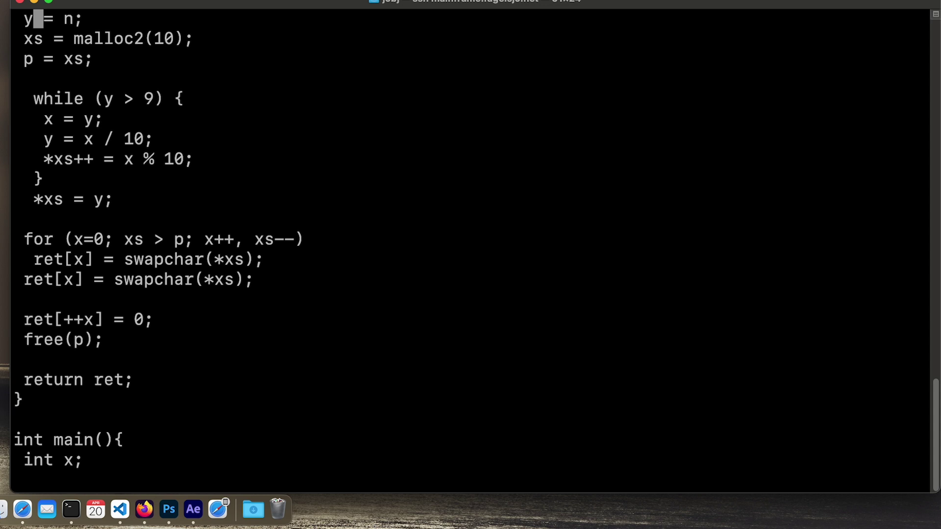
pyautogui.scroll(3)
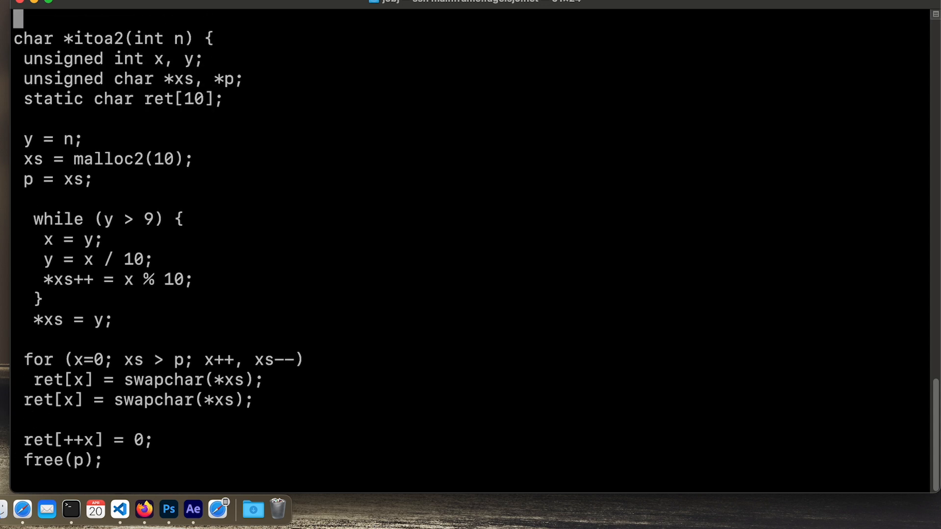
pyautogui.scroll(-3)
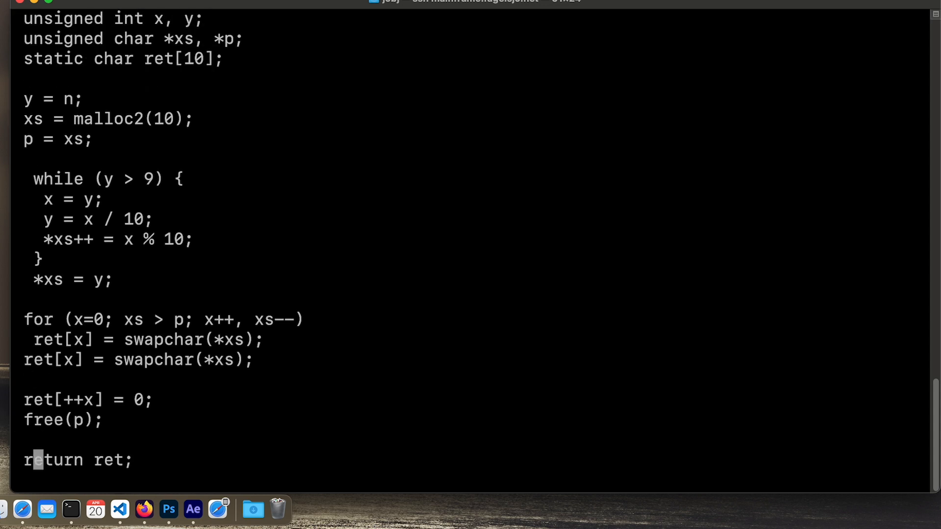
pyautogui.scroll(-3)
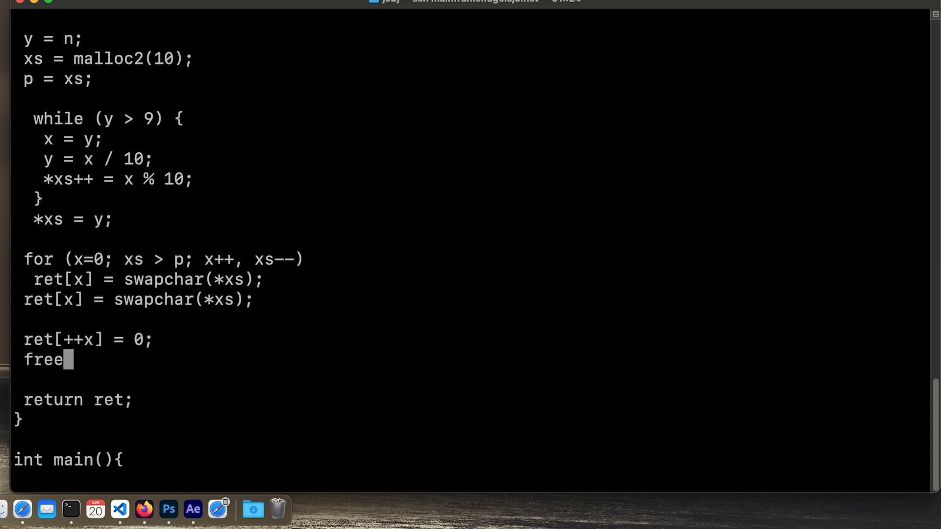
# Change free(p); to freeall(); and check for any remaining free calls.
pyautogui.write('all()')
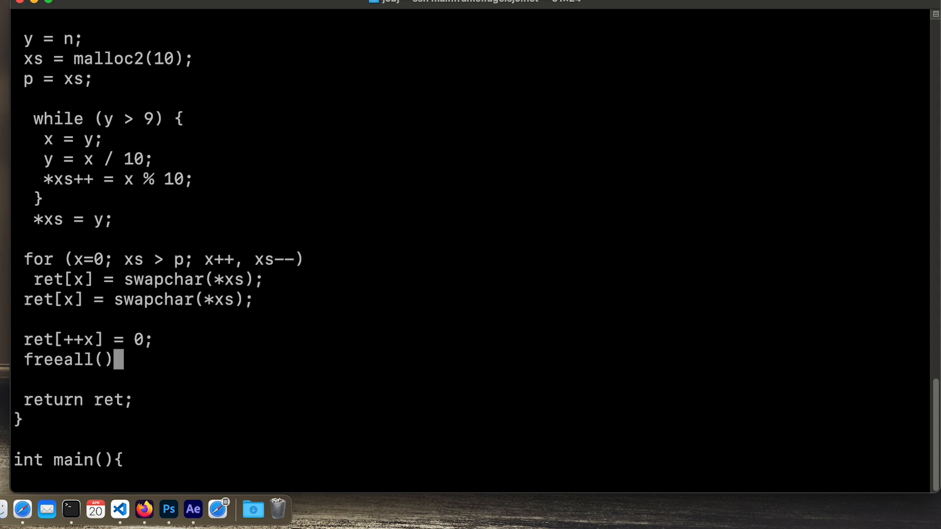
pyautogui.write(';')
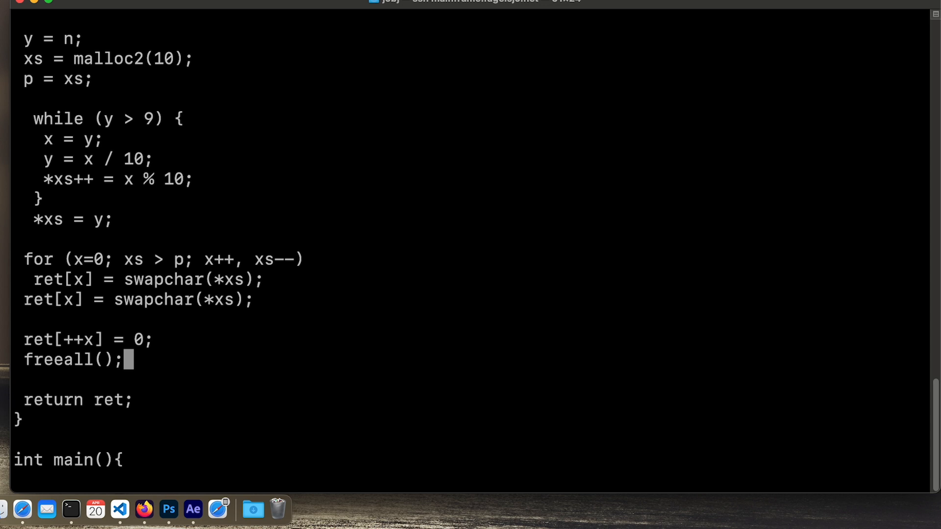
pyautogui.press('n')
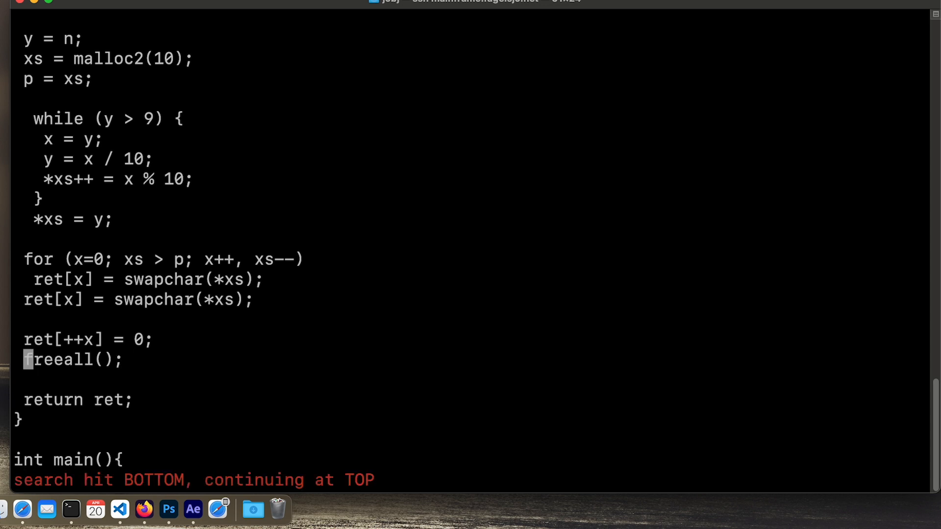
pyautogui.scroll(-3)
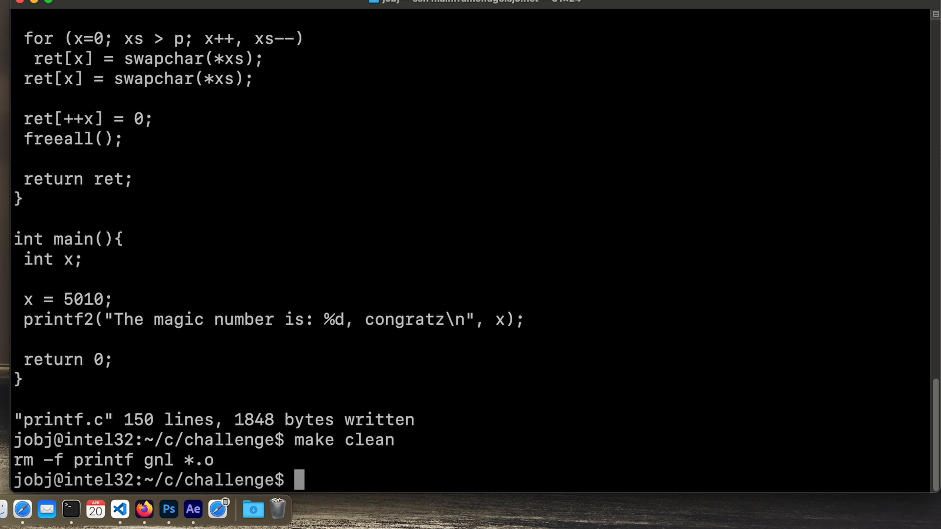
# Rebuild with make printf and run ./printf, printing "The magic number is: 5010, congratz".
pyautogui.write('make printf')
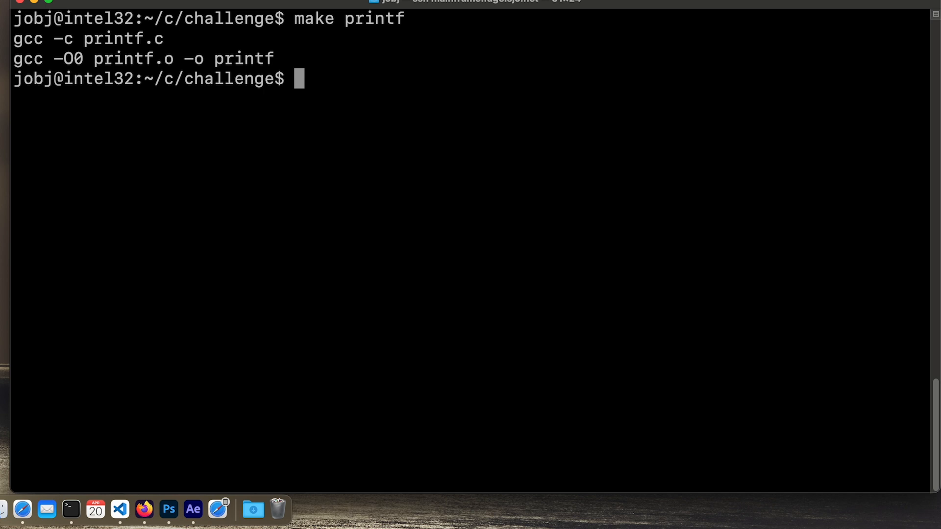
pyautogui.write('./printf')
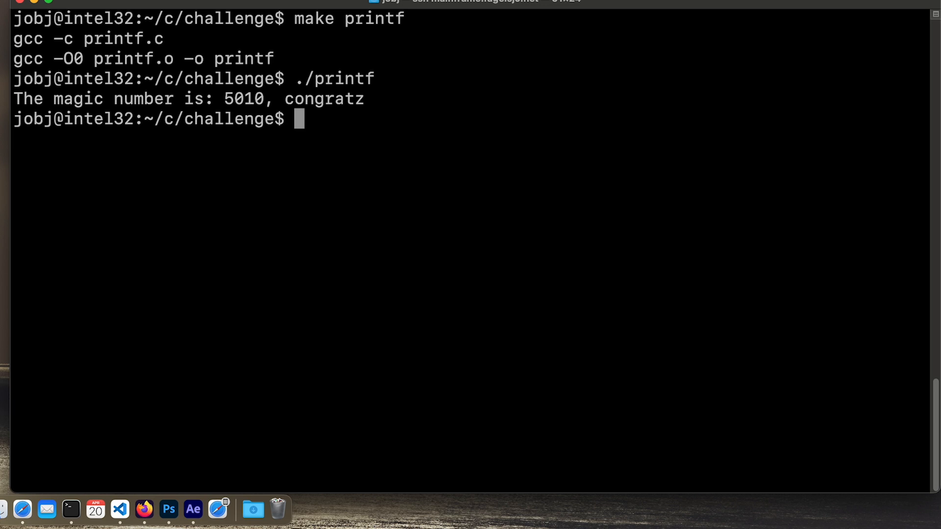
pyautogui.press('Return')
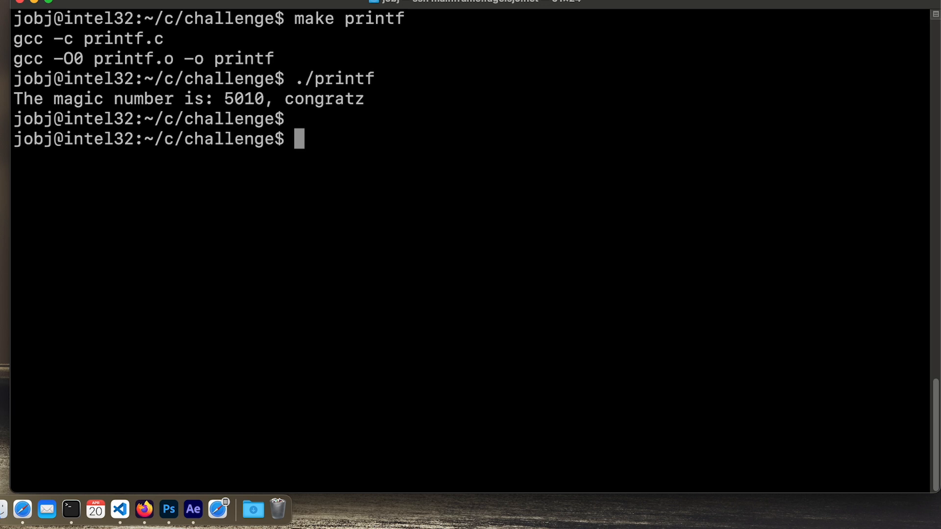